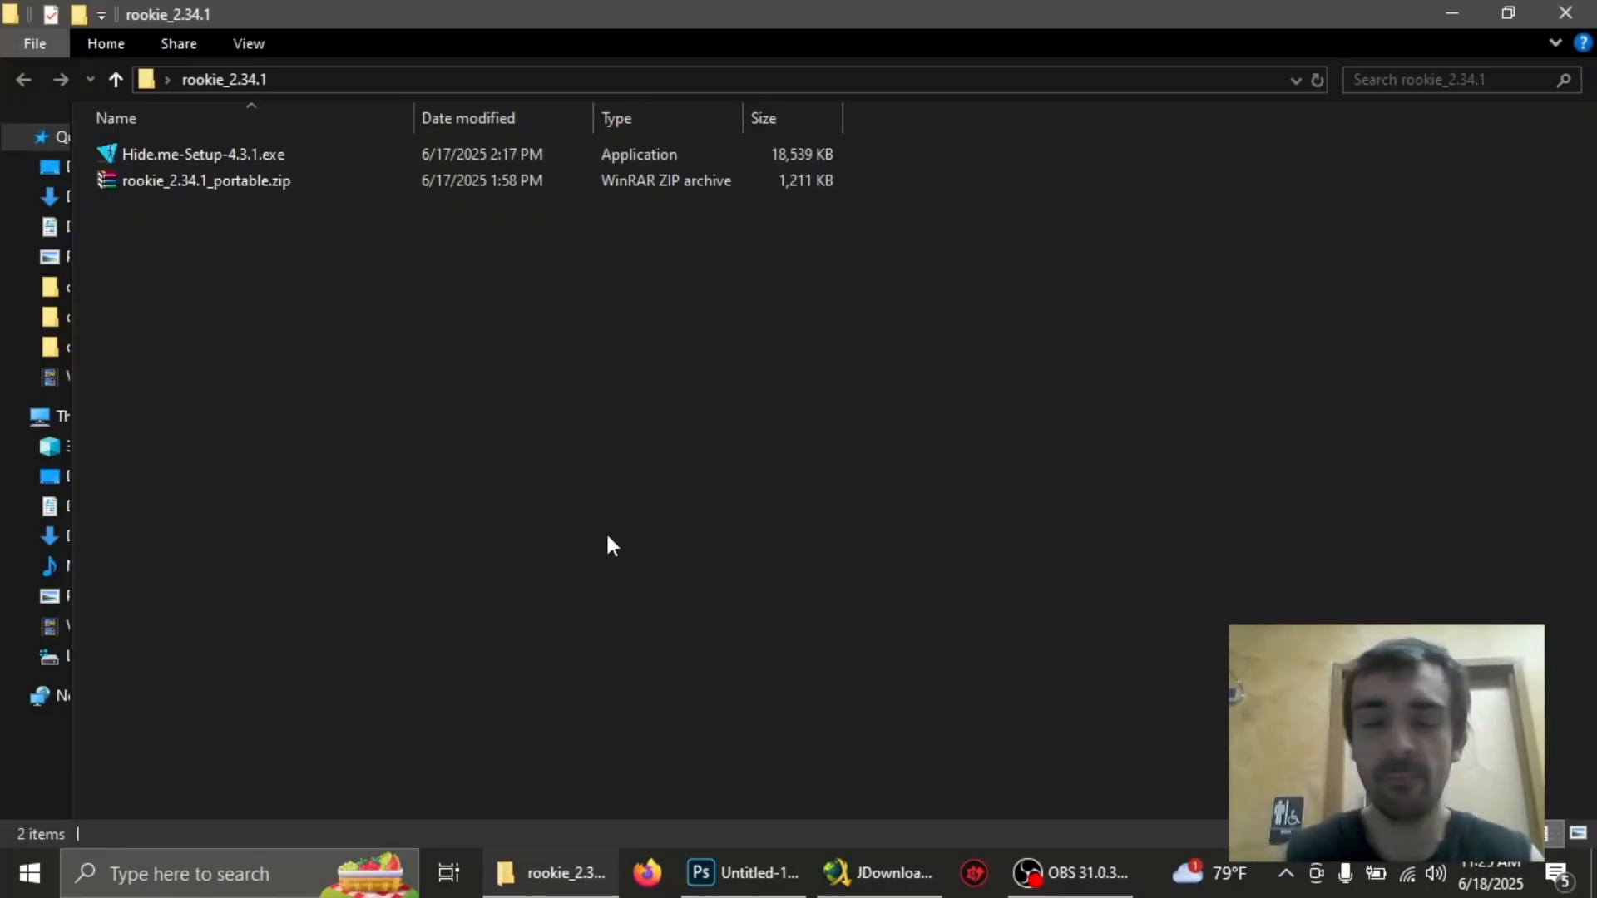
# Extract rookie_2.34.1_portable.zip in place with Extract Here
pyautogui.click(202, 154)
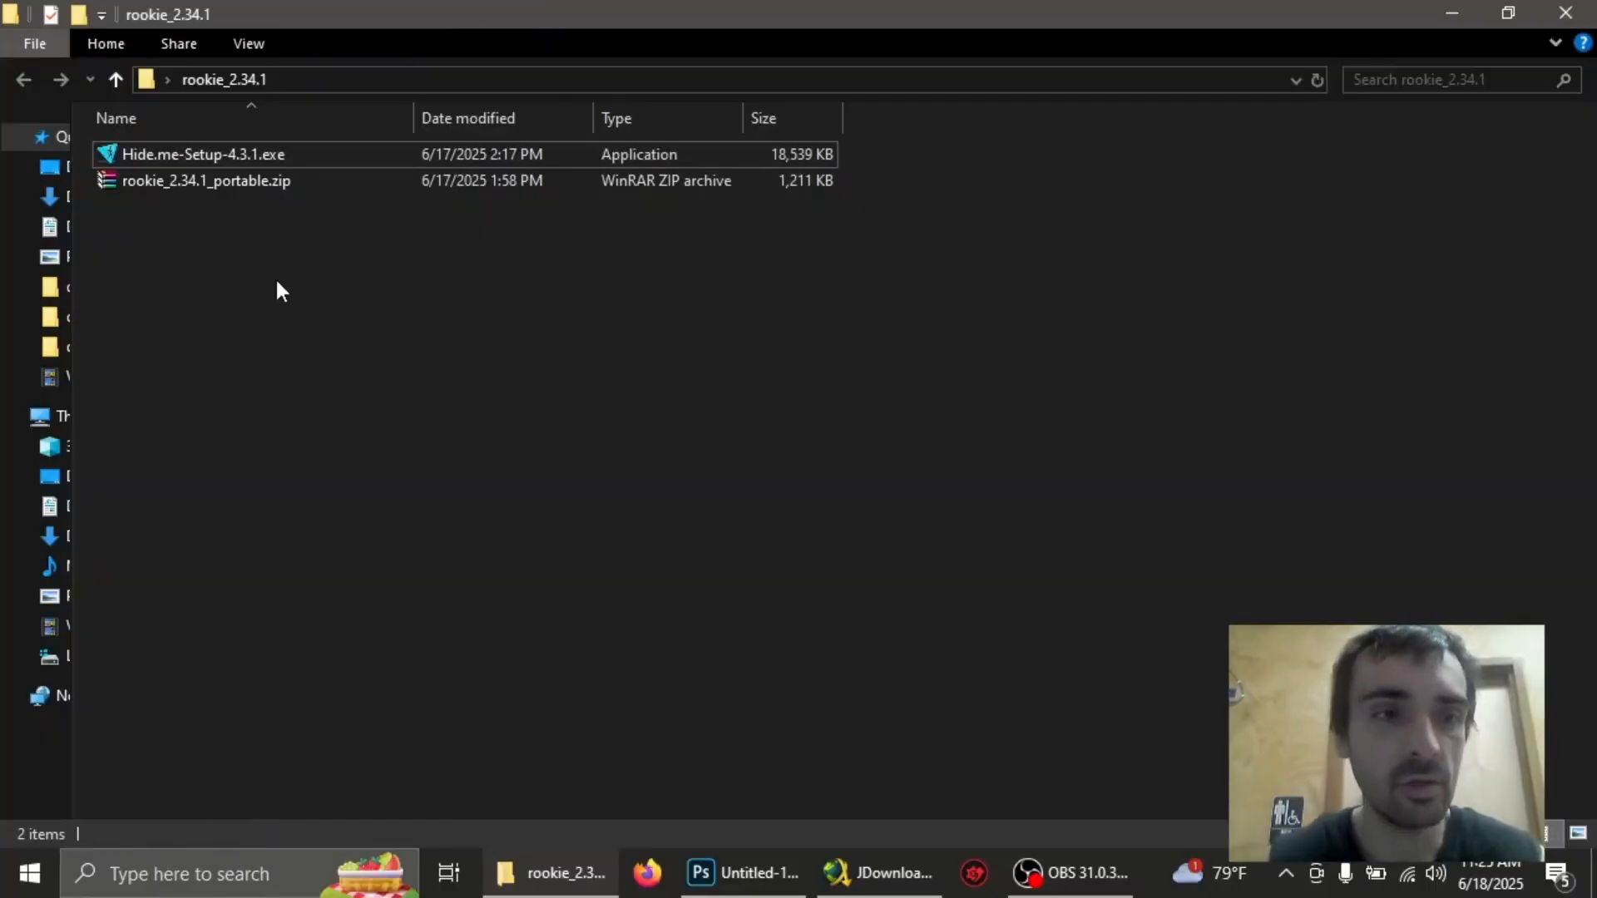
pyautogui.click(203, 153)
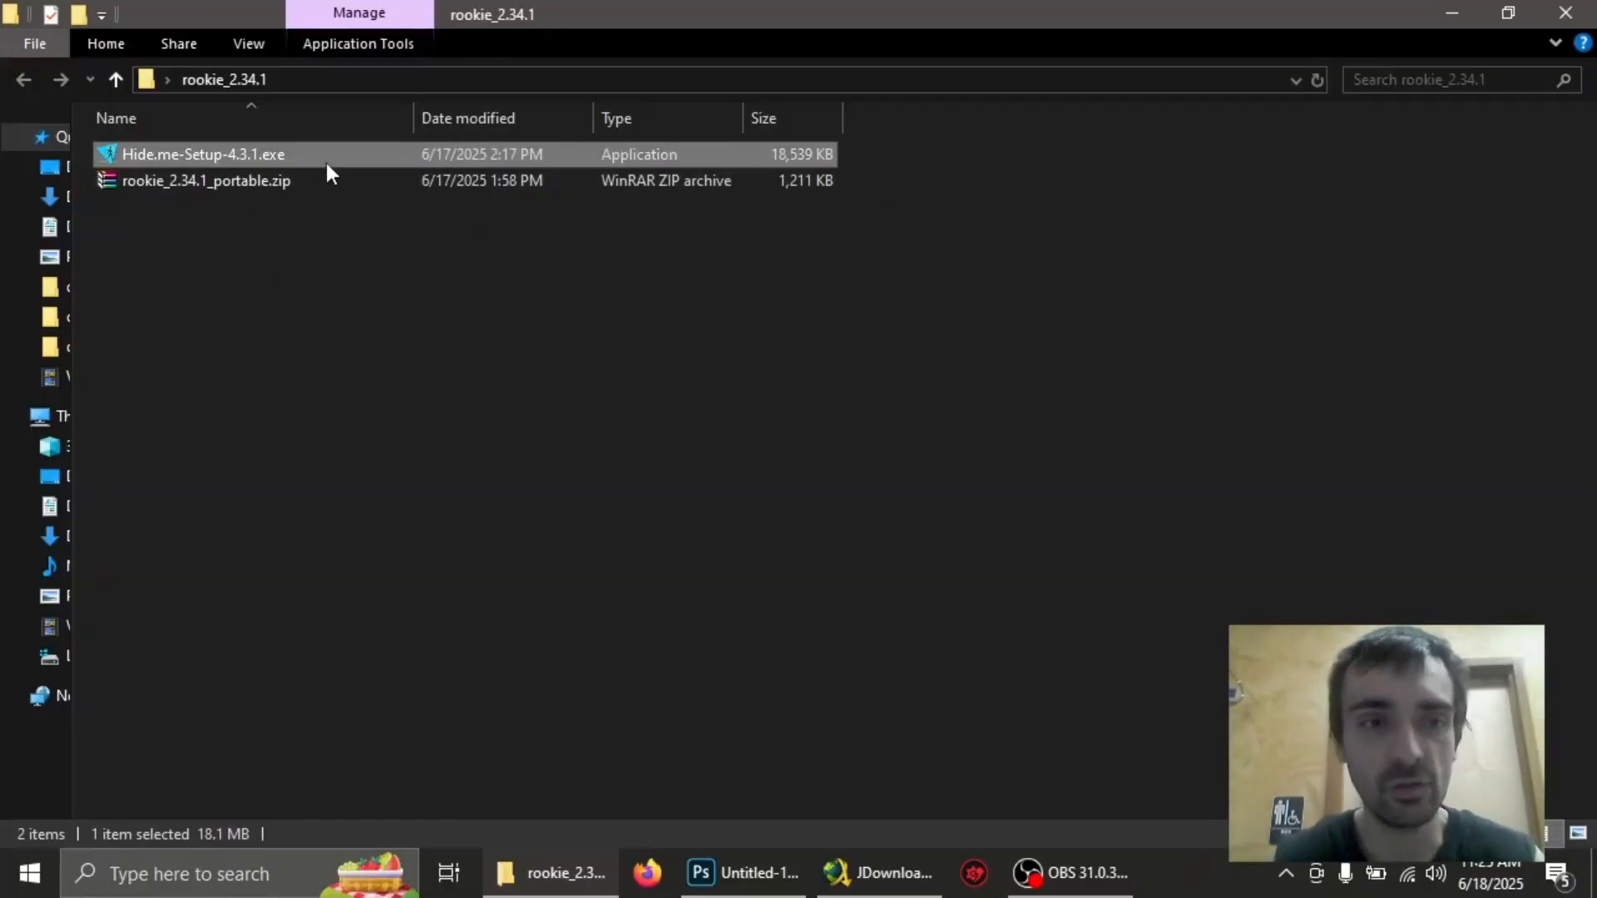
pyautogui.moveTo(367, 158)
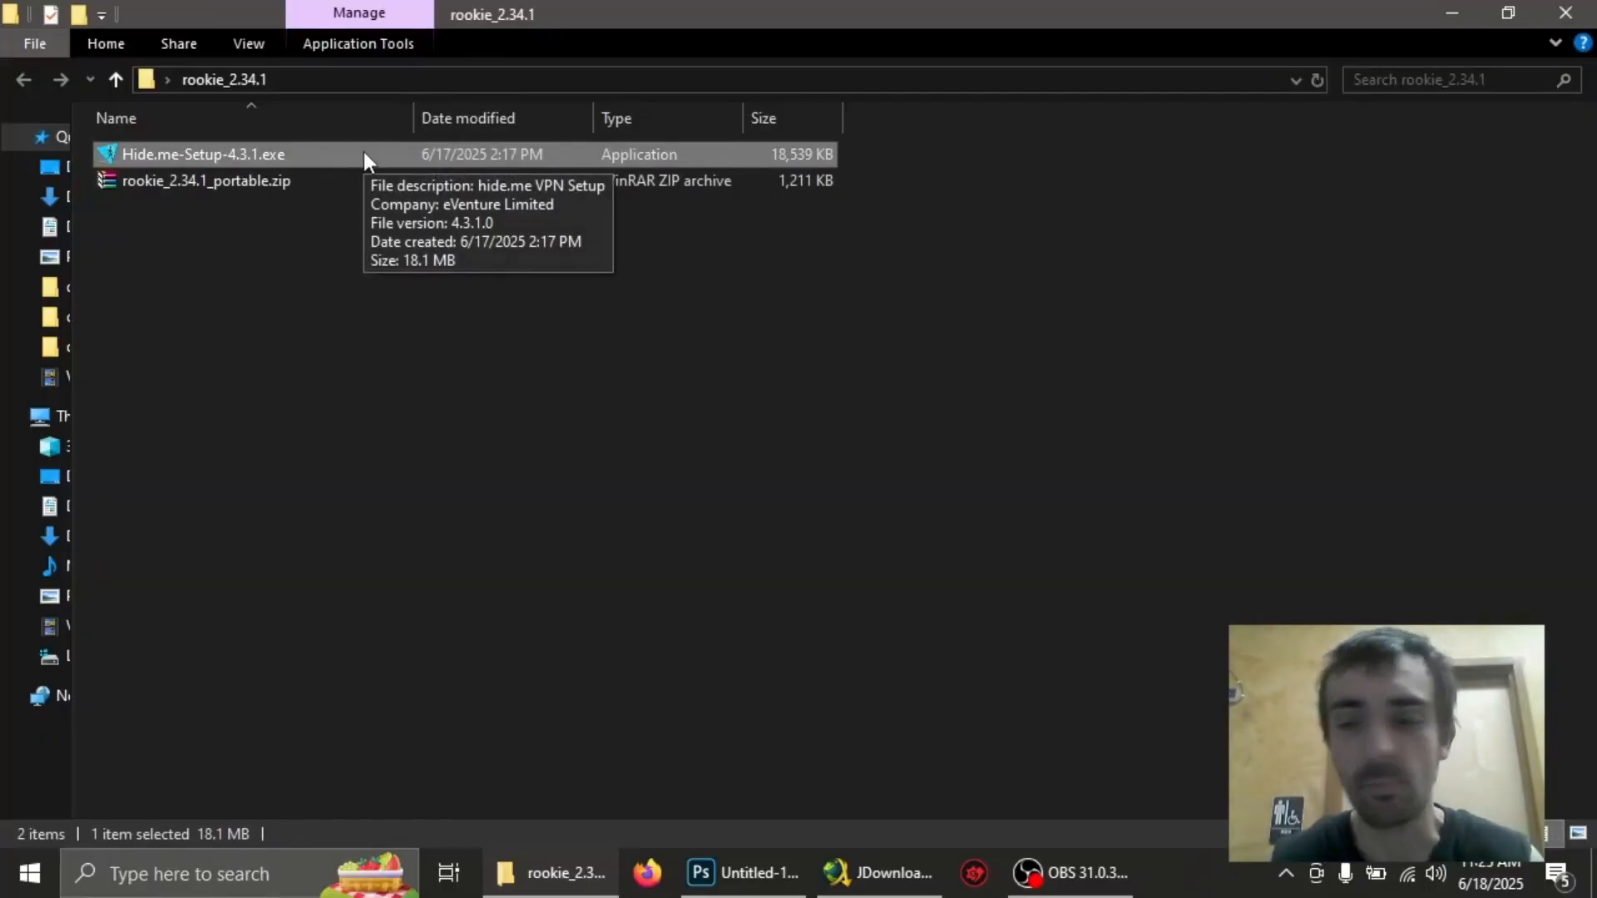
pyautogui.moveTo(351, 376)
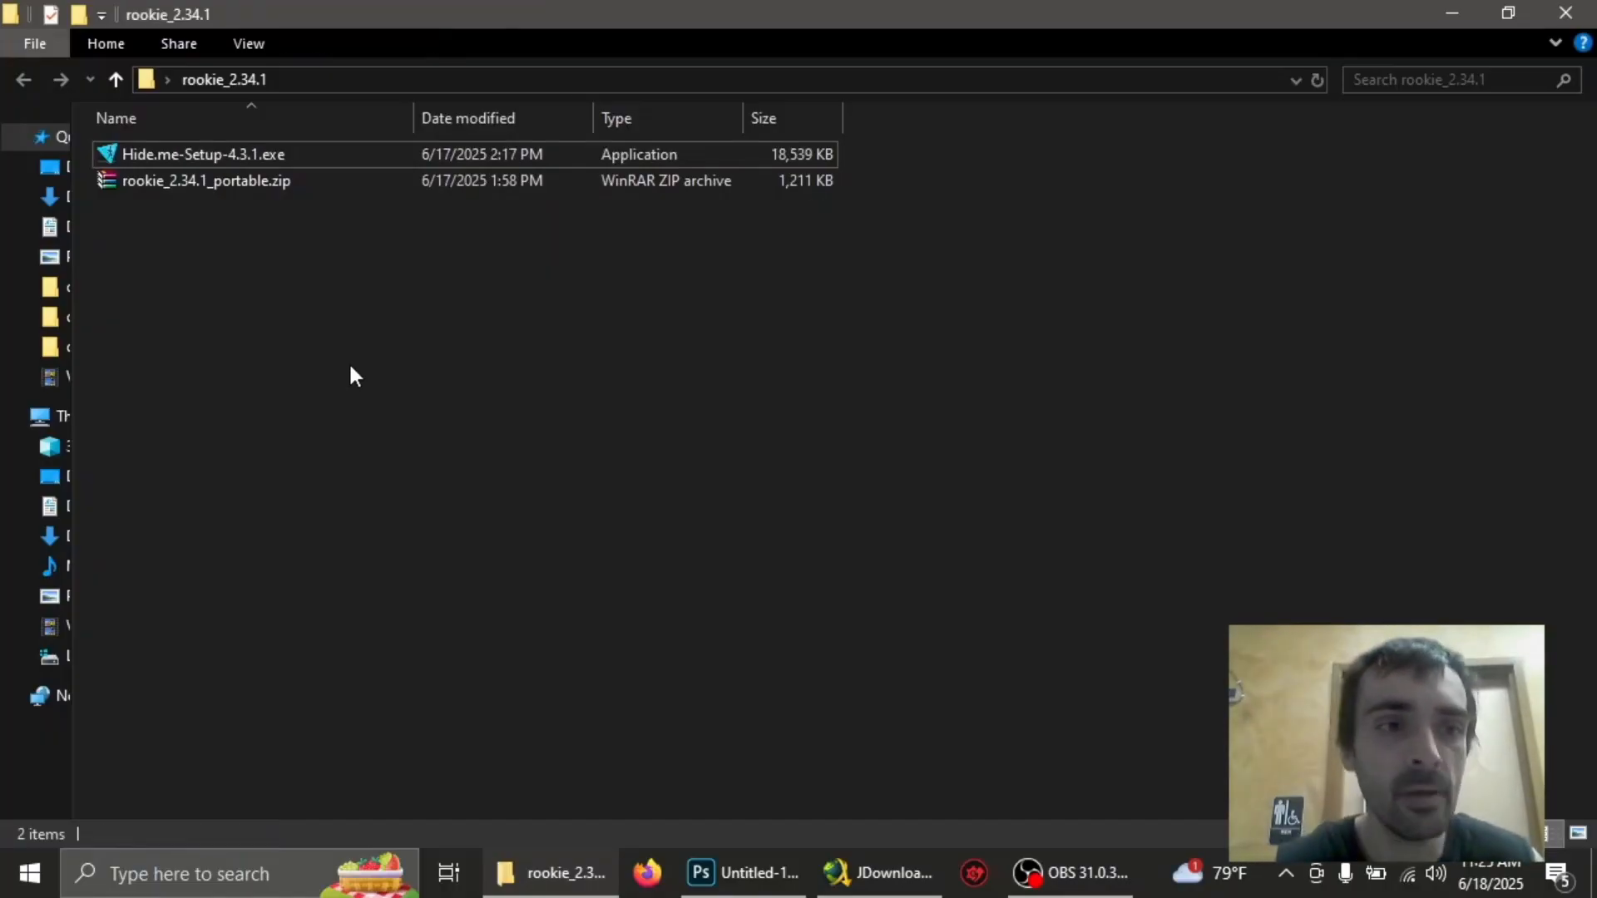
pyautogui.rightClick(206, 180)
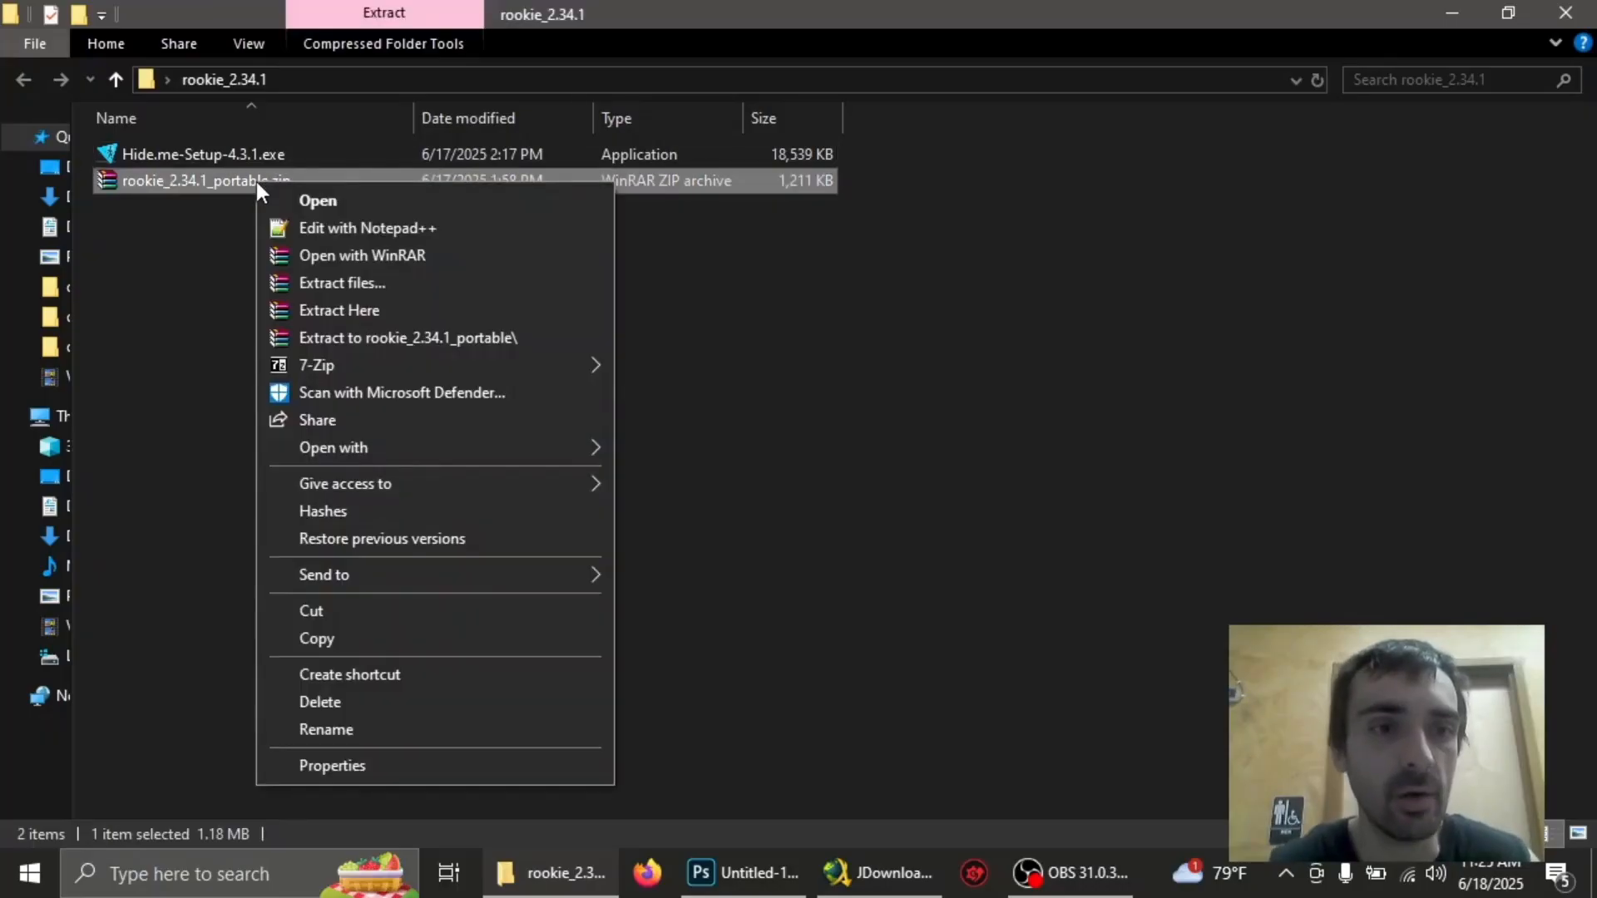
pyautogui.click(346, 320)
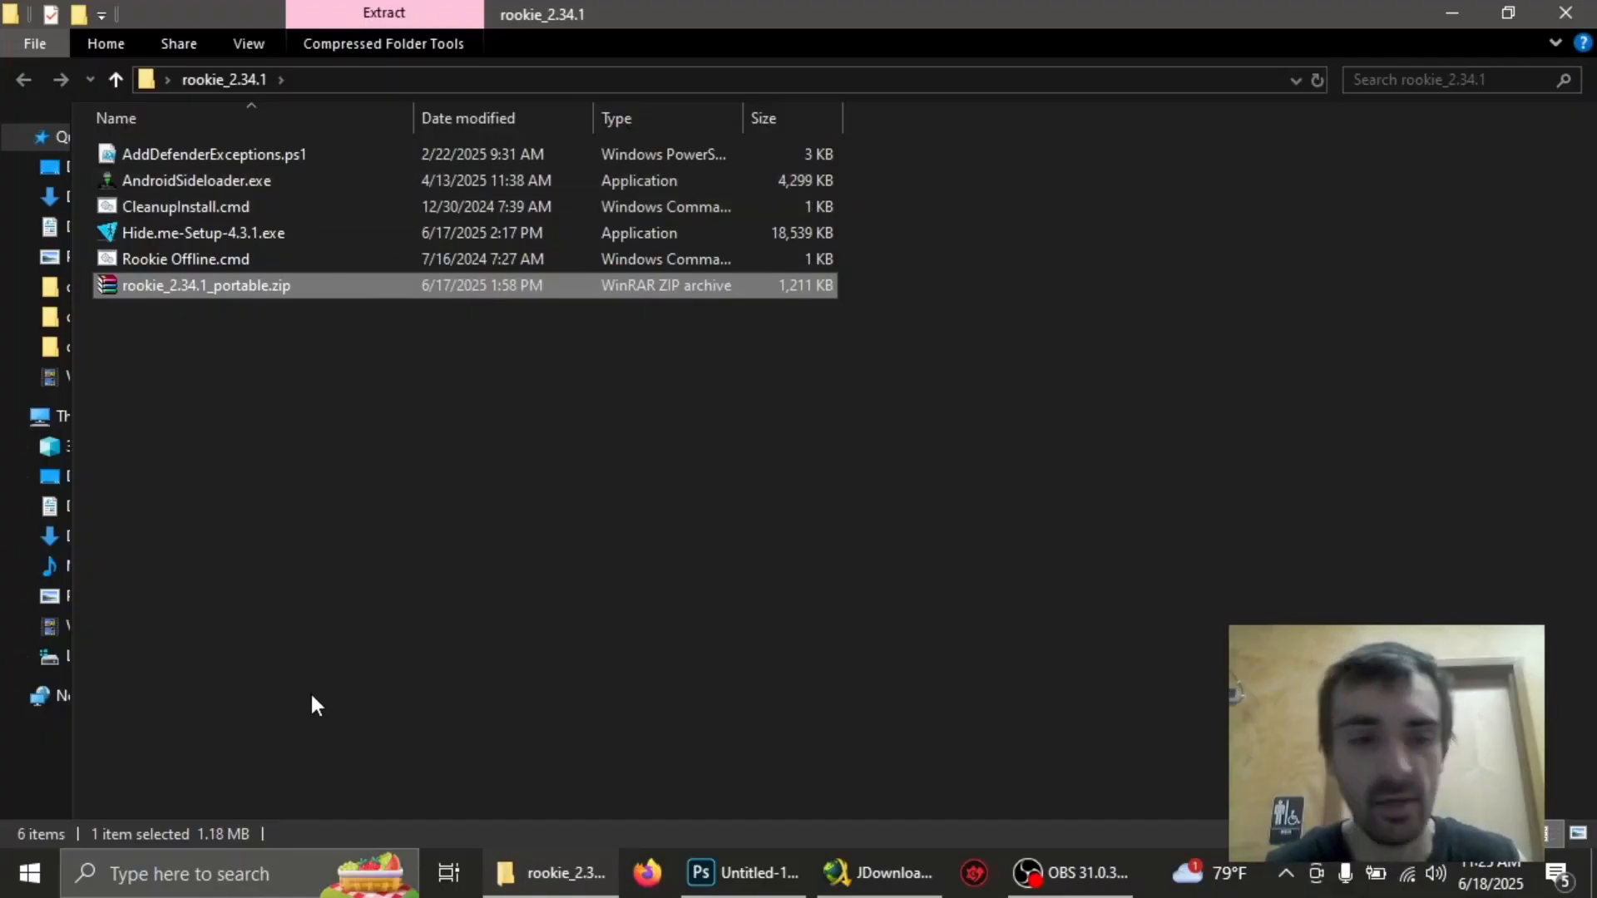
pyautogui.moveTo(1025, 622)
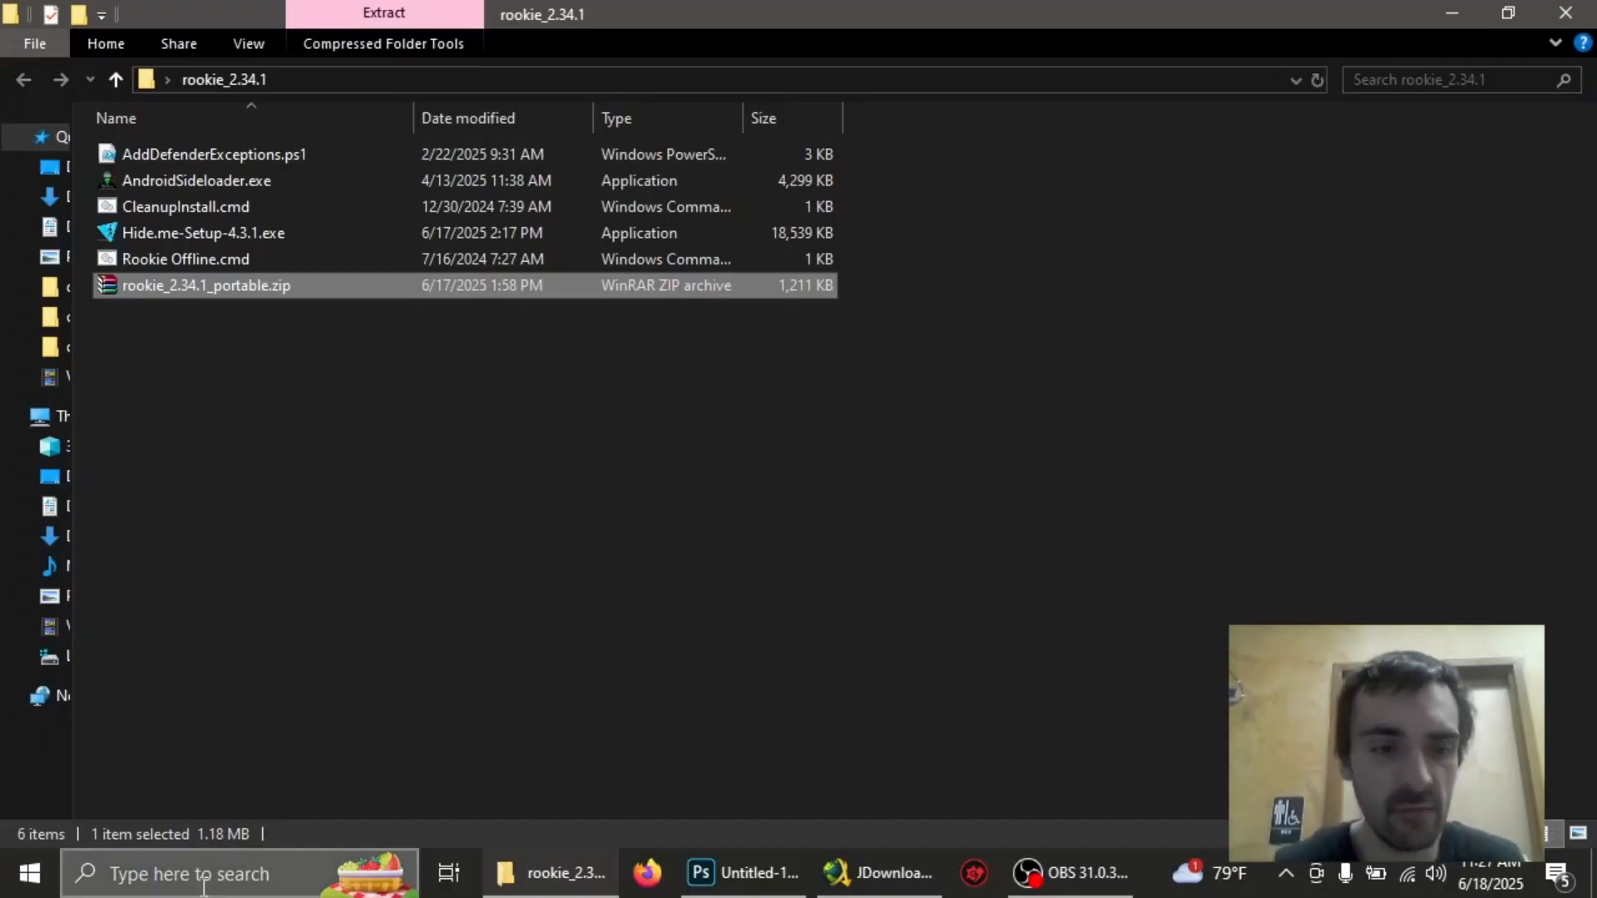
pyautogui.click(191, 874)
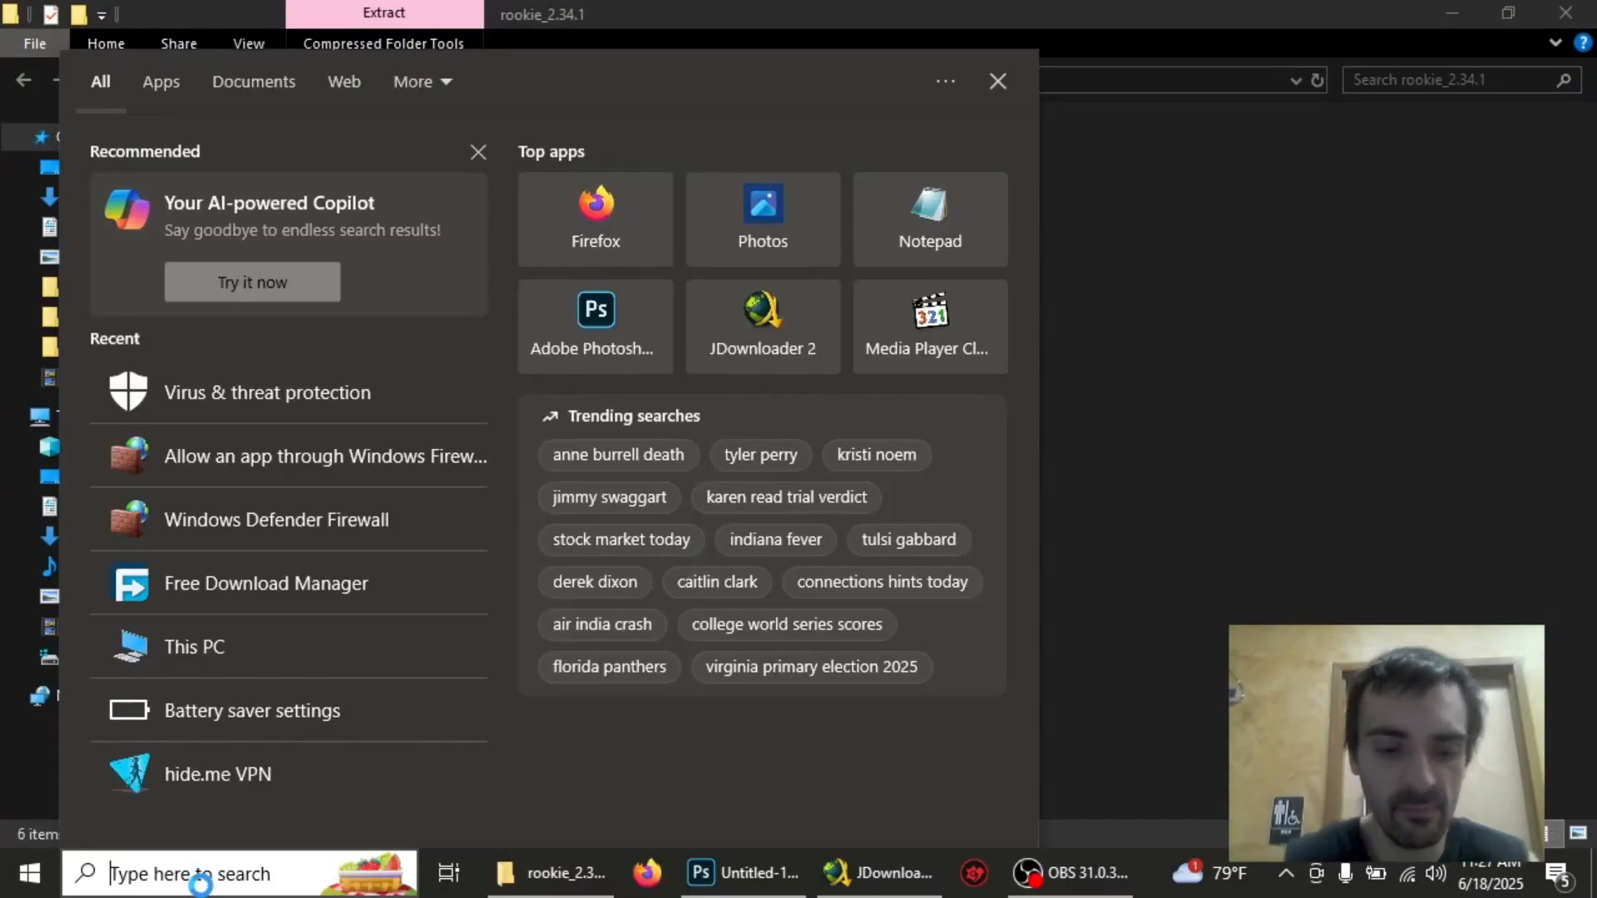
pyautogui.write('viru')
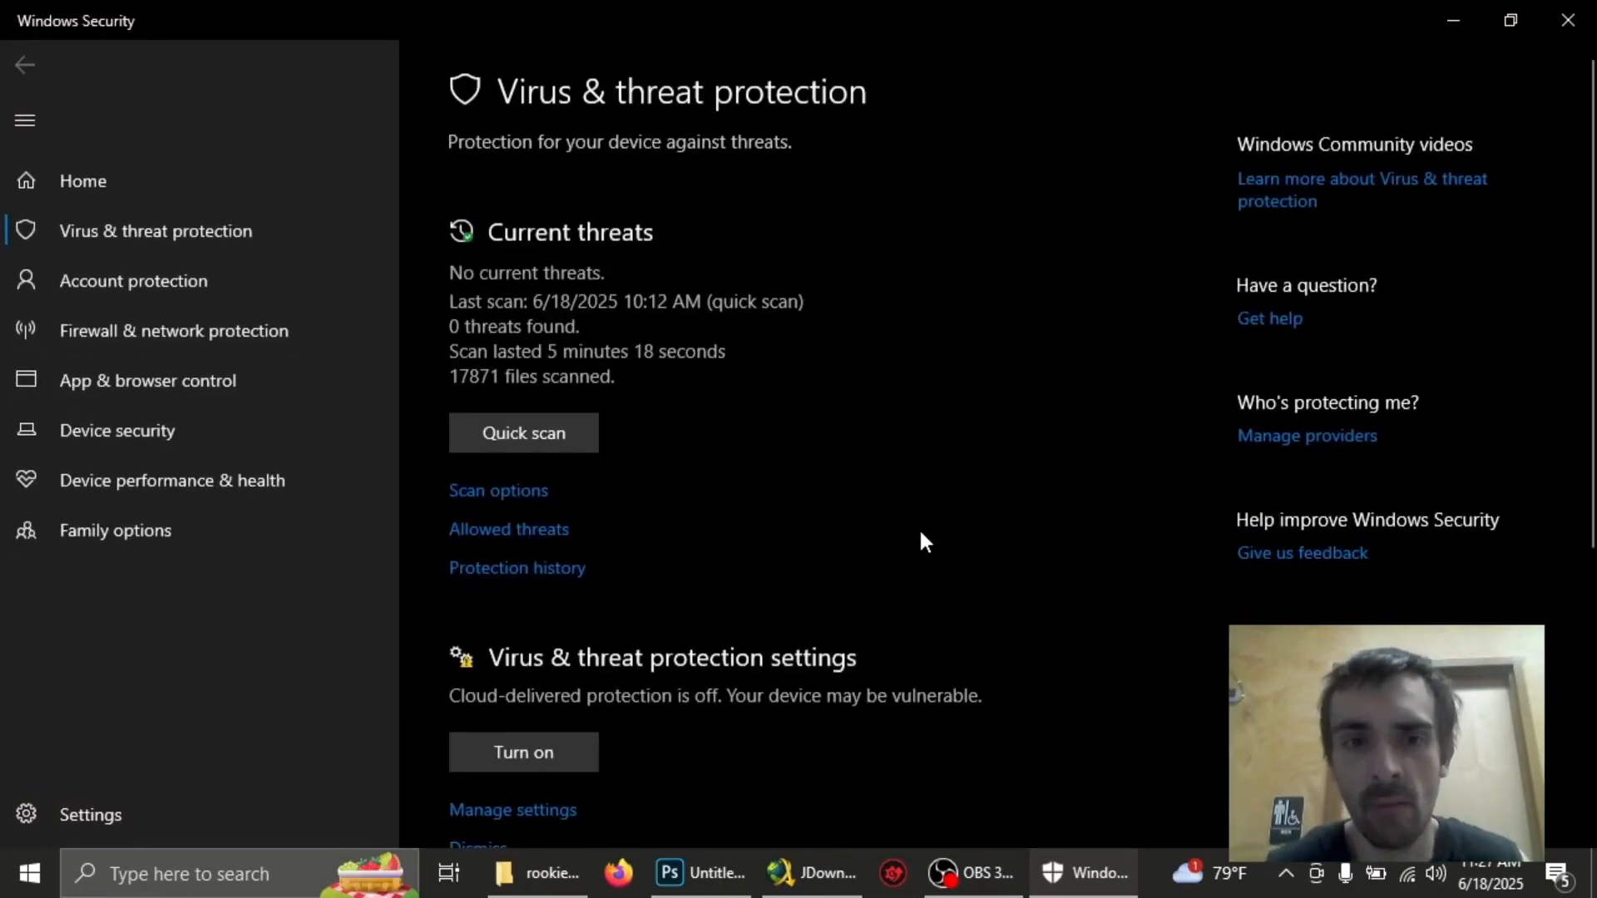
pyautogui.scroll(-3)
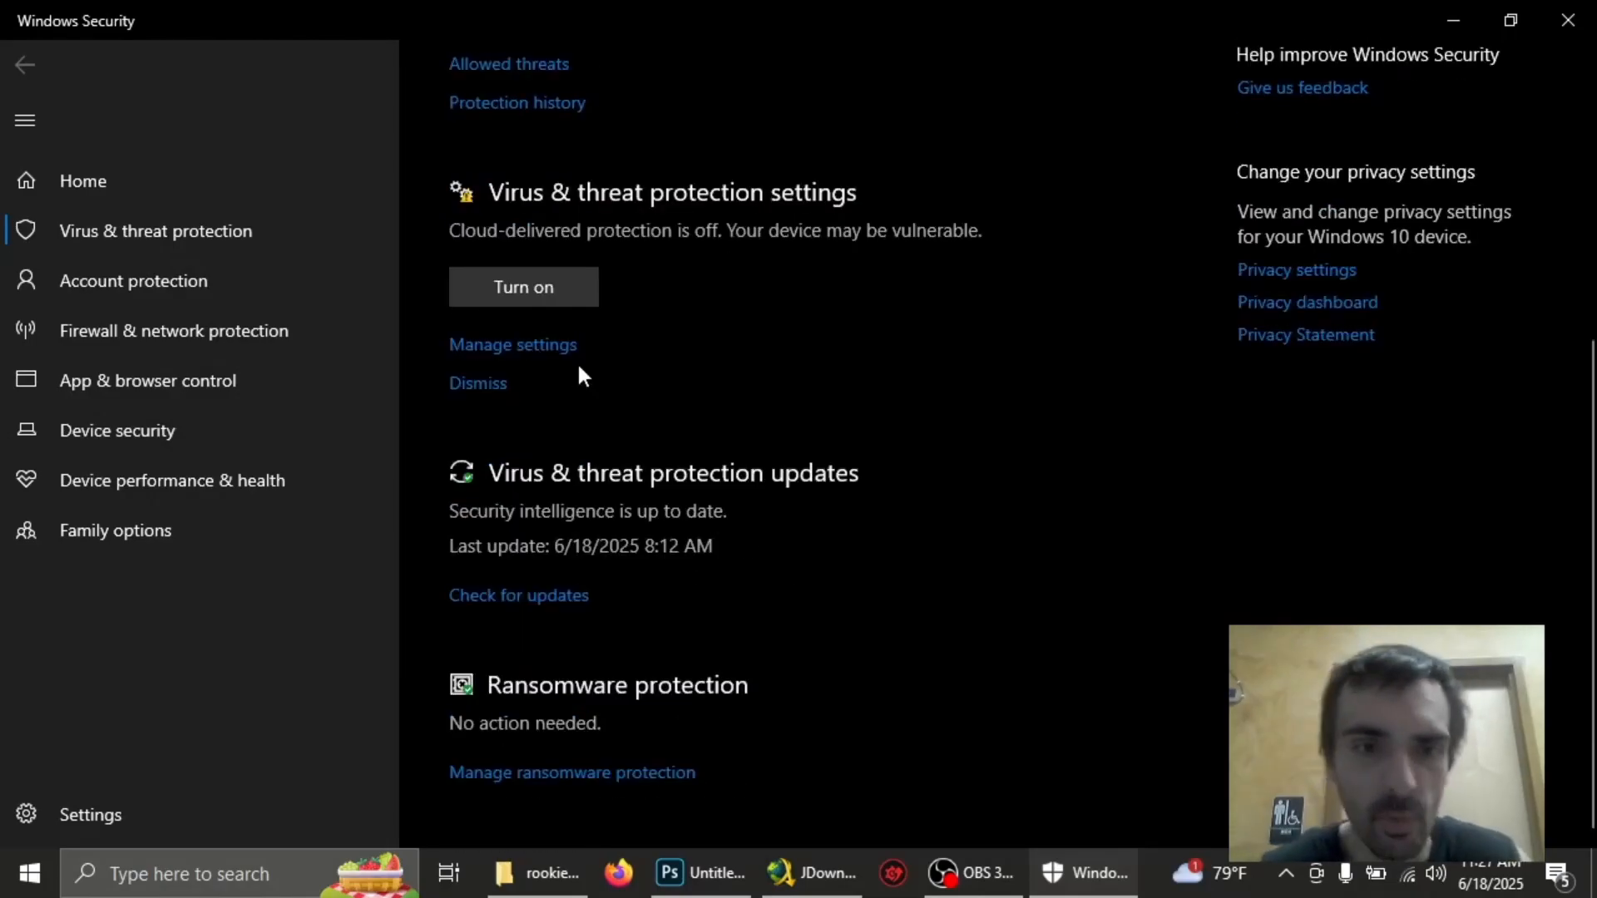
pyautogui.click(512, 344)
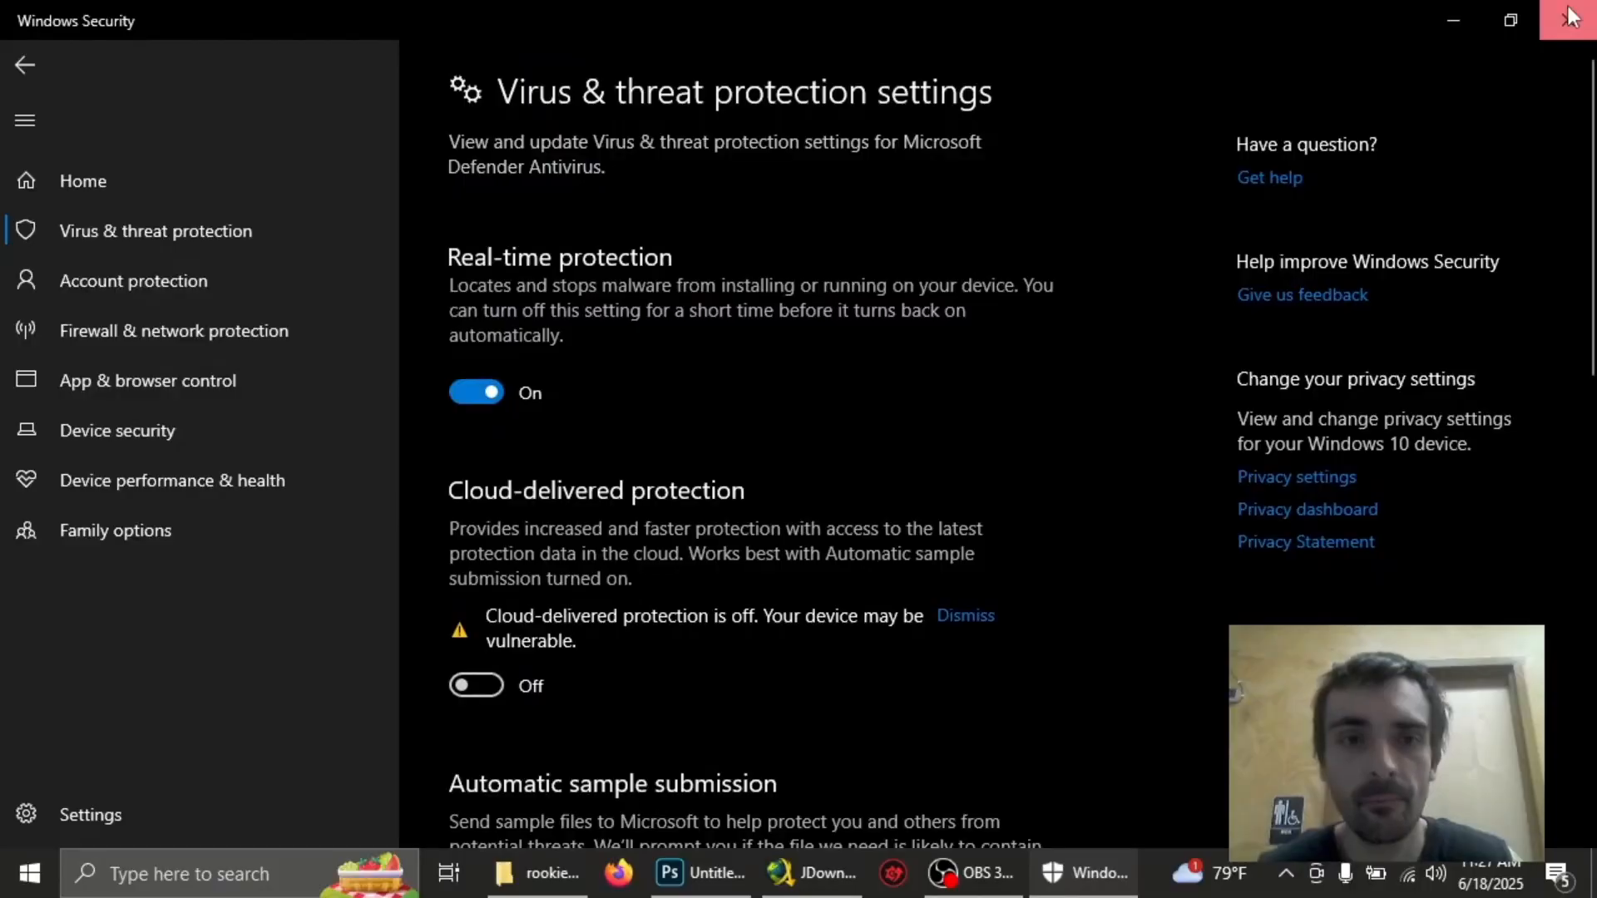
pyautogui.click(1571, 19)
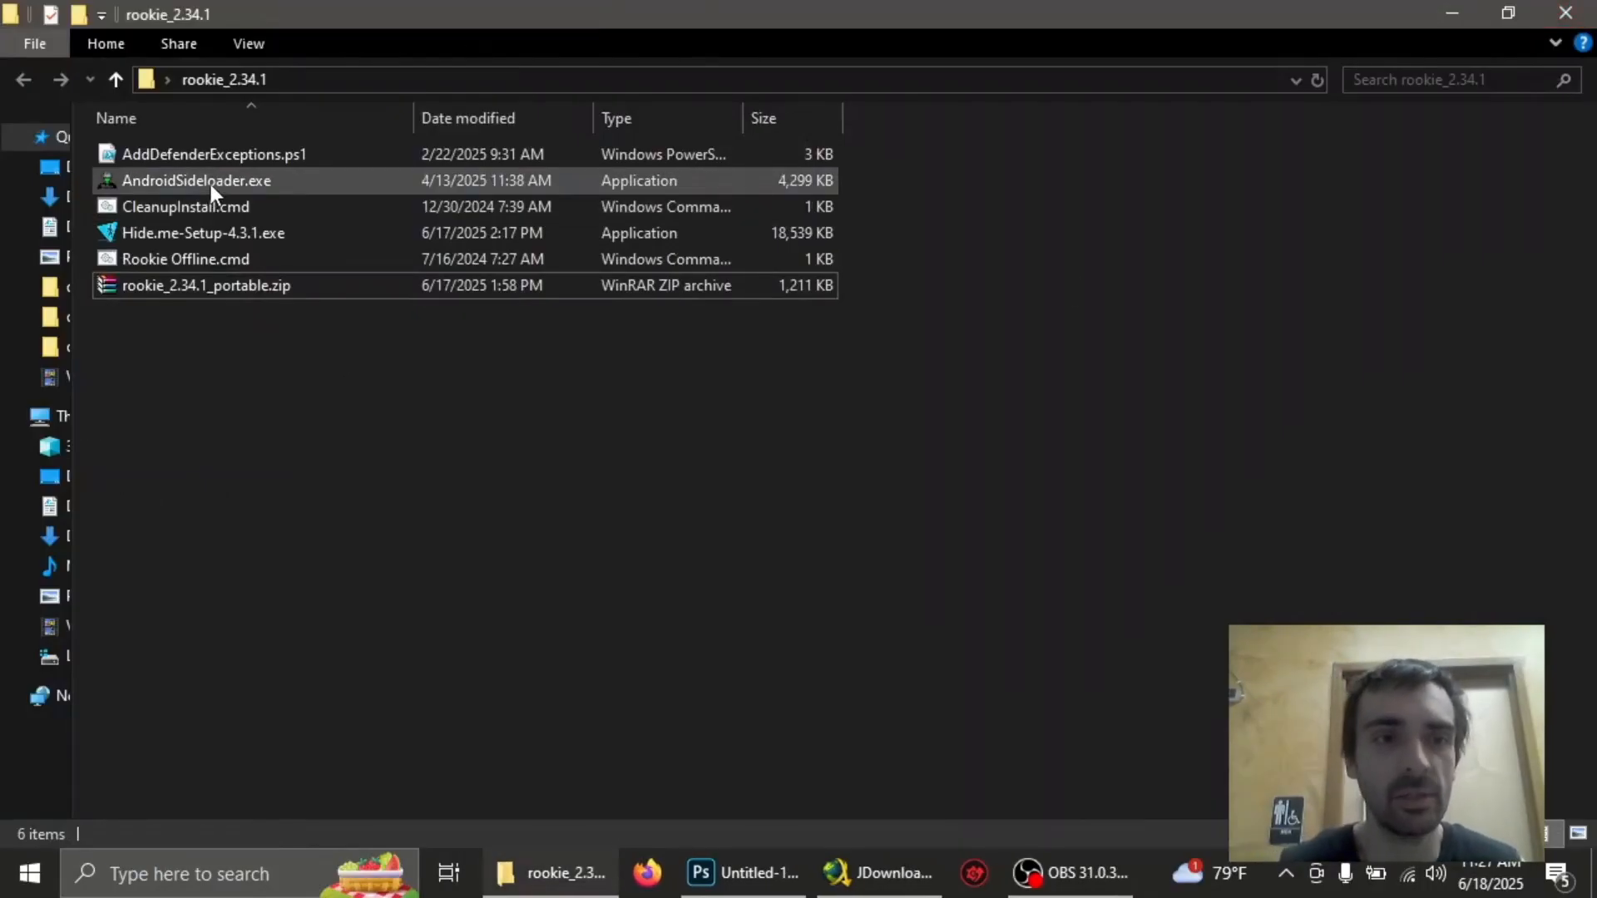
# Launch AndroidSideloader.exe from the rookie_2.34.1 folder
pyautogui.click(195, 181)
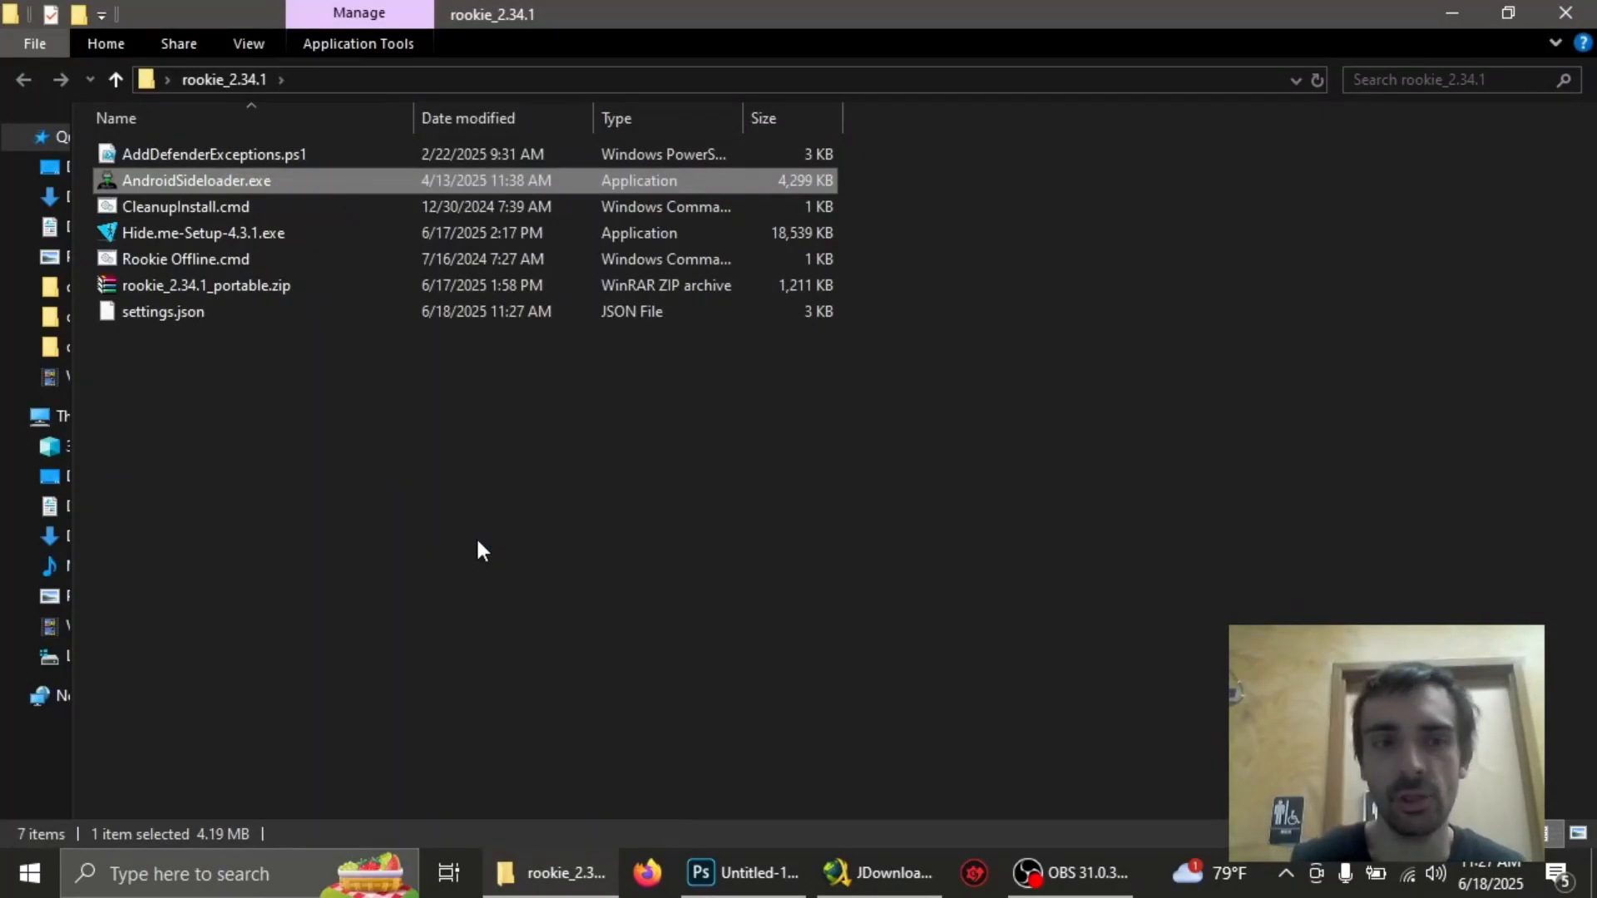
pyautogui.doubleClick(195, 180)
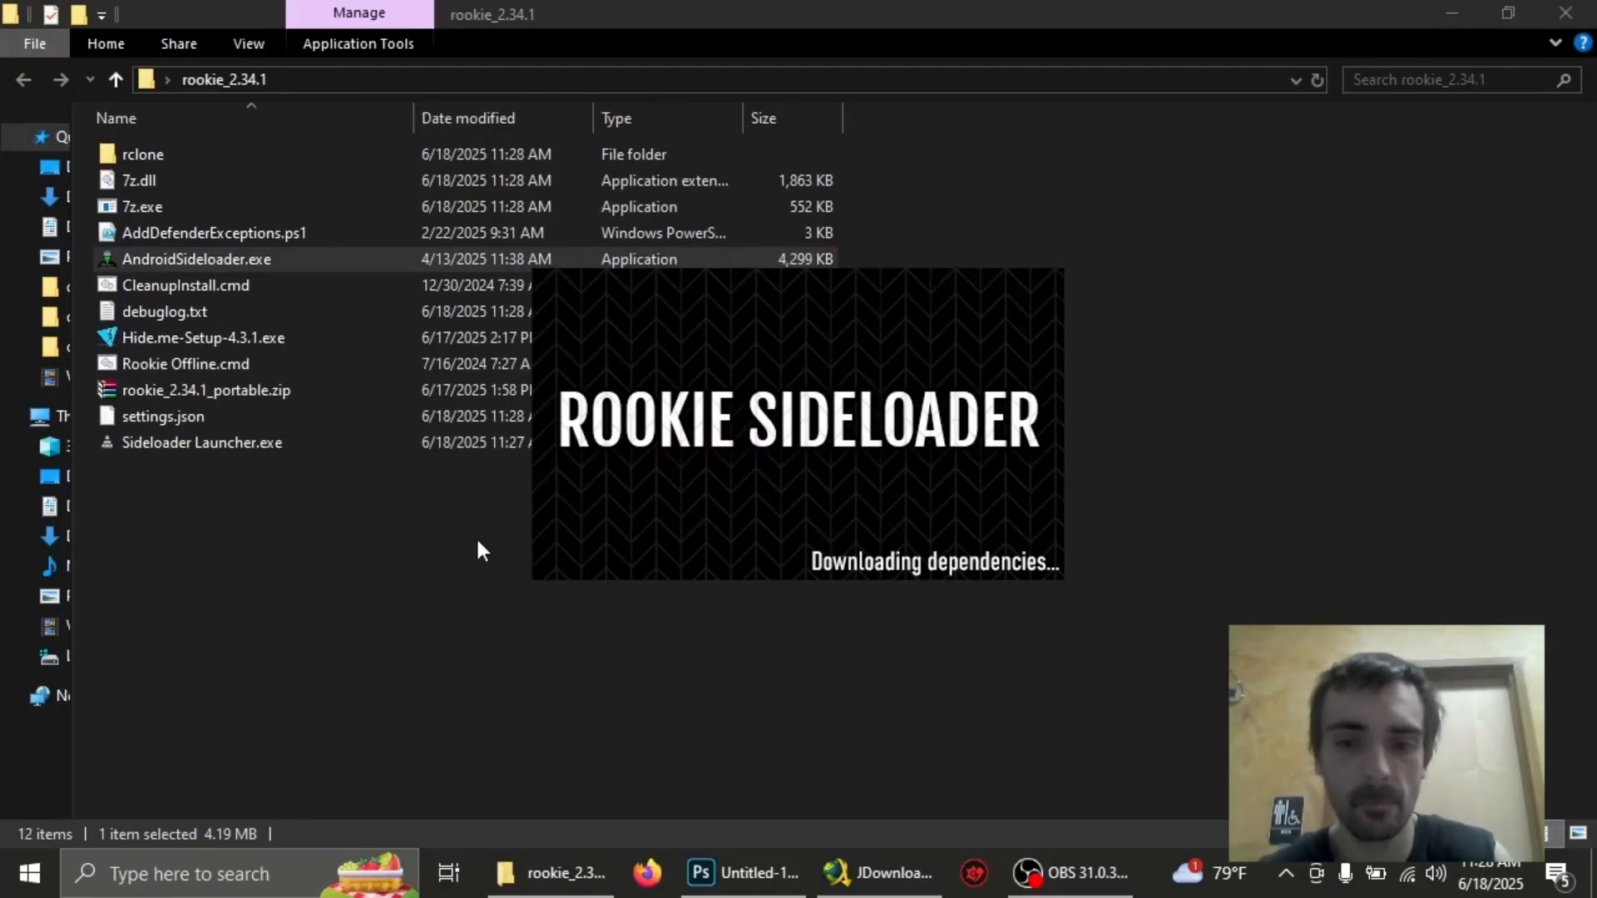
pyautogui.click(1029, 872)
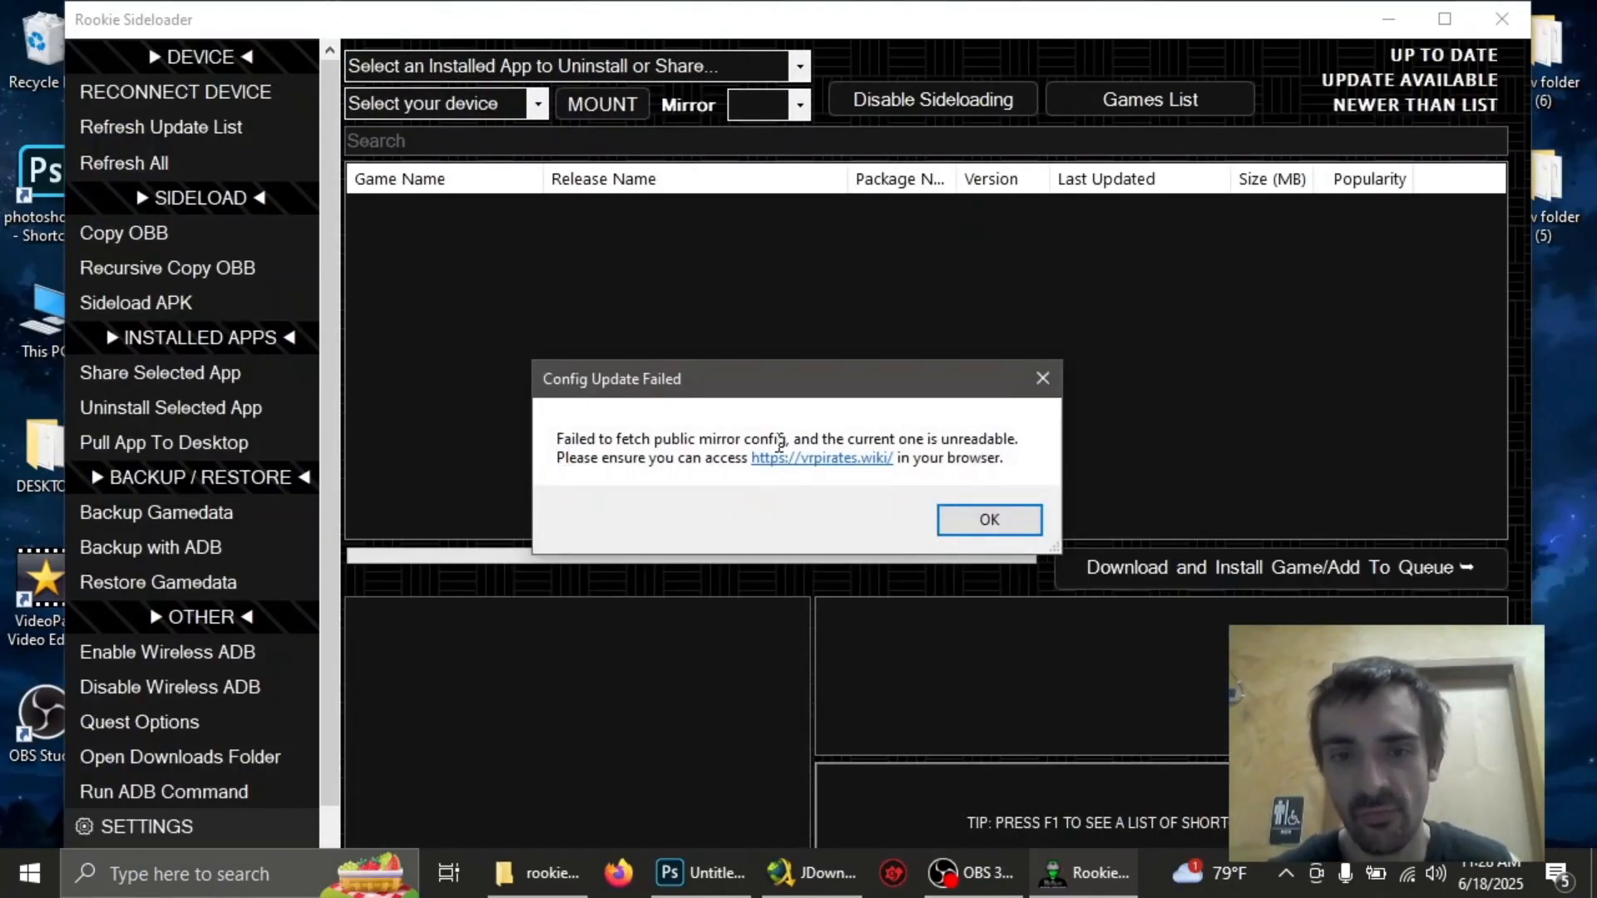
pyautogui.moveTo(809, 504)
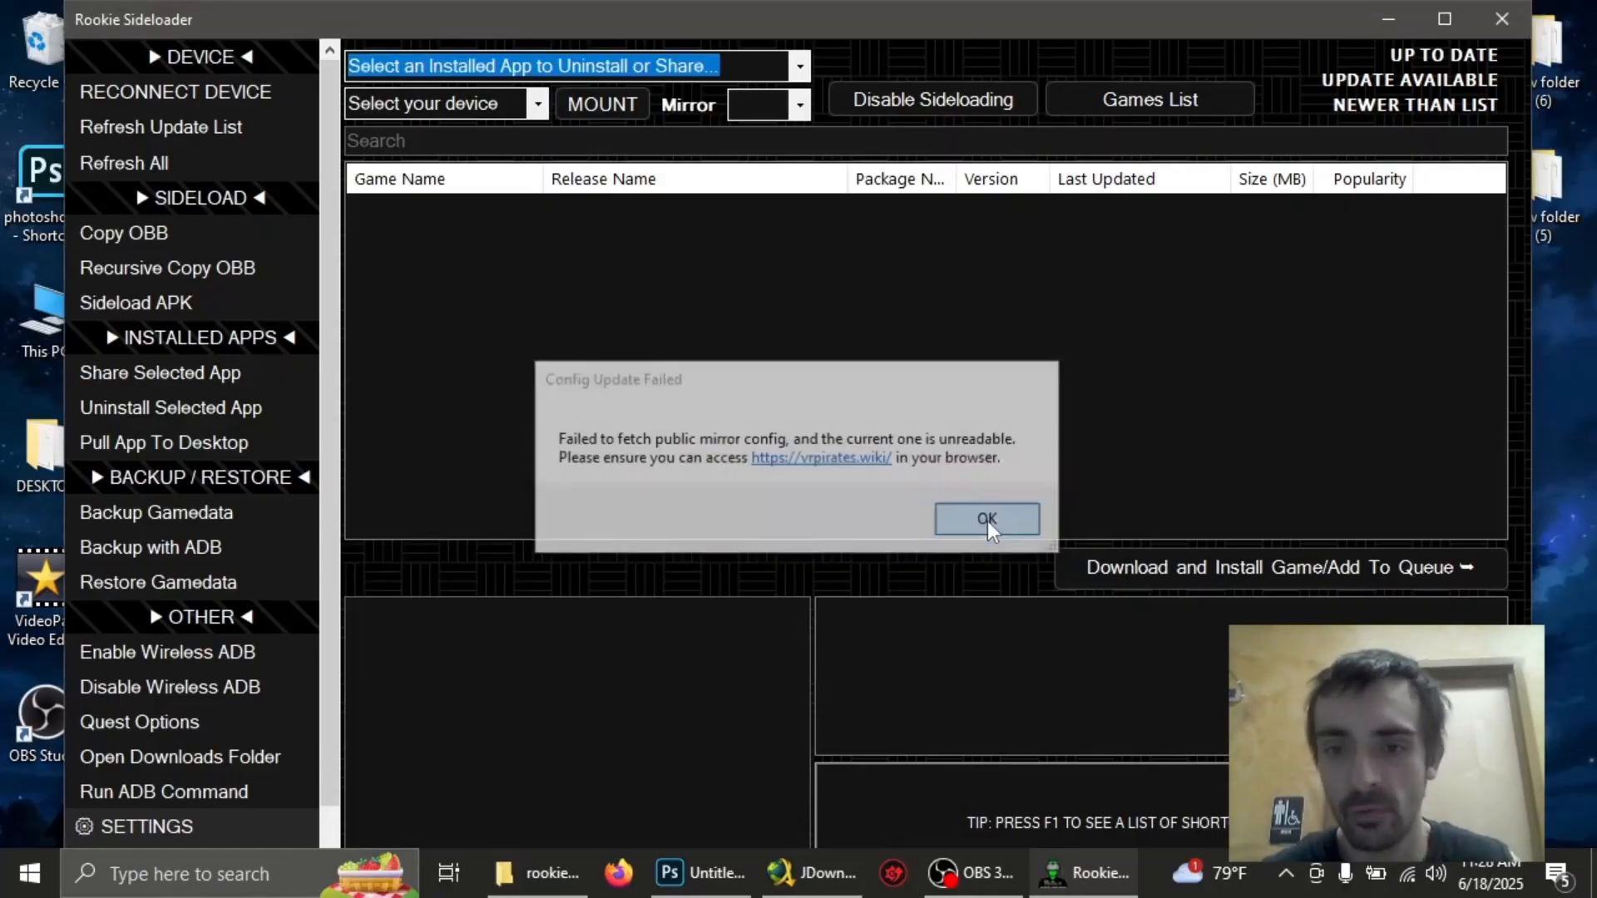
# Dismiss the Config Update Failed and Unable to connect error dialogs
pyautogui.click(985, 518)
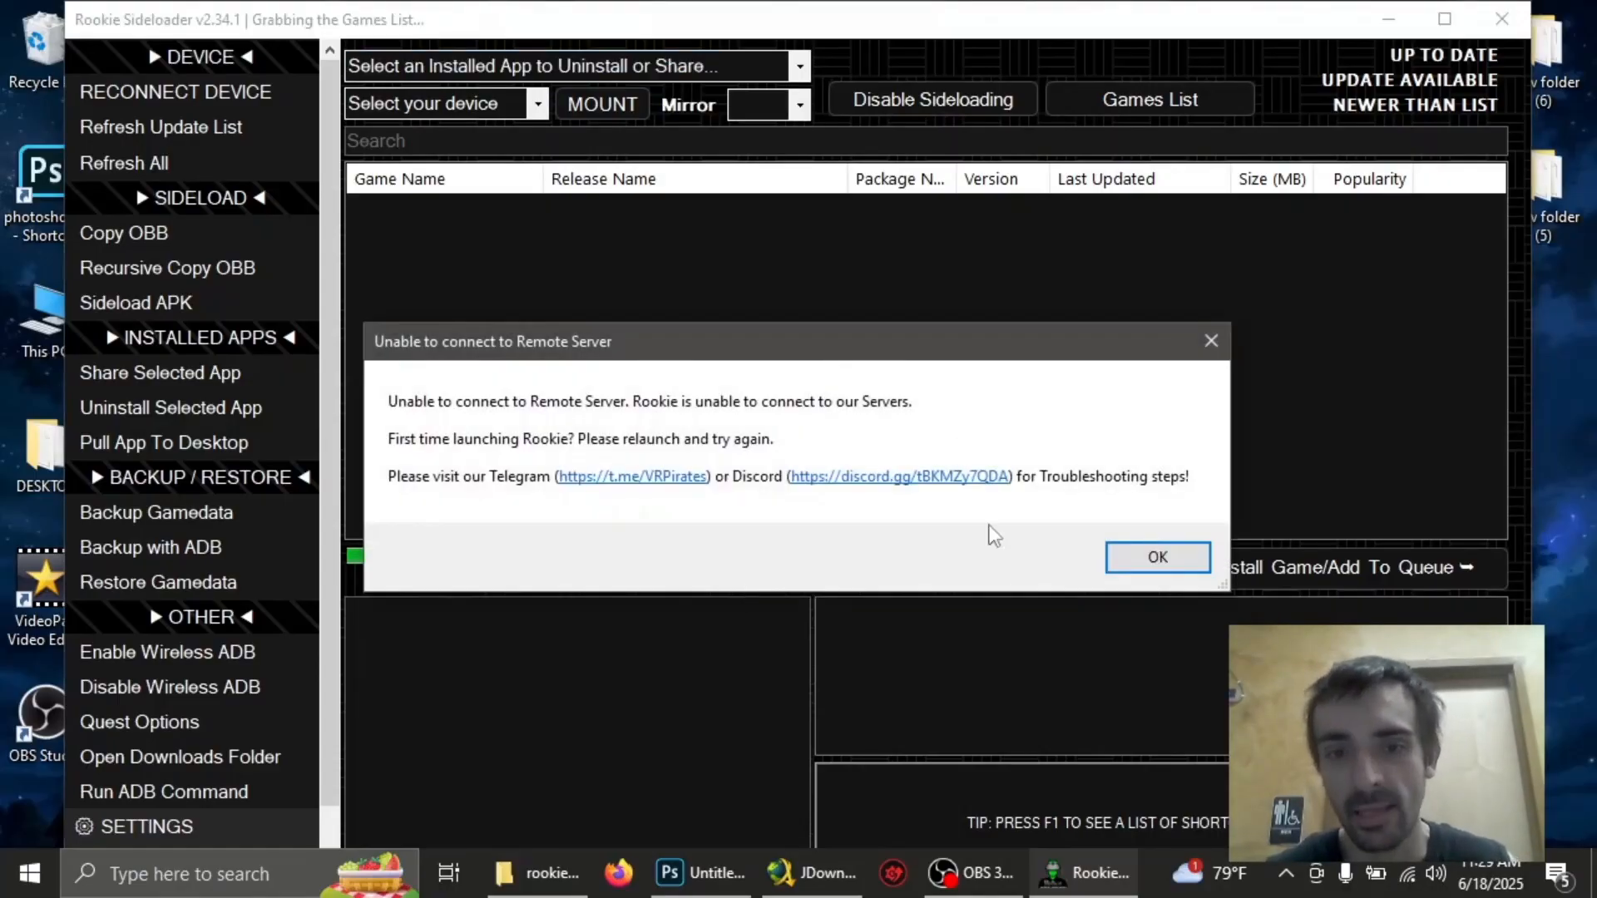
pyautogui.click(1156, 557)
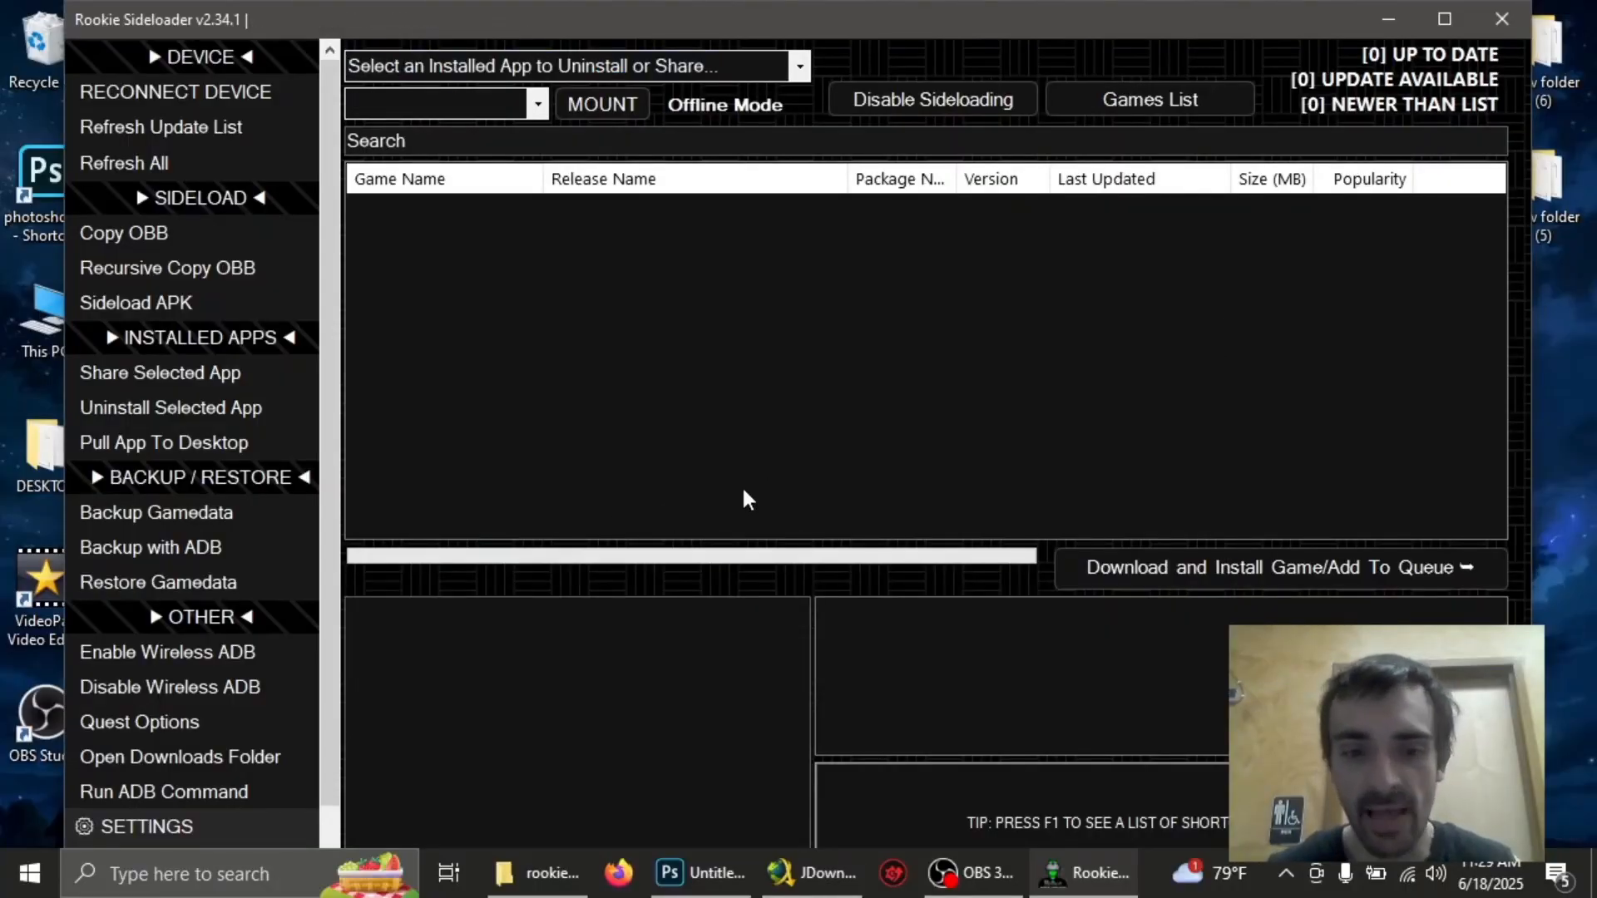
pyautogui.click(537, 873)
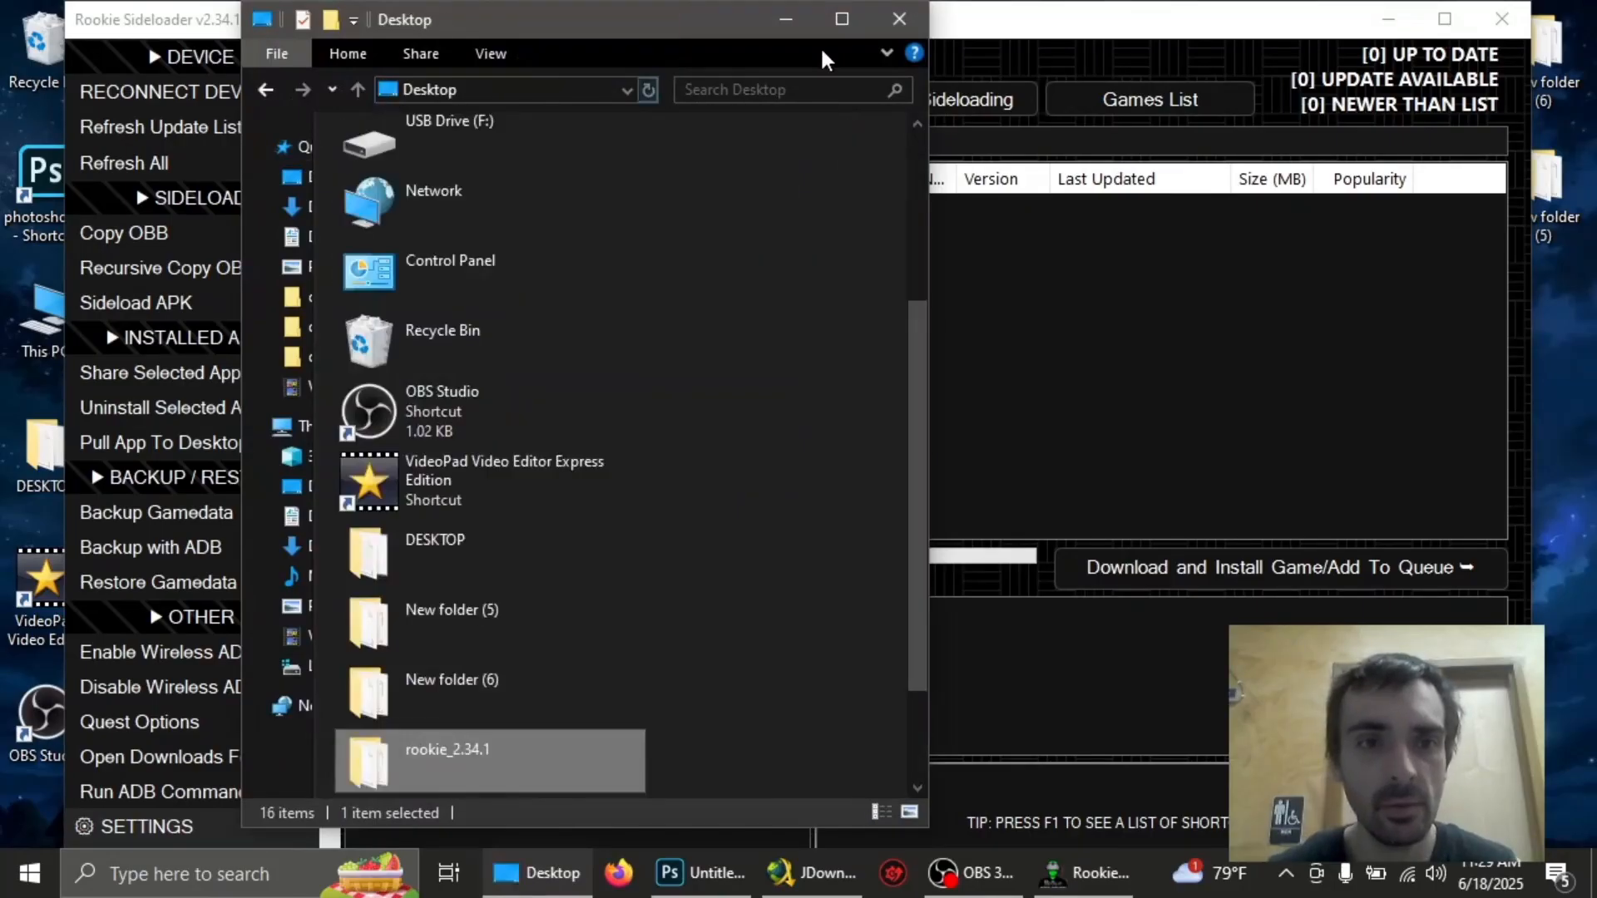
# Close the Desktop File Explorer window so the rookie_2.34.1 folder shows on the desktop
pyautogui.click(897, 19)
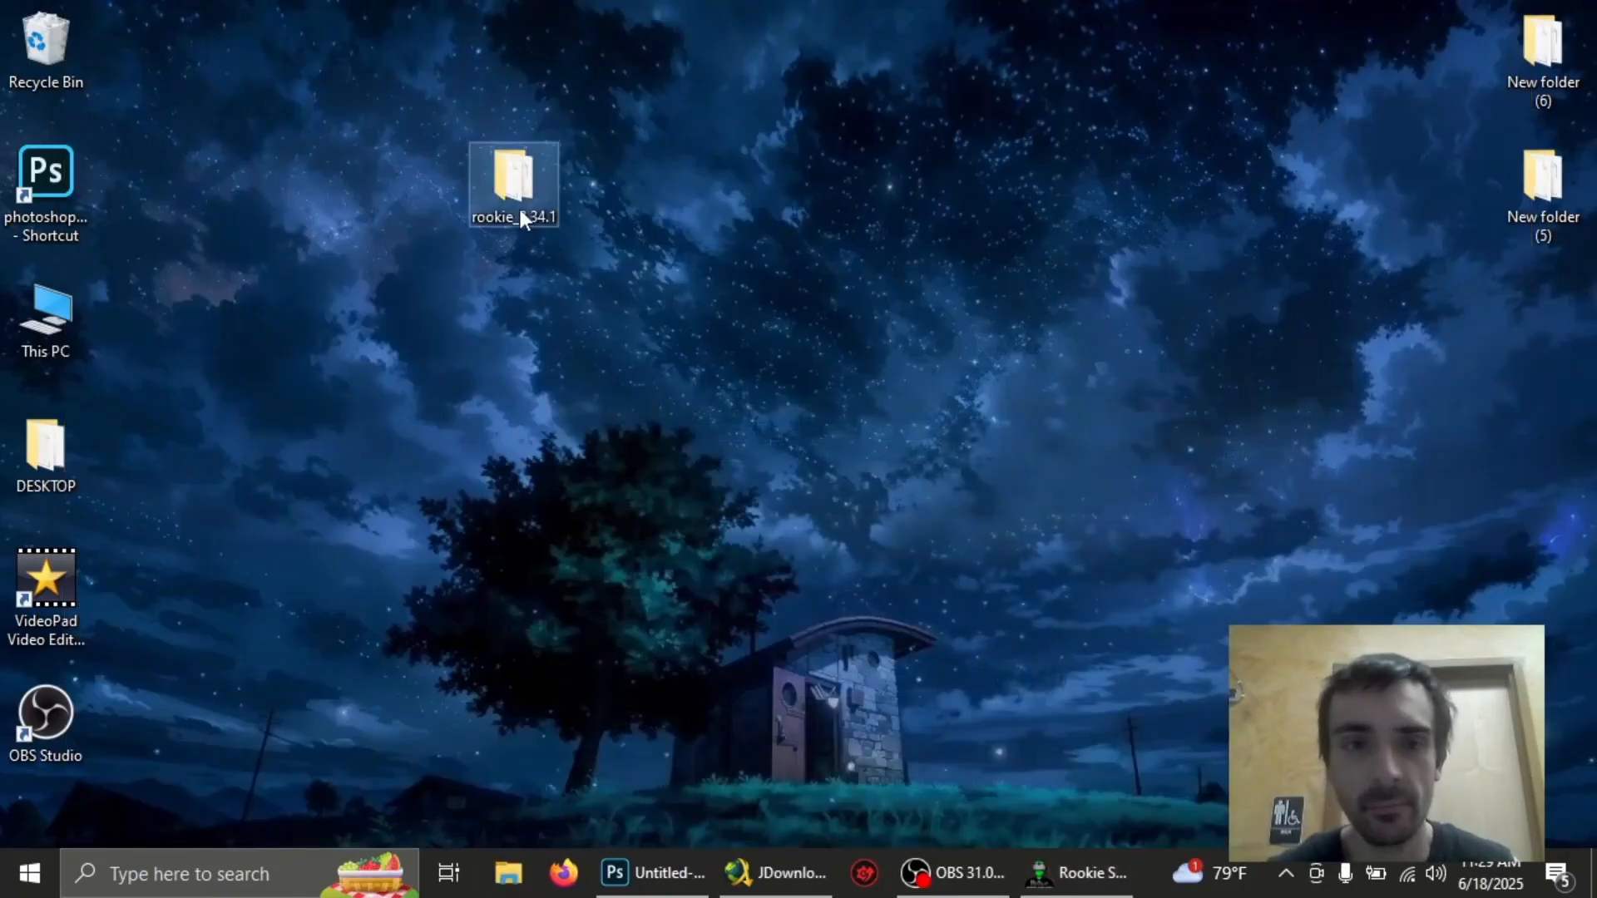
pyautogui.doubleClick(513, 186)
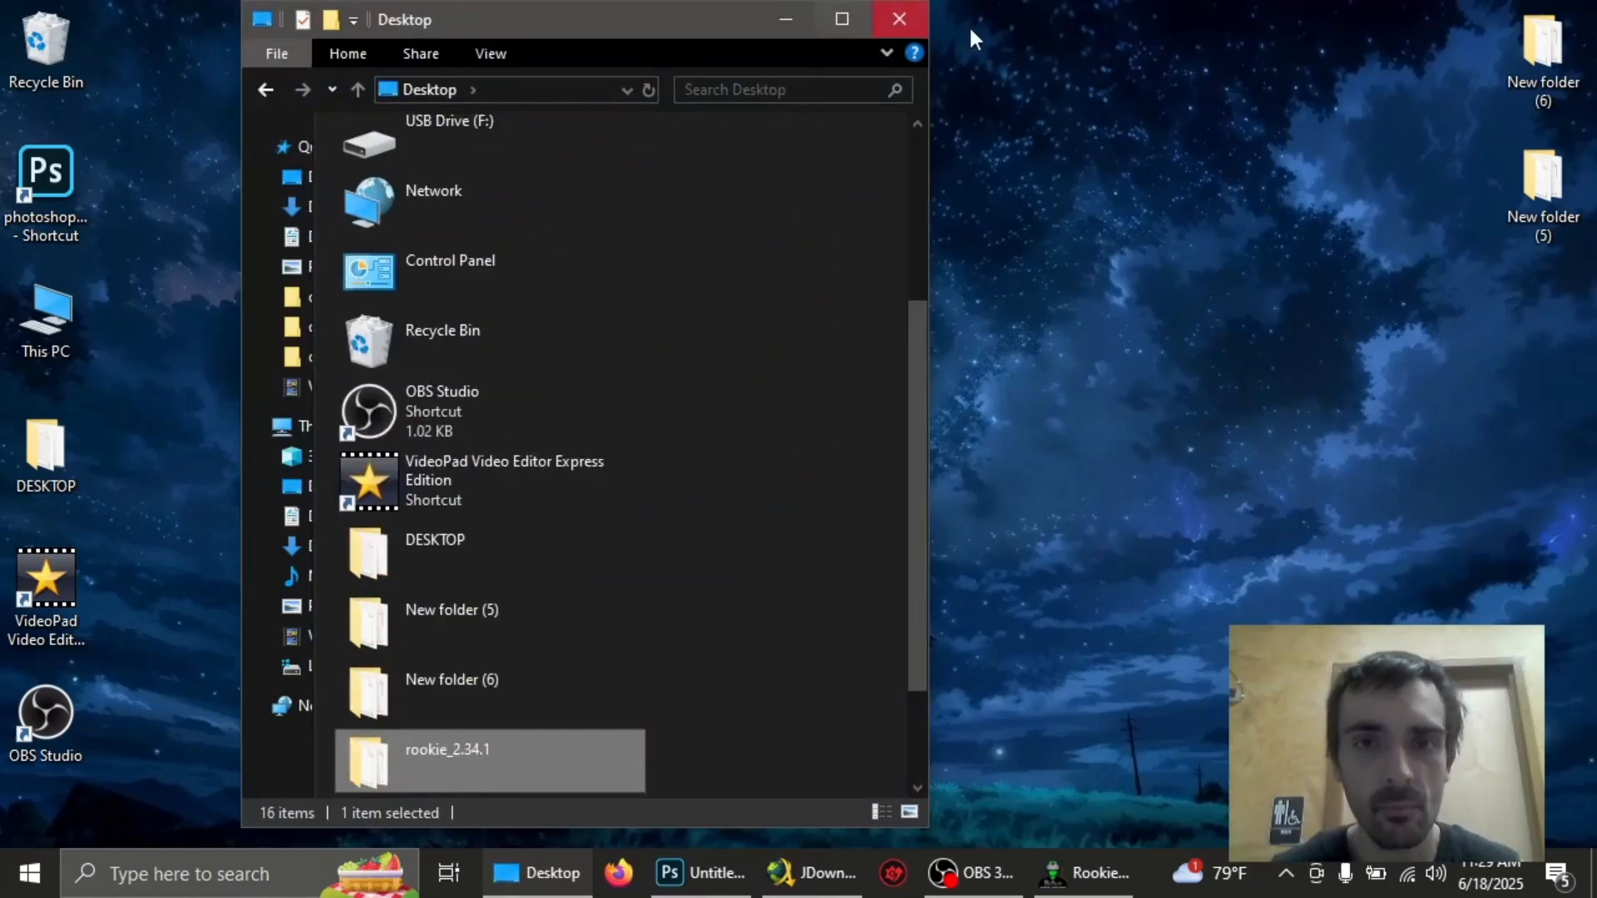
pyautogui.click(898, 18)
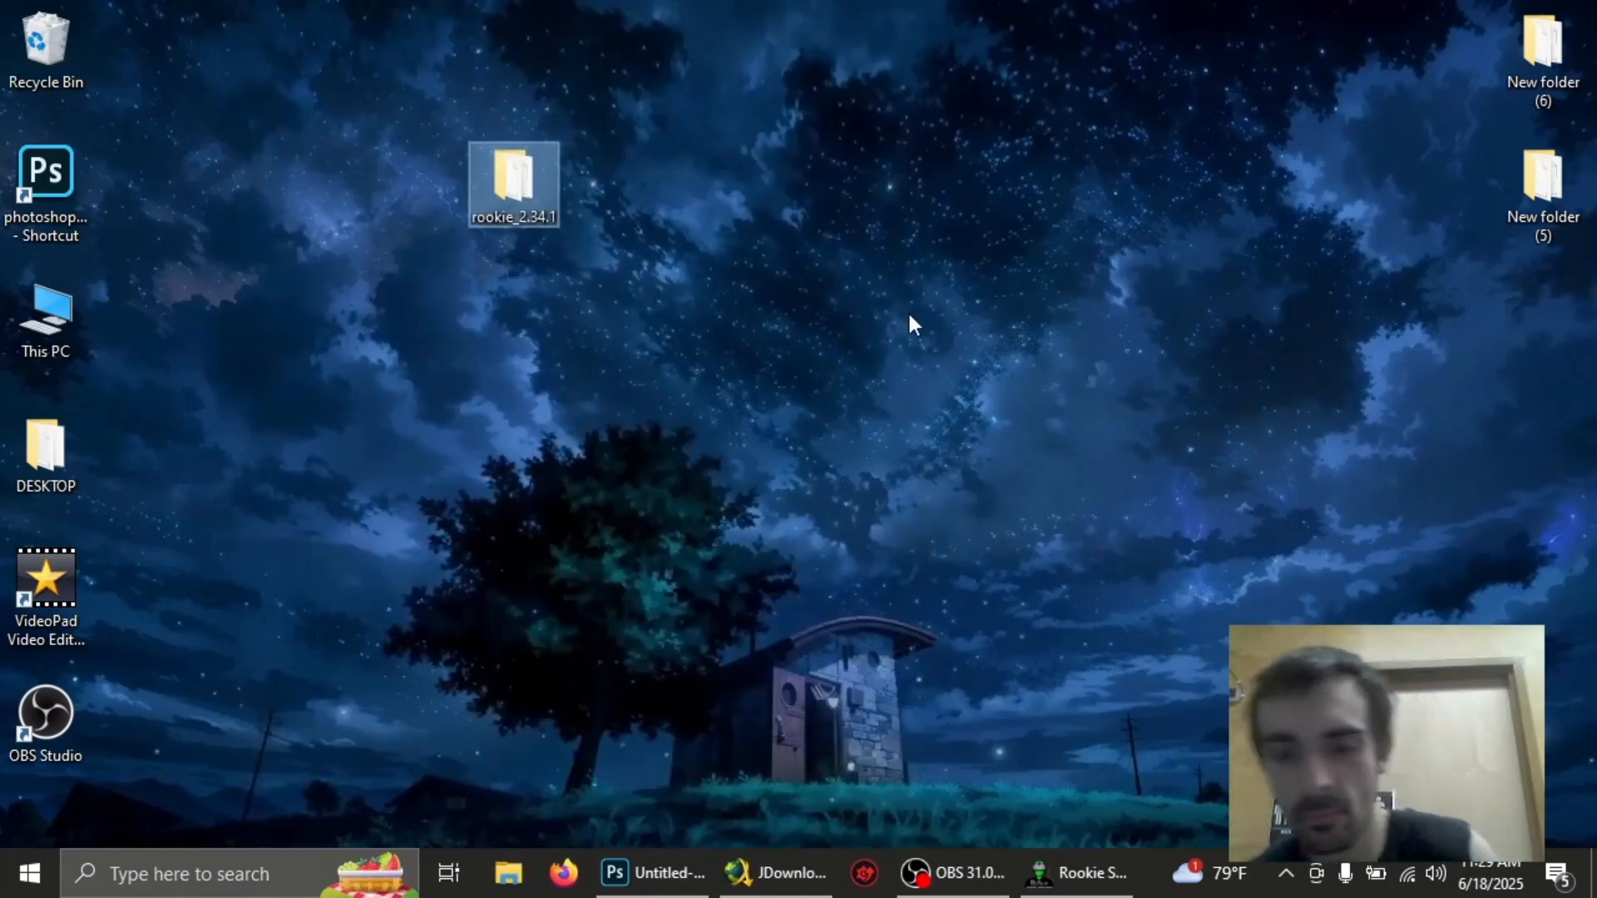
# Open the rookie_2.34.1 folder and locate the Hide.me-Setup-4.3.1 file
pyautogui.doubleClick(513, 183)
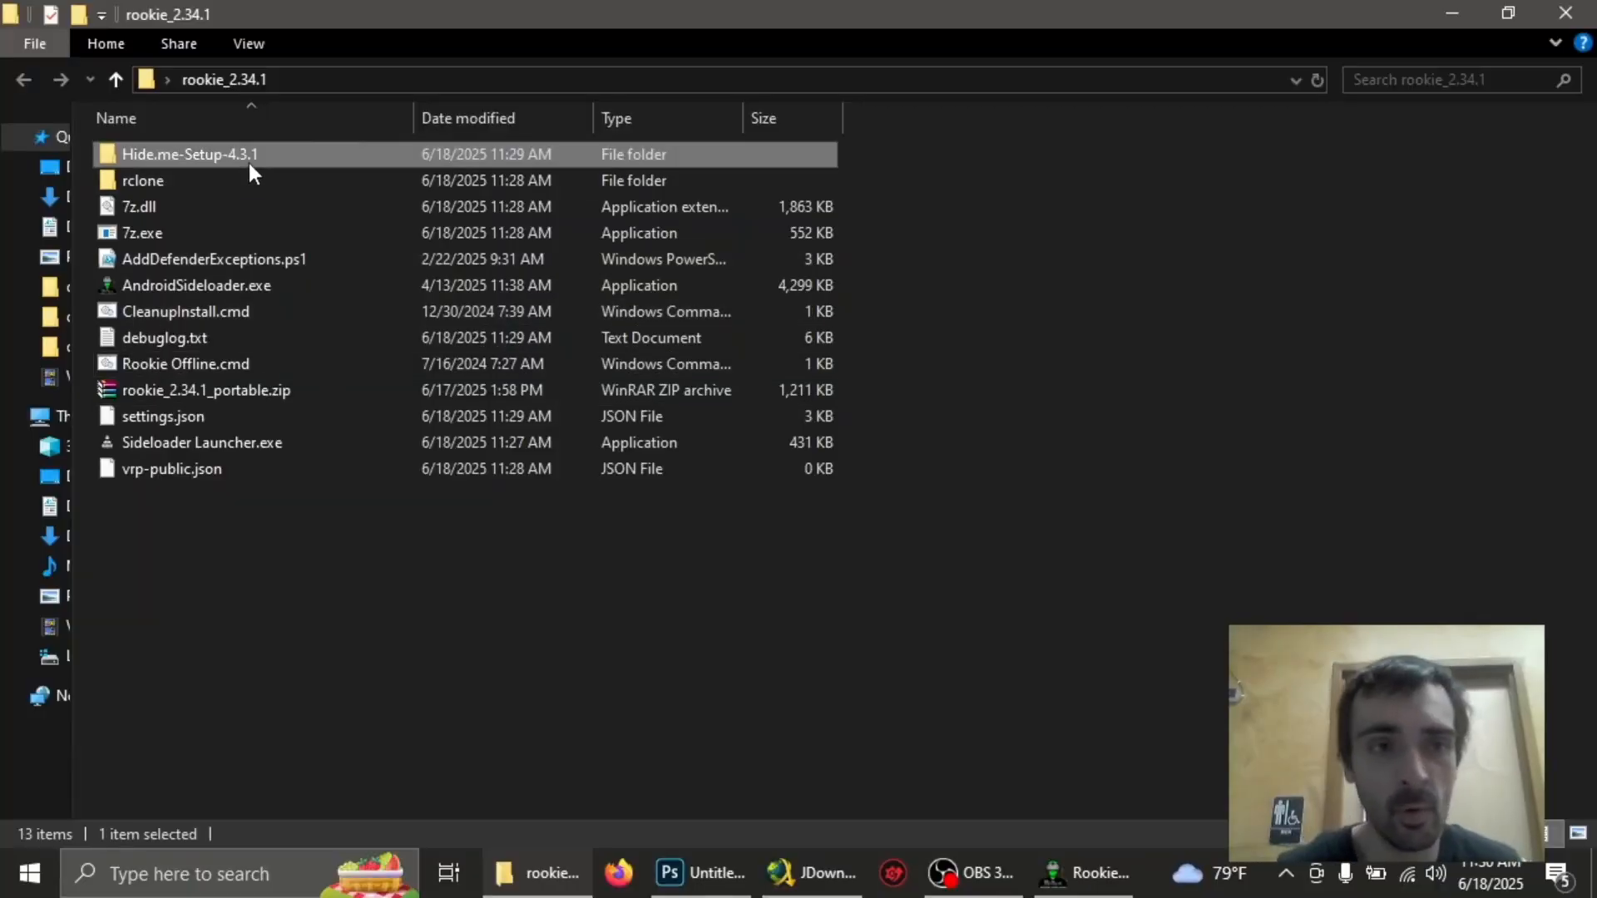
pyautogui.doubleClick(190, 154)
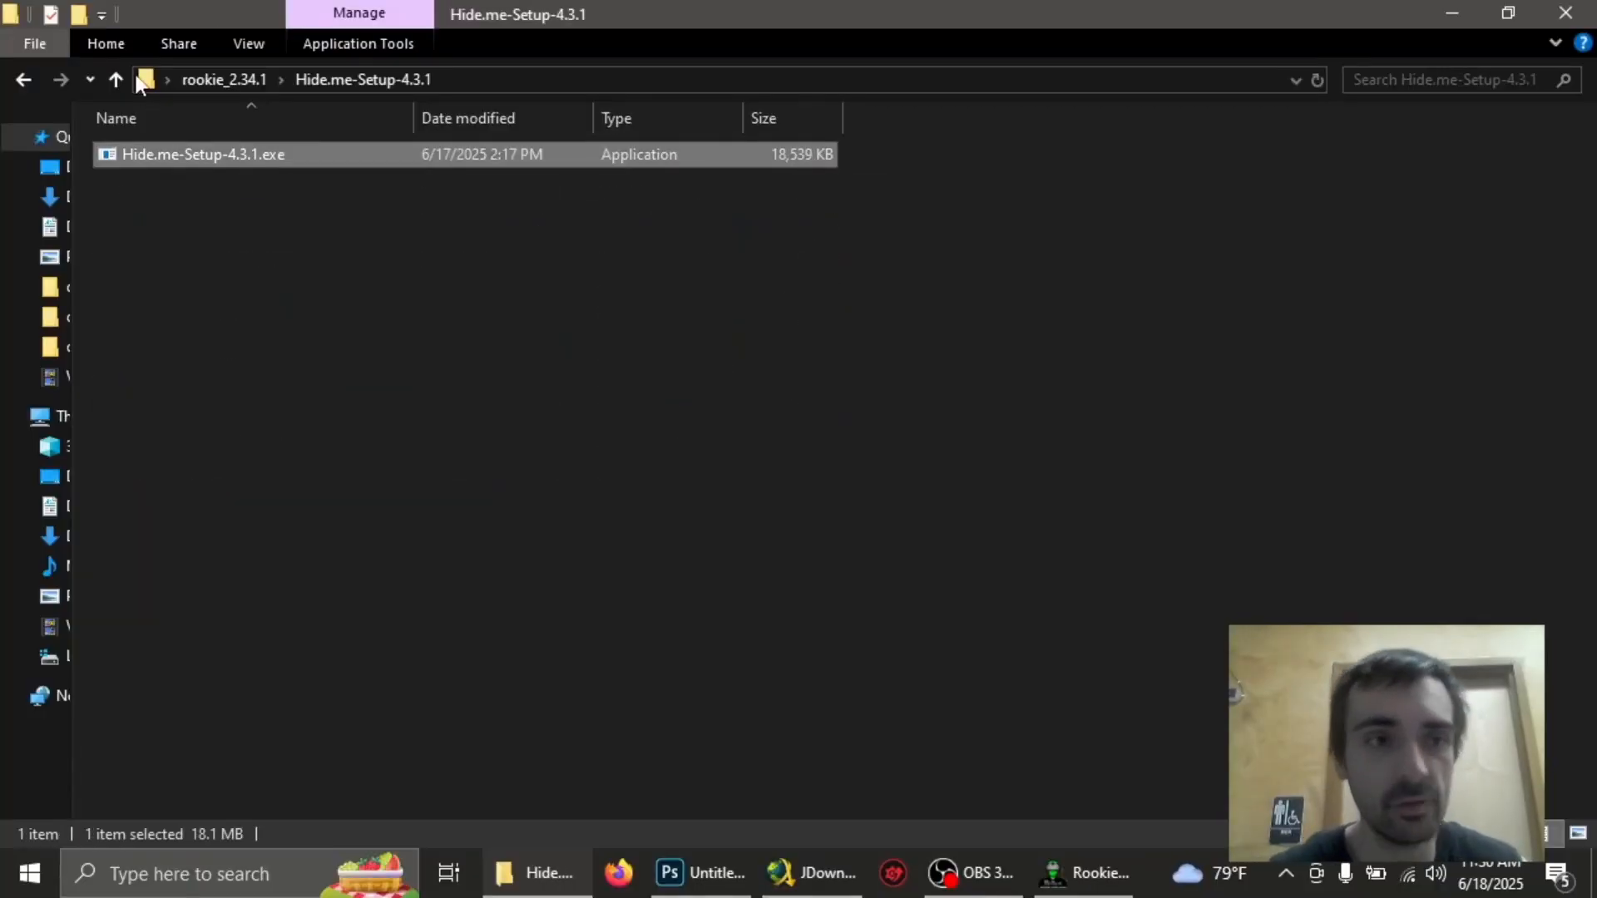
pyautogui.click(117, 80)
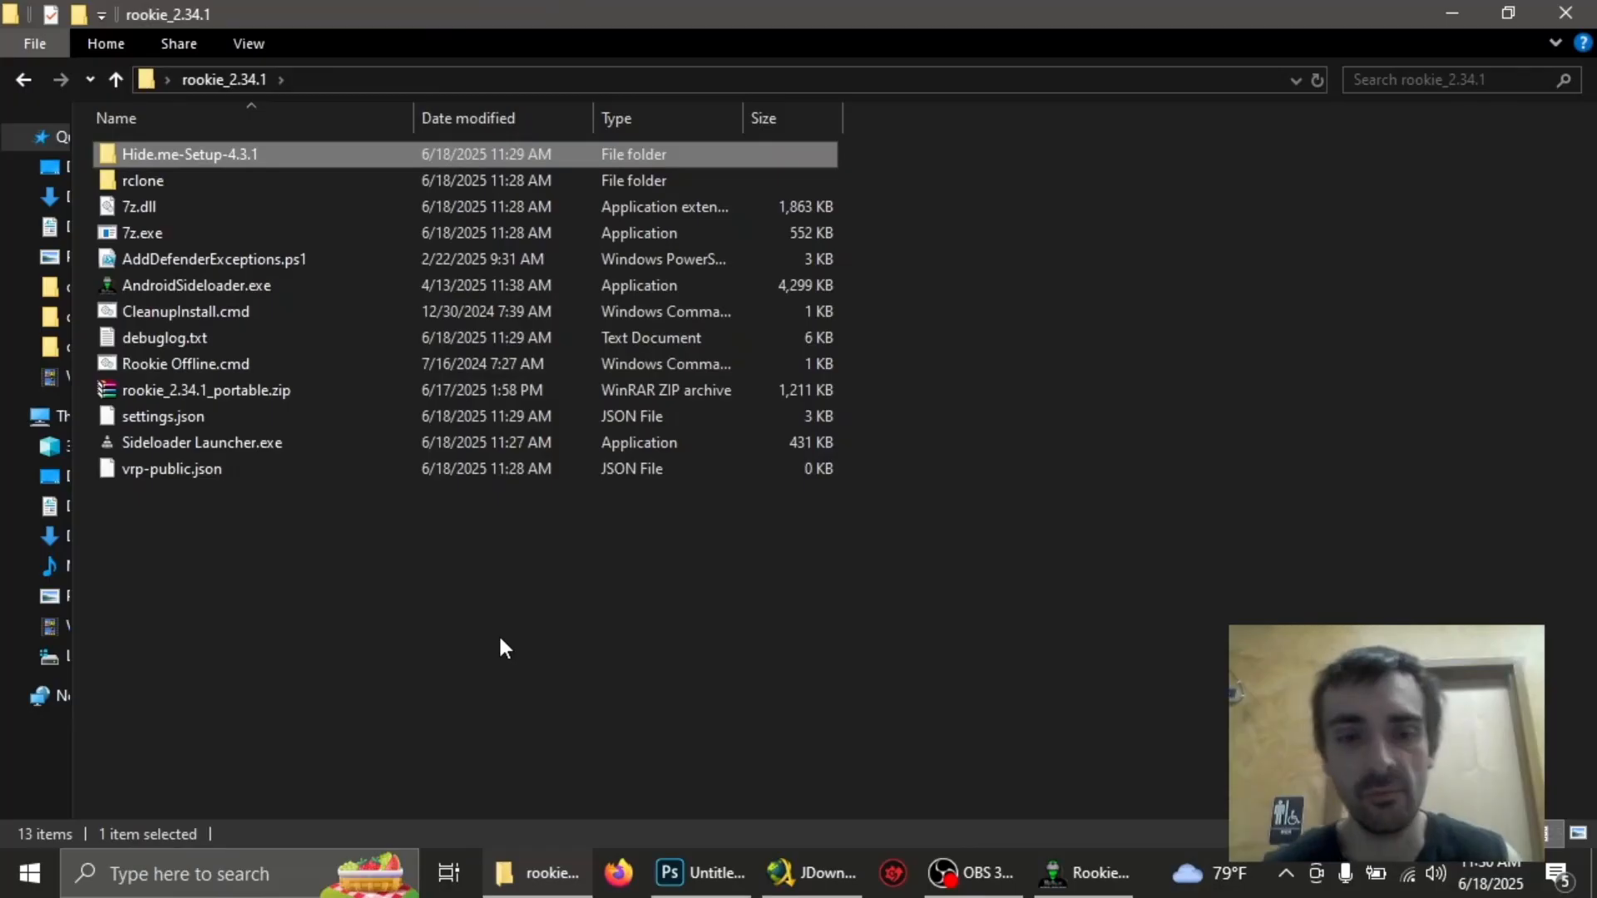
pyautogui.doubleClick(190, 154)
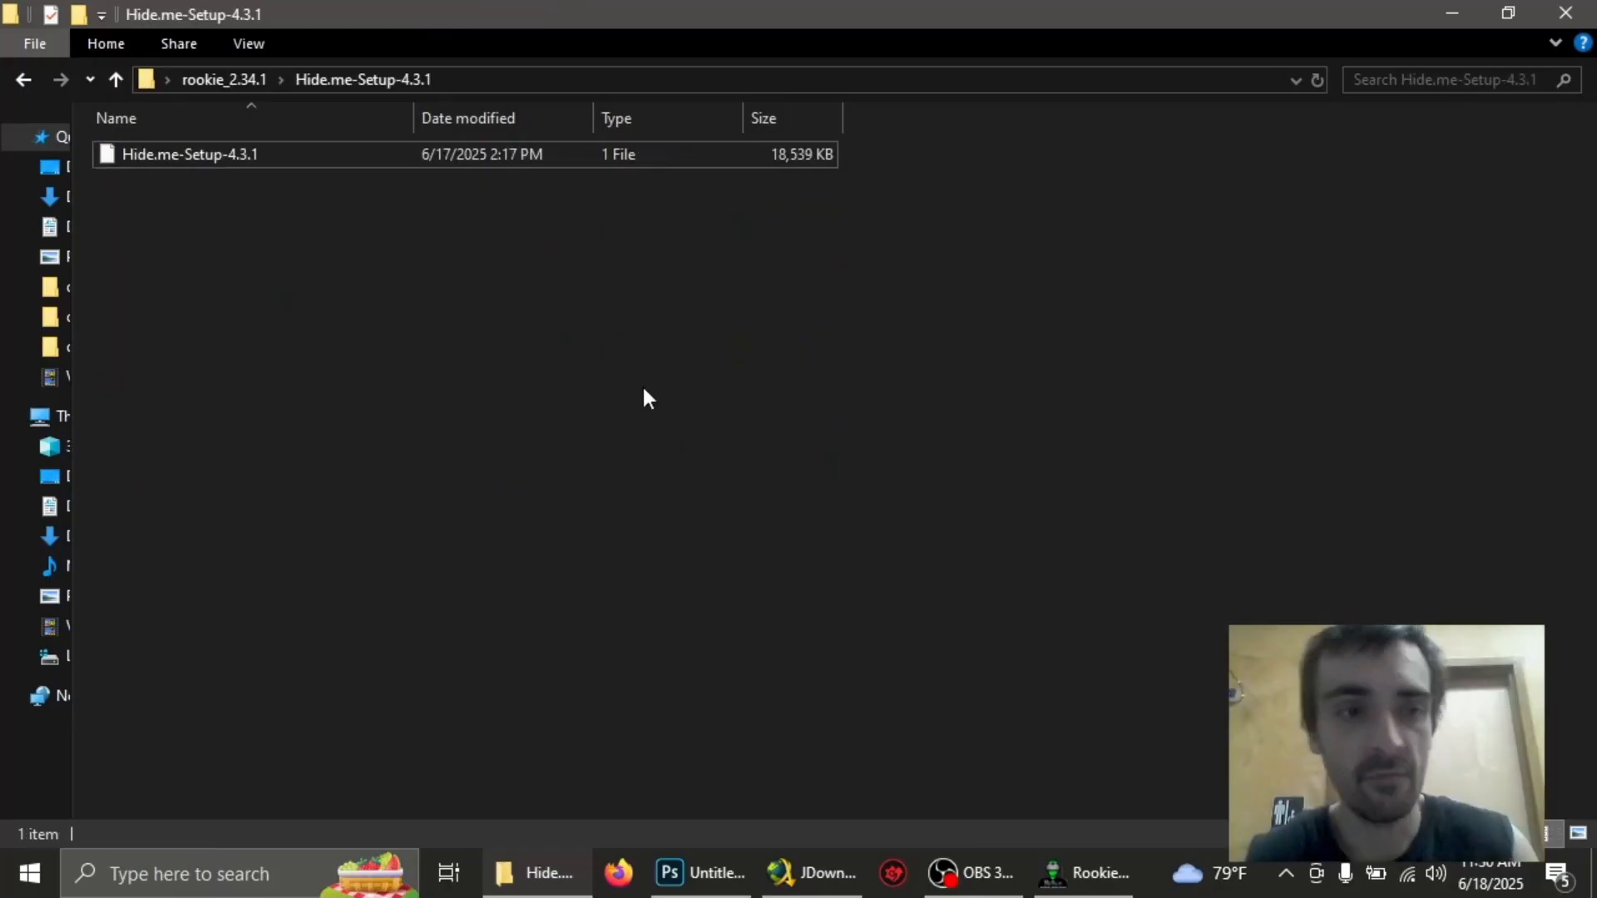
pyautogui.moveTo(212, 232)
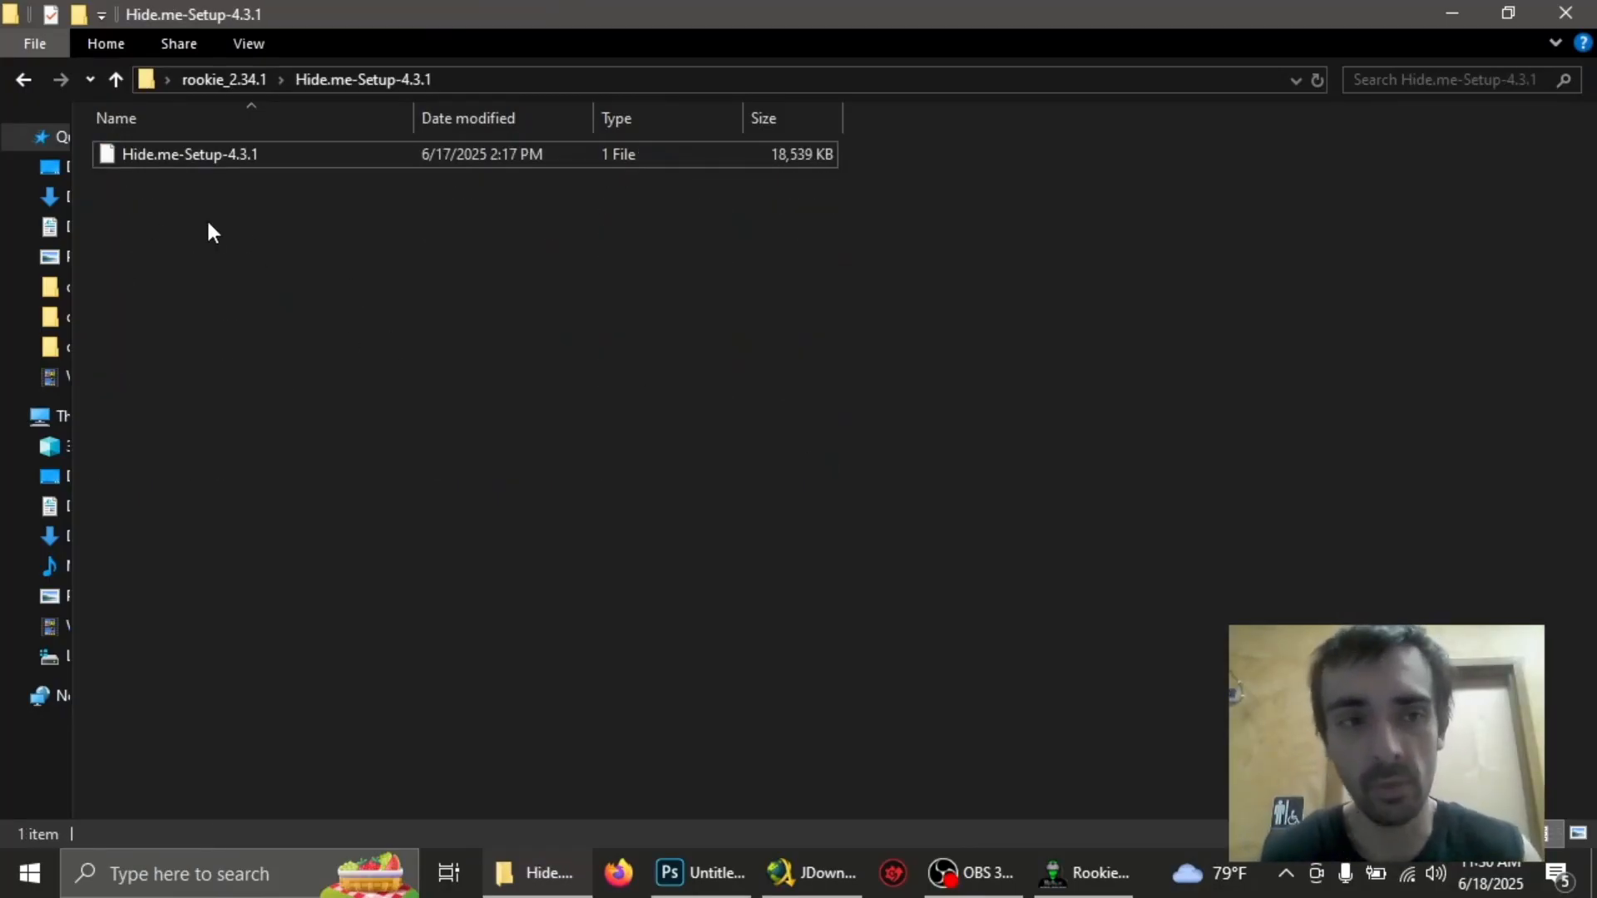
pyautogui.moveTo(191, 163)
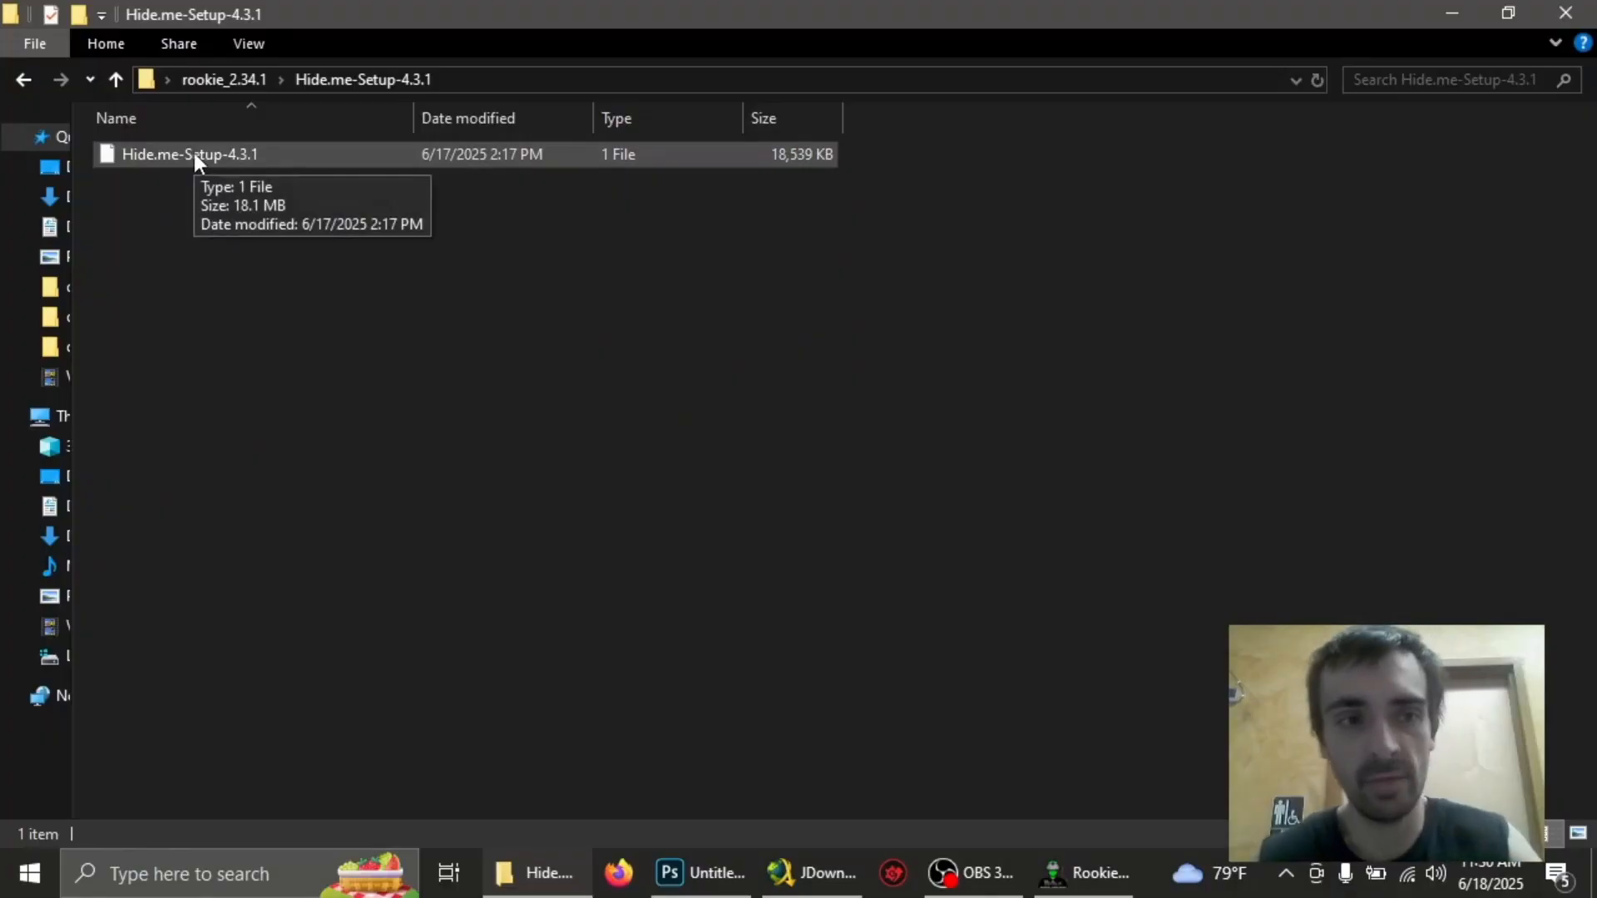
# Rename Hide.me-Setup-4.3.1 with a .exe extension and accept the extension-change warning
pyautogui.rightClick(189, 154)
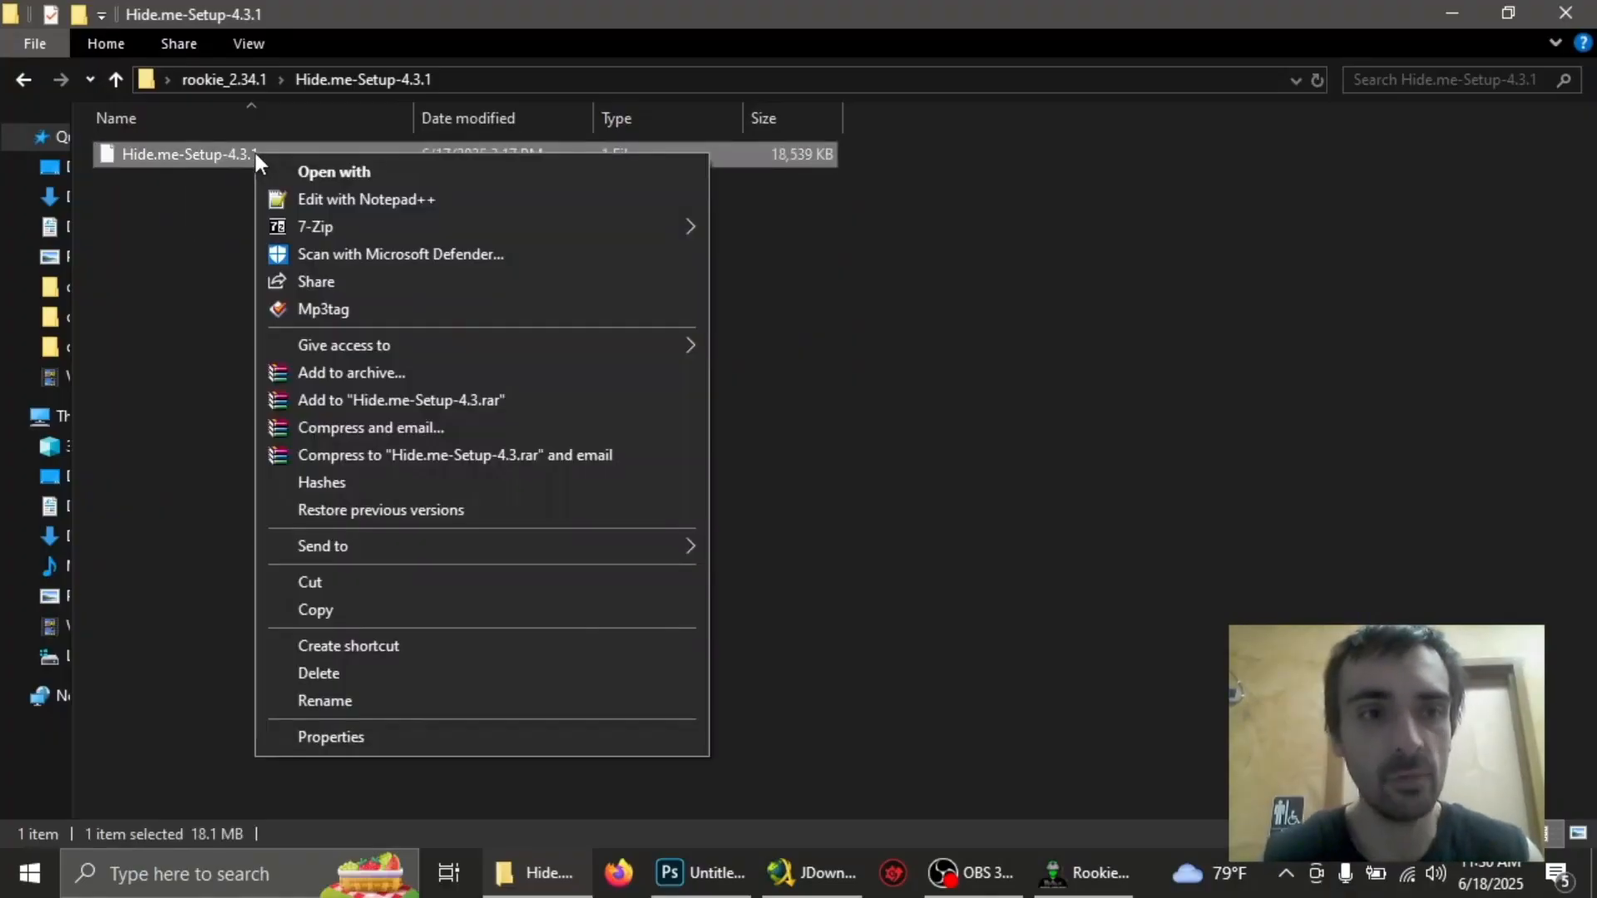
pyautogui.click(324, 701)
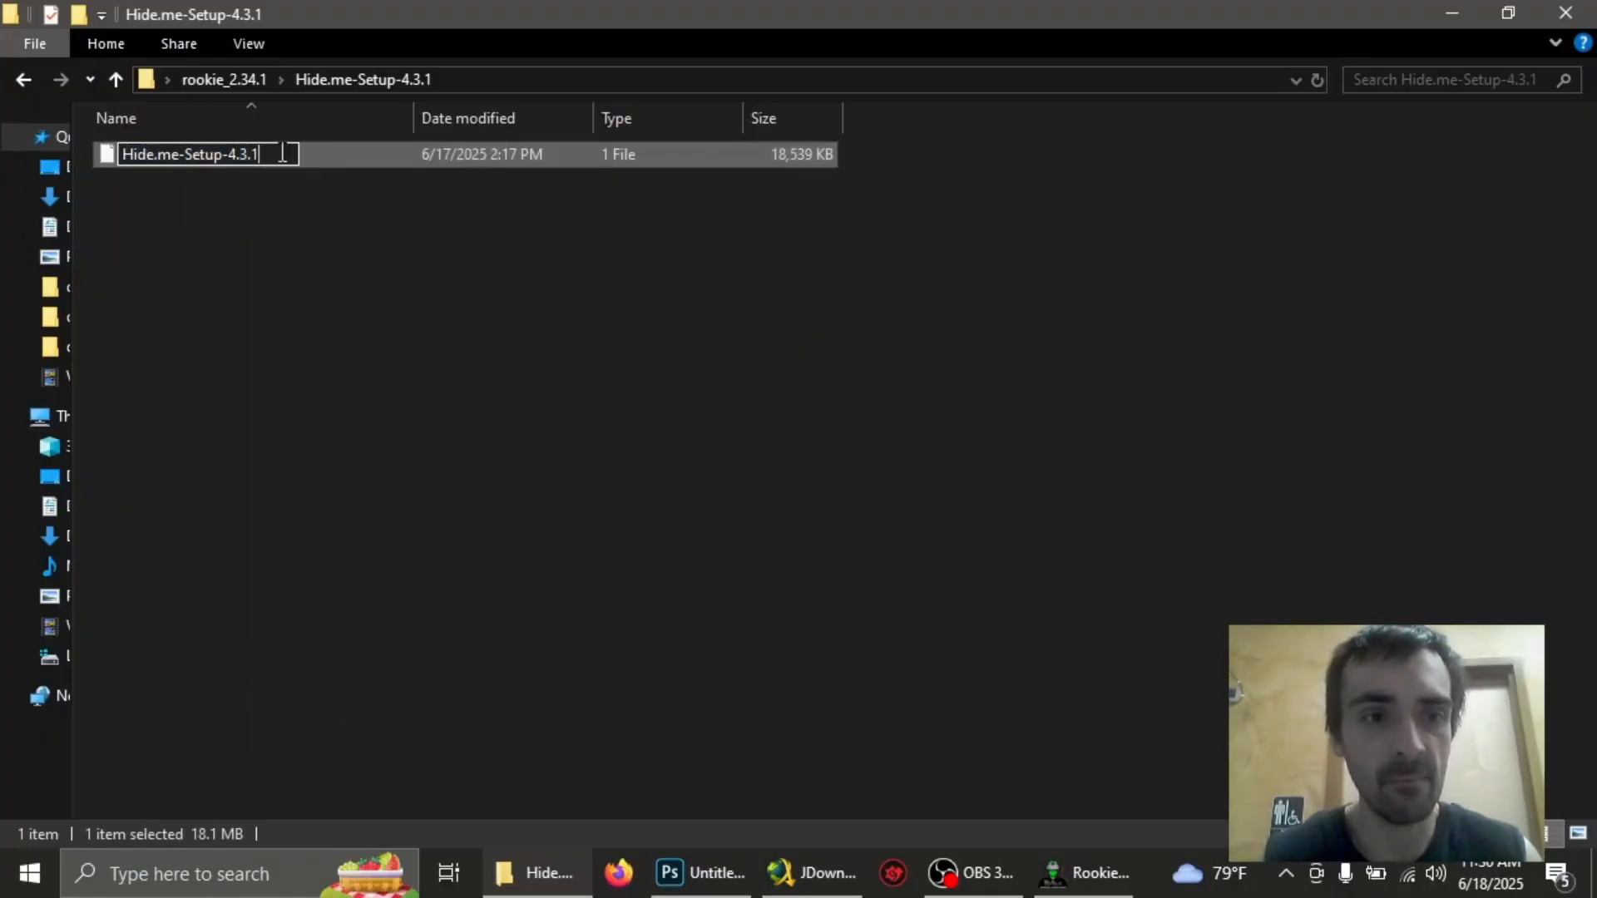
pyautogui.write('.exe')
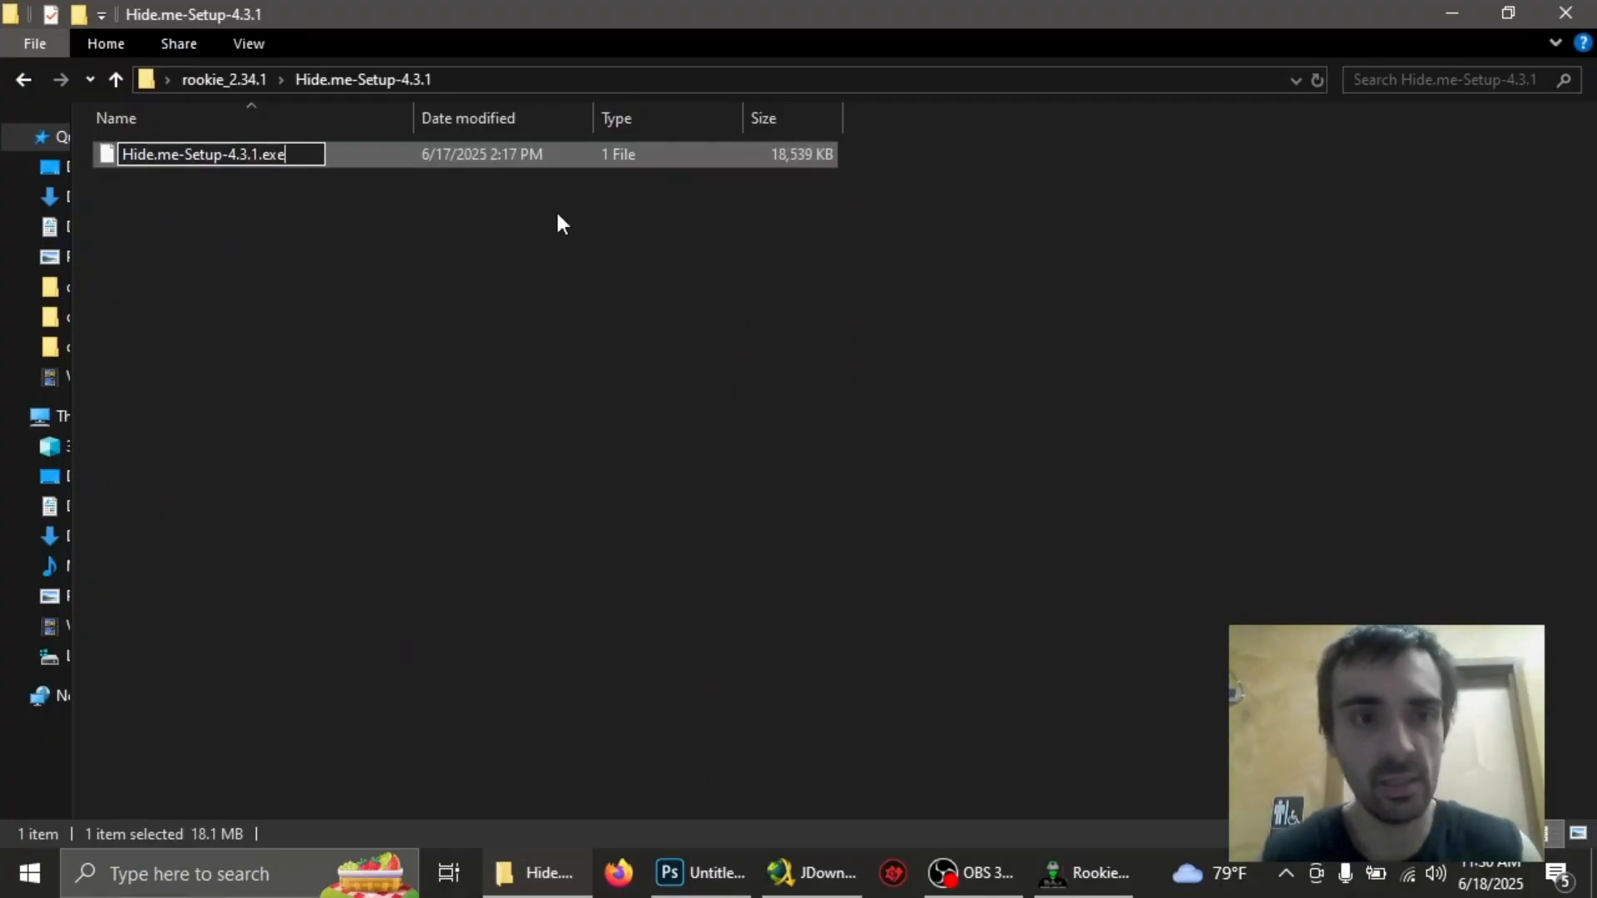
pyautogui.press('Enter')
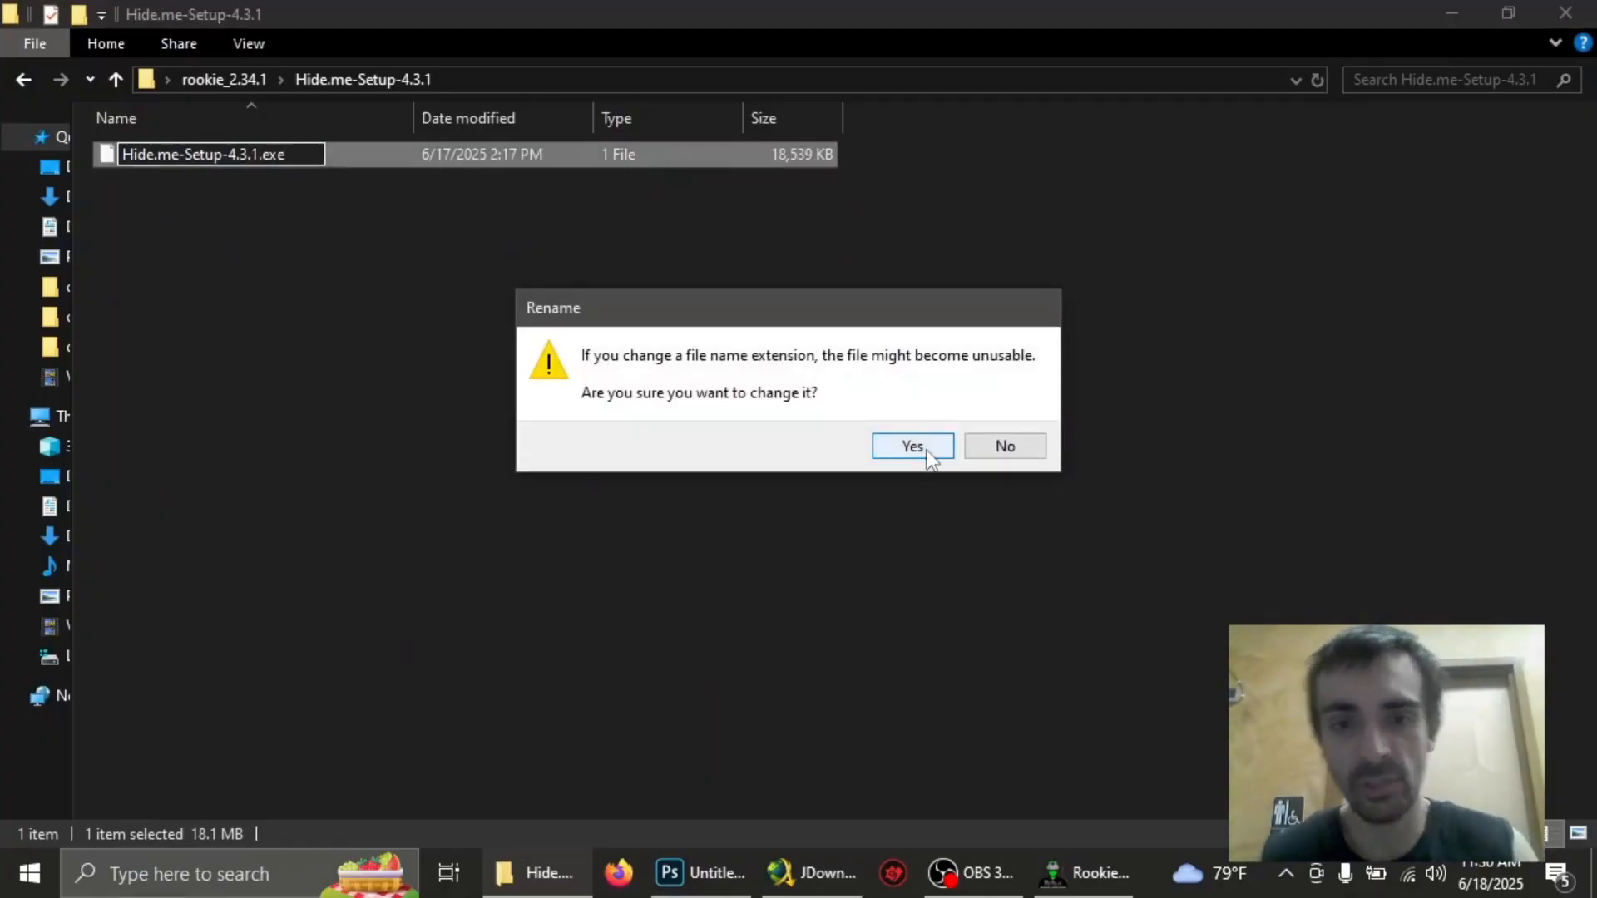
pyautogui.click(911, 446)
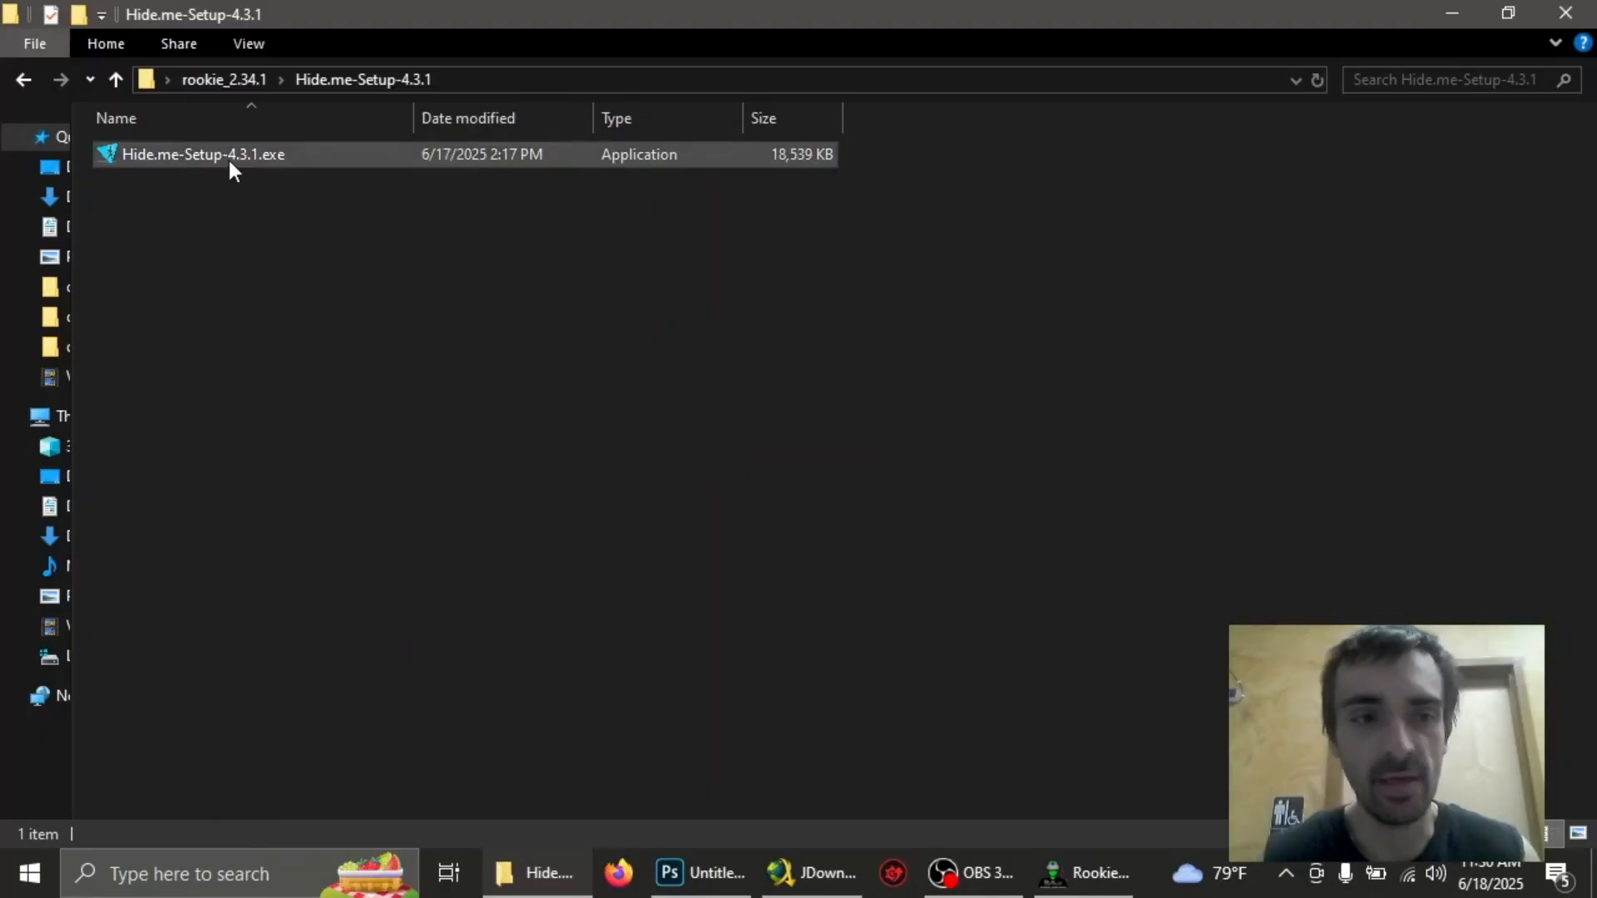
pyautogui.click(201, 154)
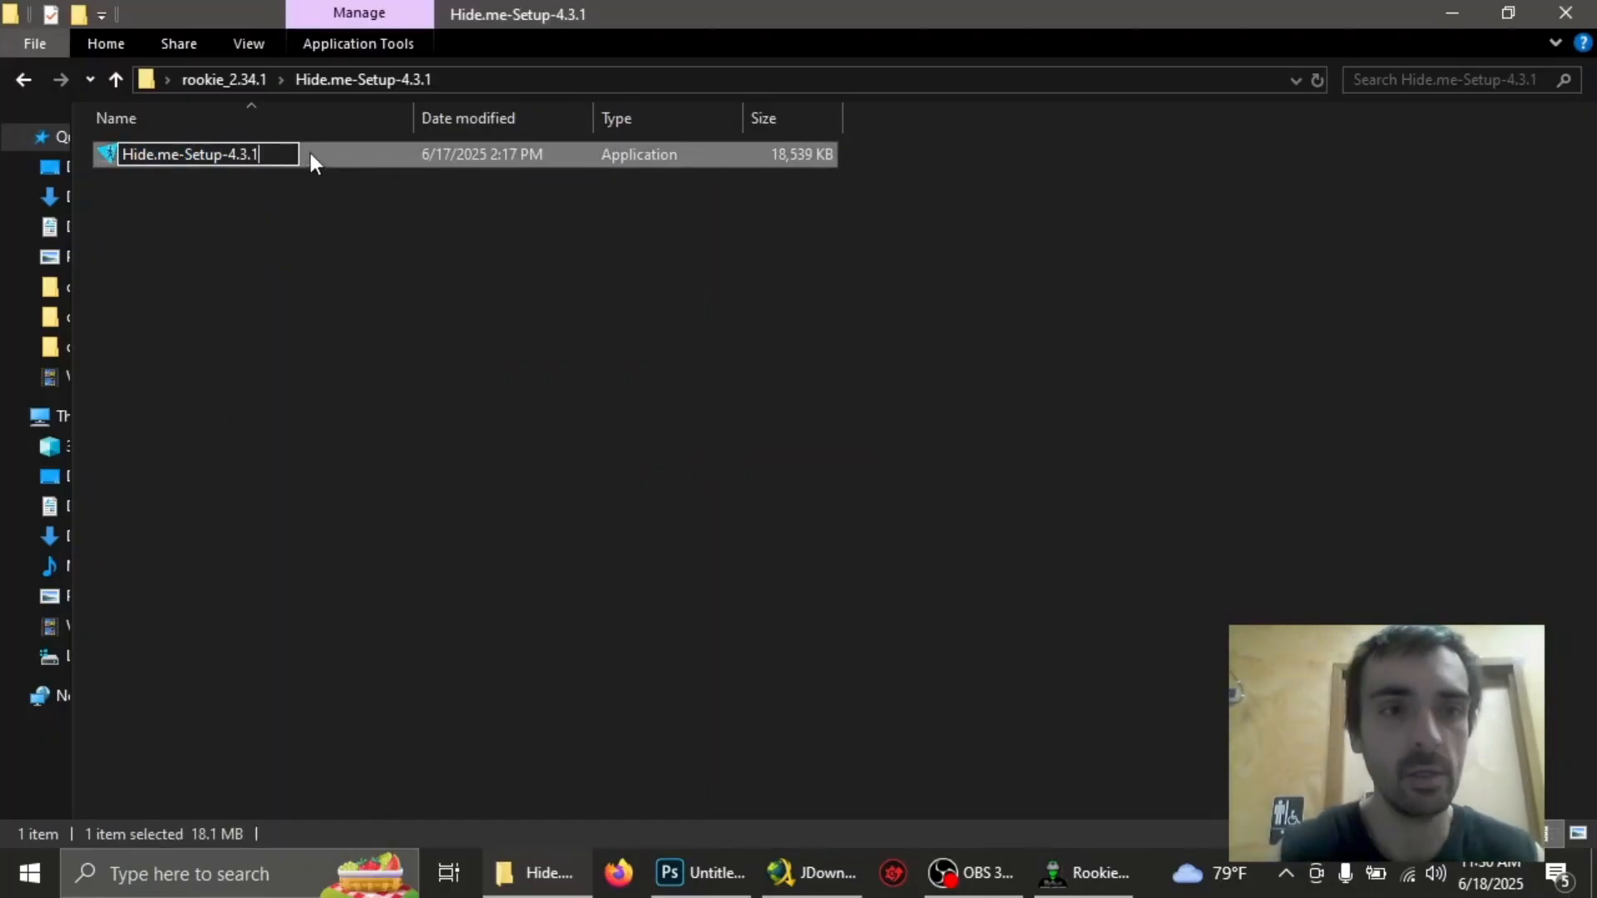
pyautogui.press('enter')
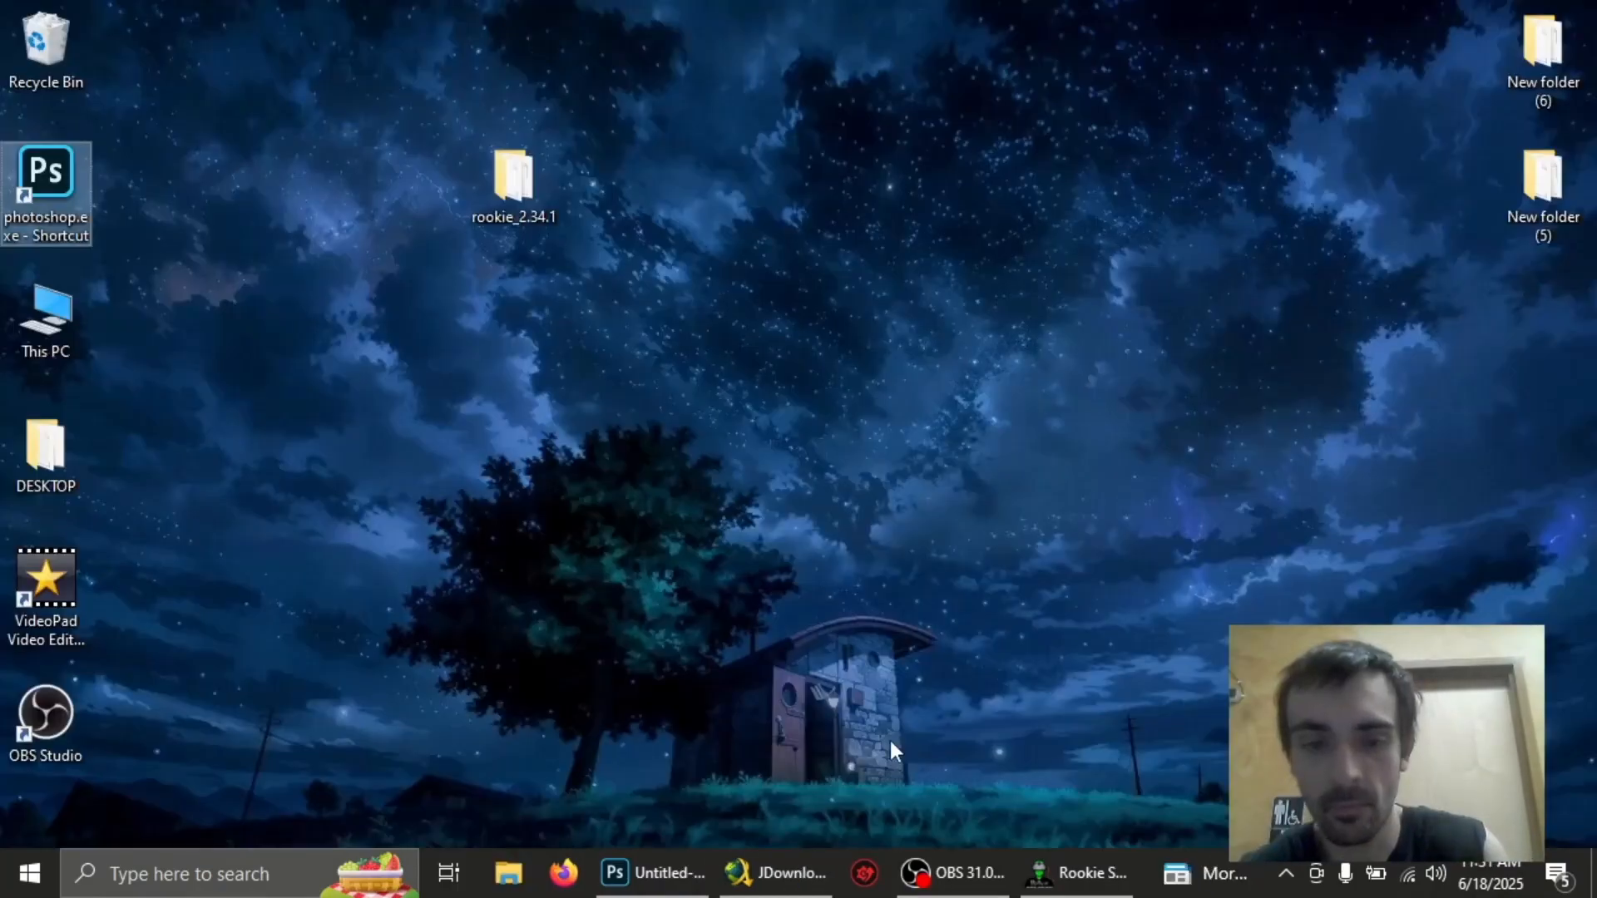
# Search for hide.me VPN, open it, and enable the VPN
pyautogui.click(188, 874)
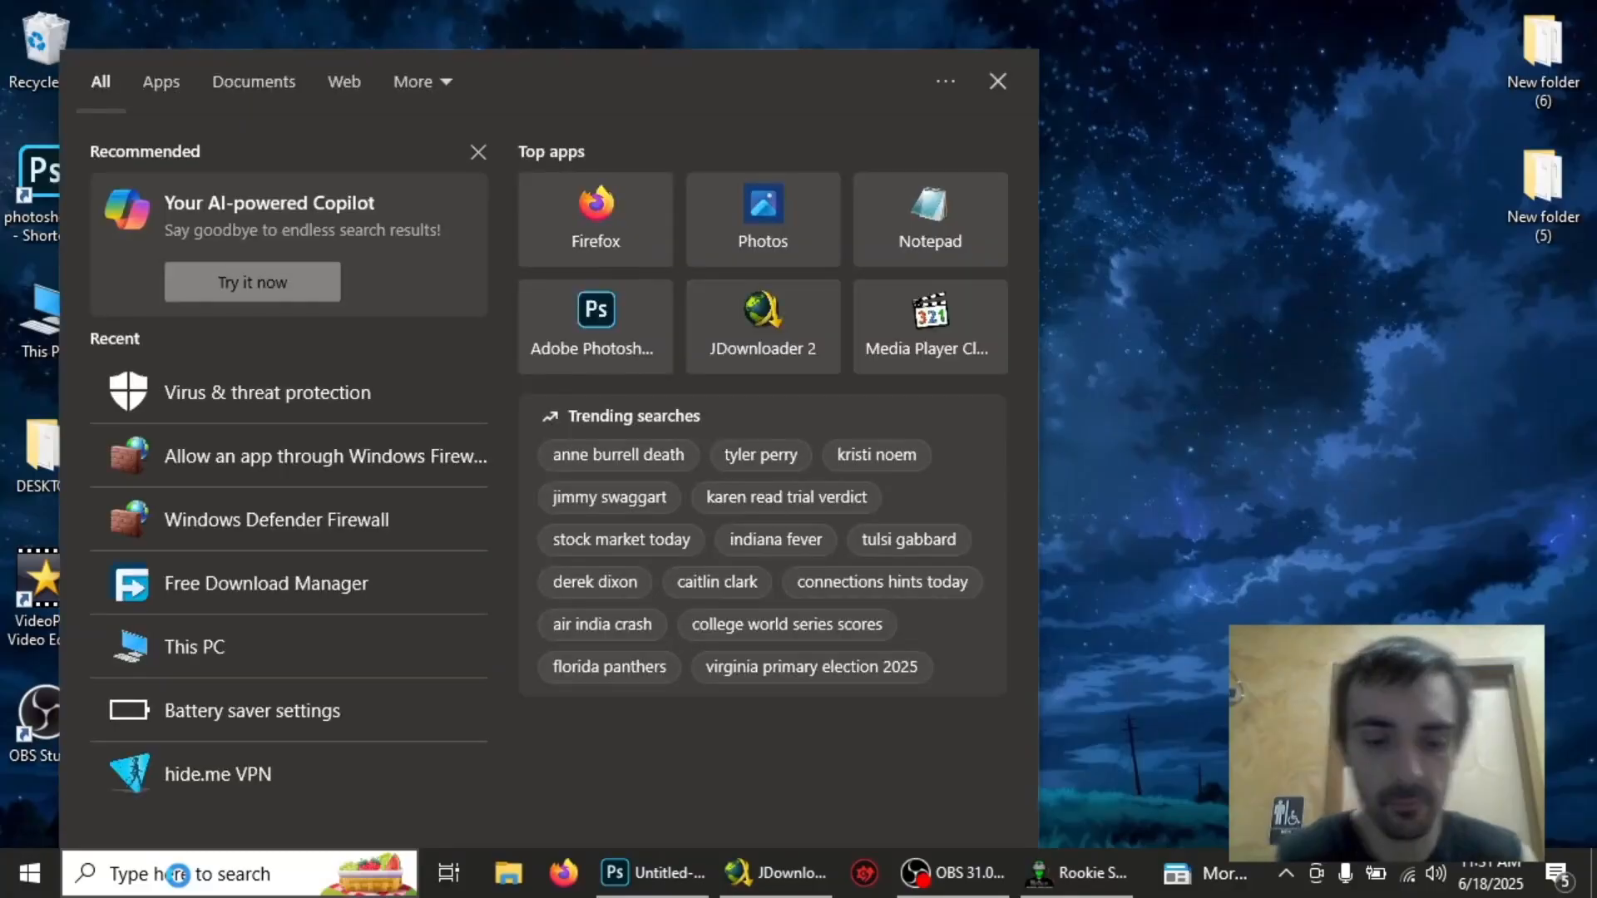
pyautogui.write('hide.me VPN')
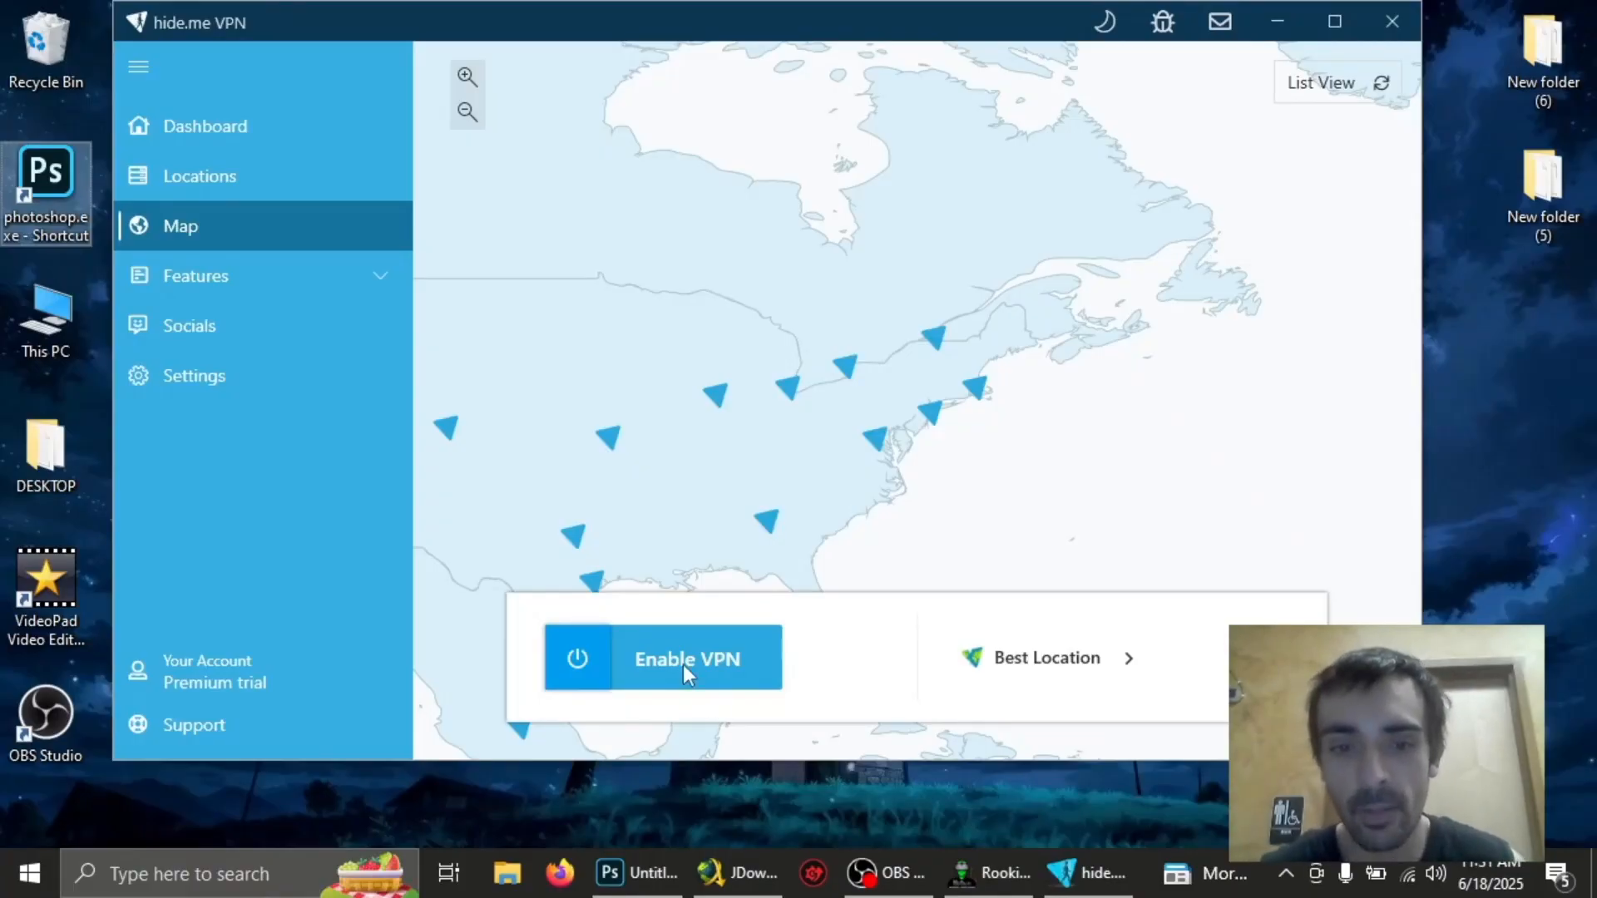
pyautogui.click(685, 658)
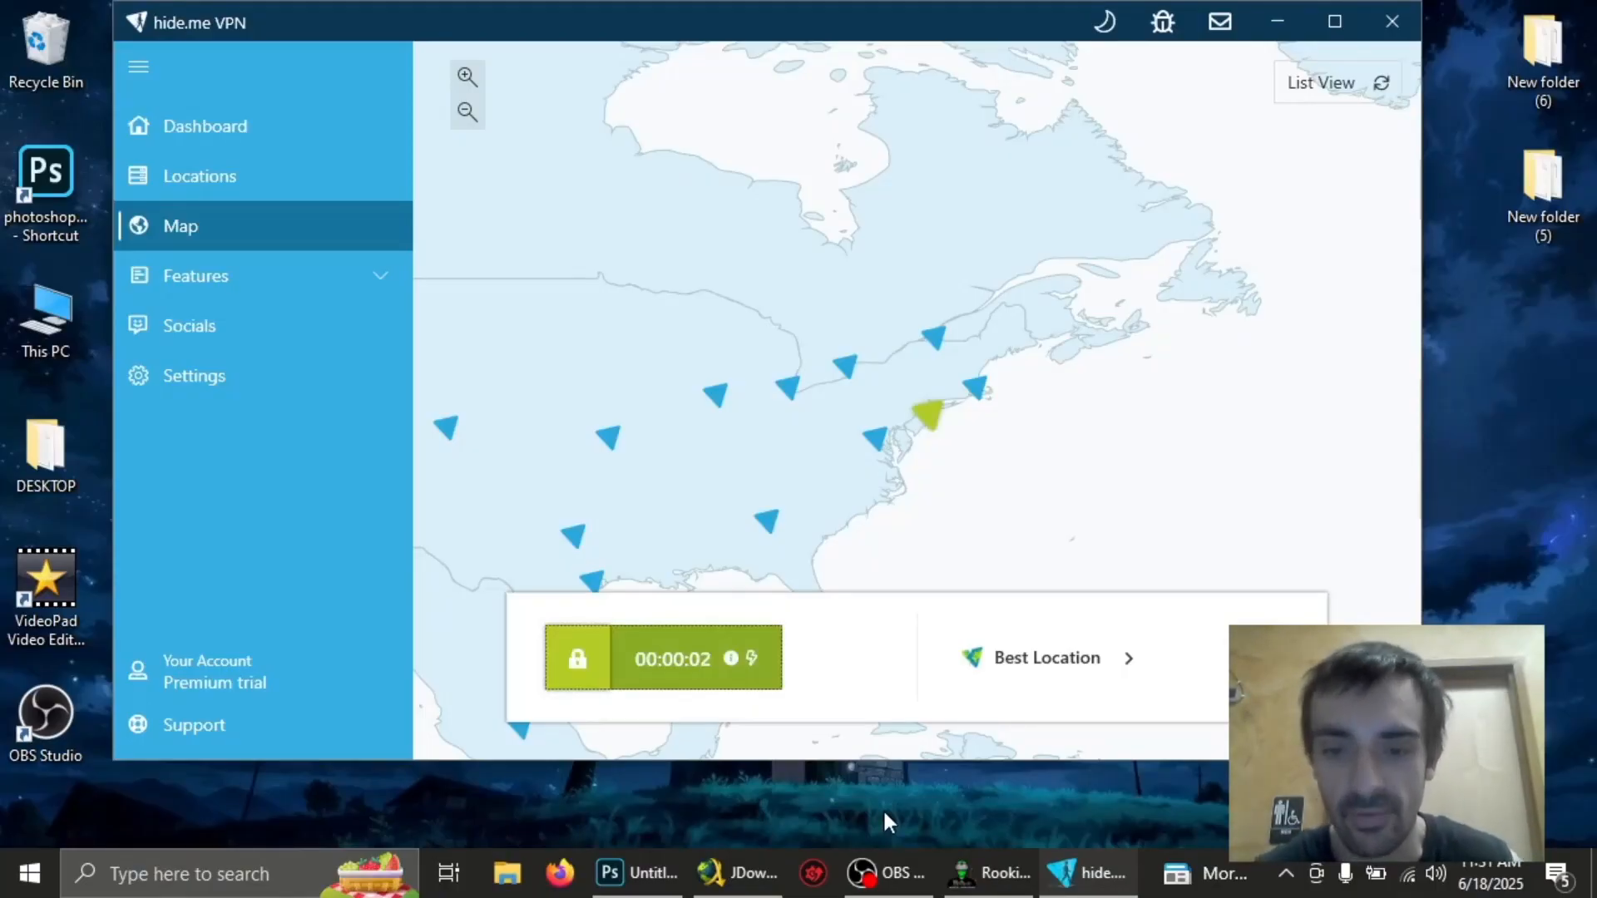
pyautogui.click(985, 872)
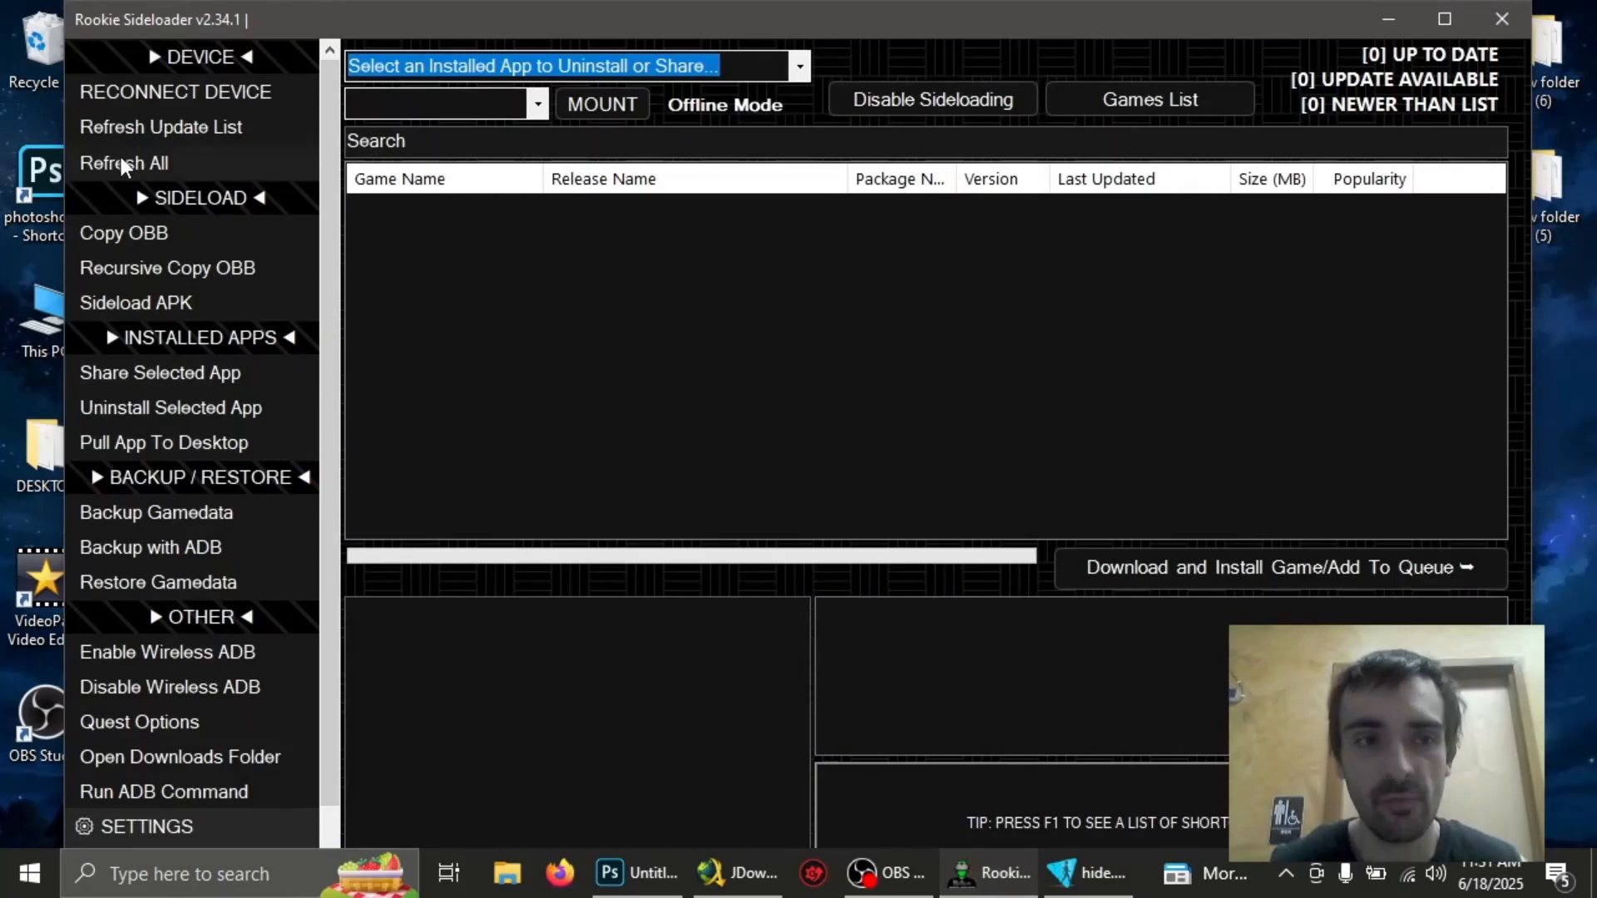
pyautogui.moveTo(367, 222)
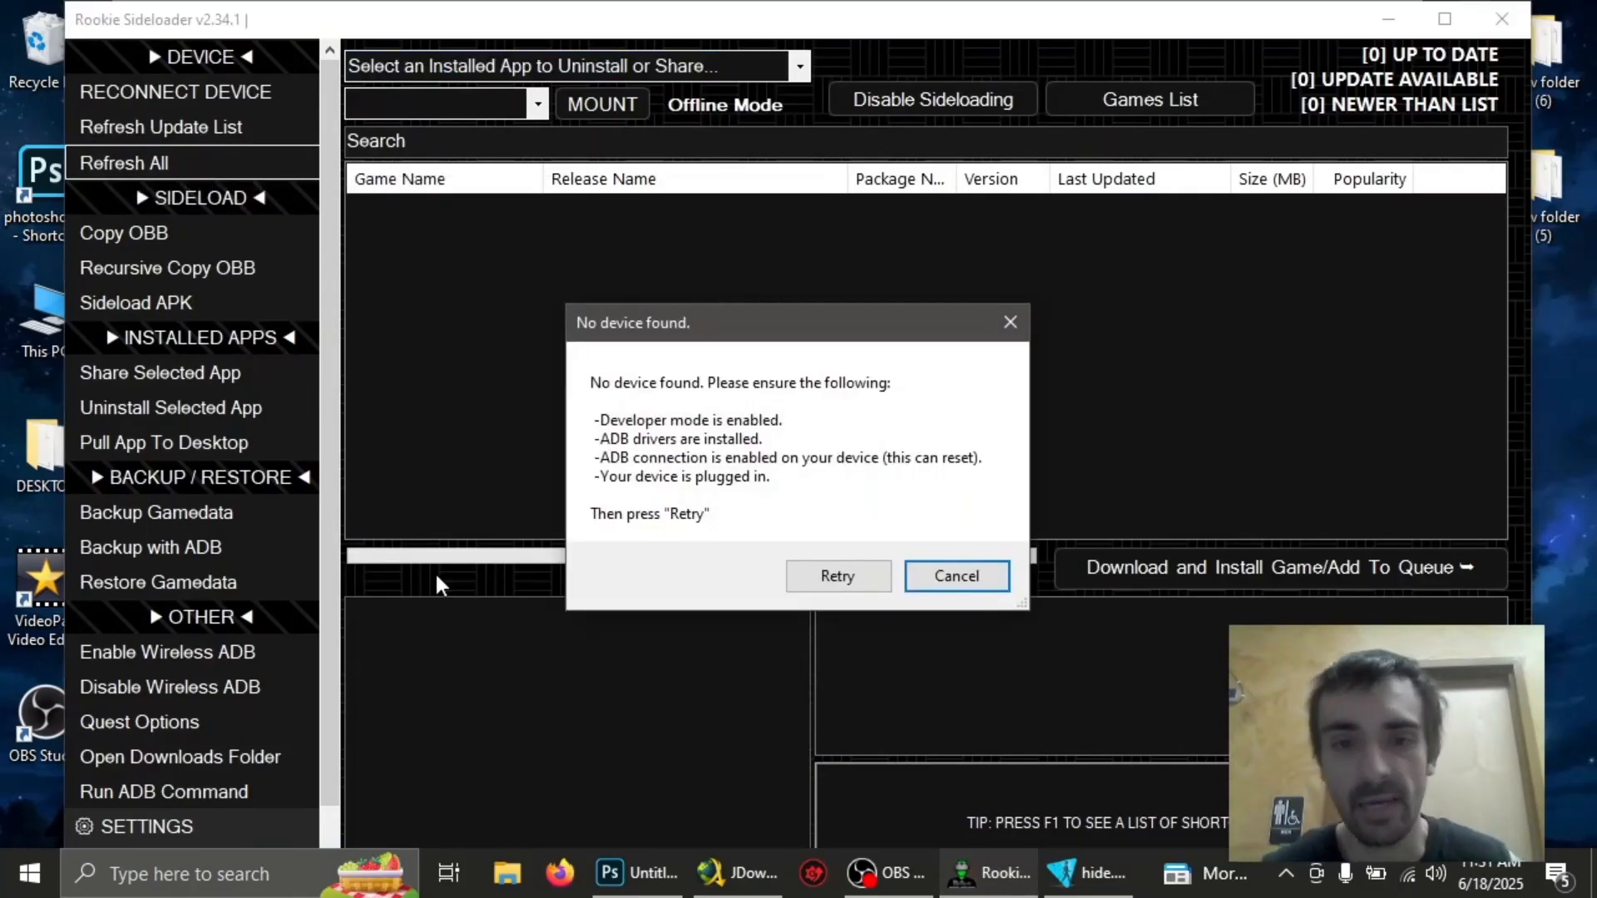
# Cancel the No device found warning and minimize the hide.me VPN window
pyautogui.click(954, 575)
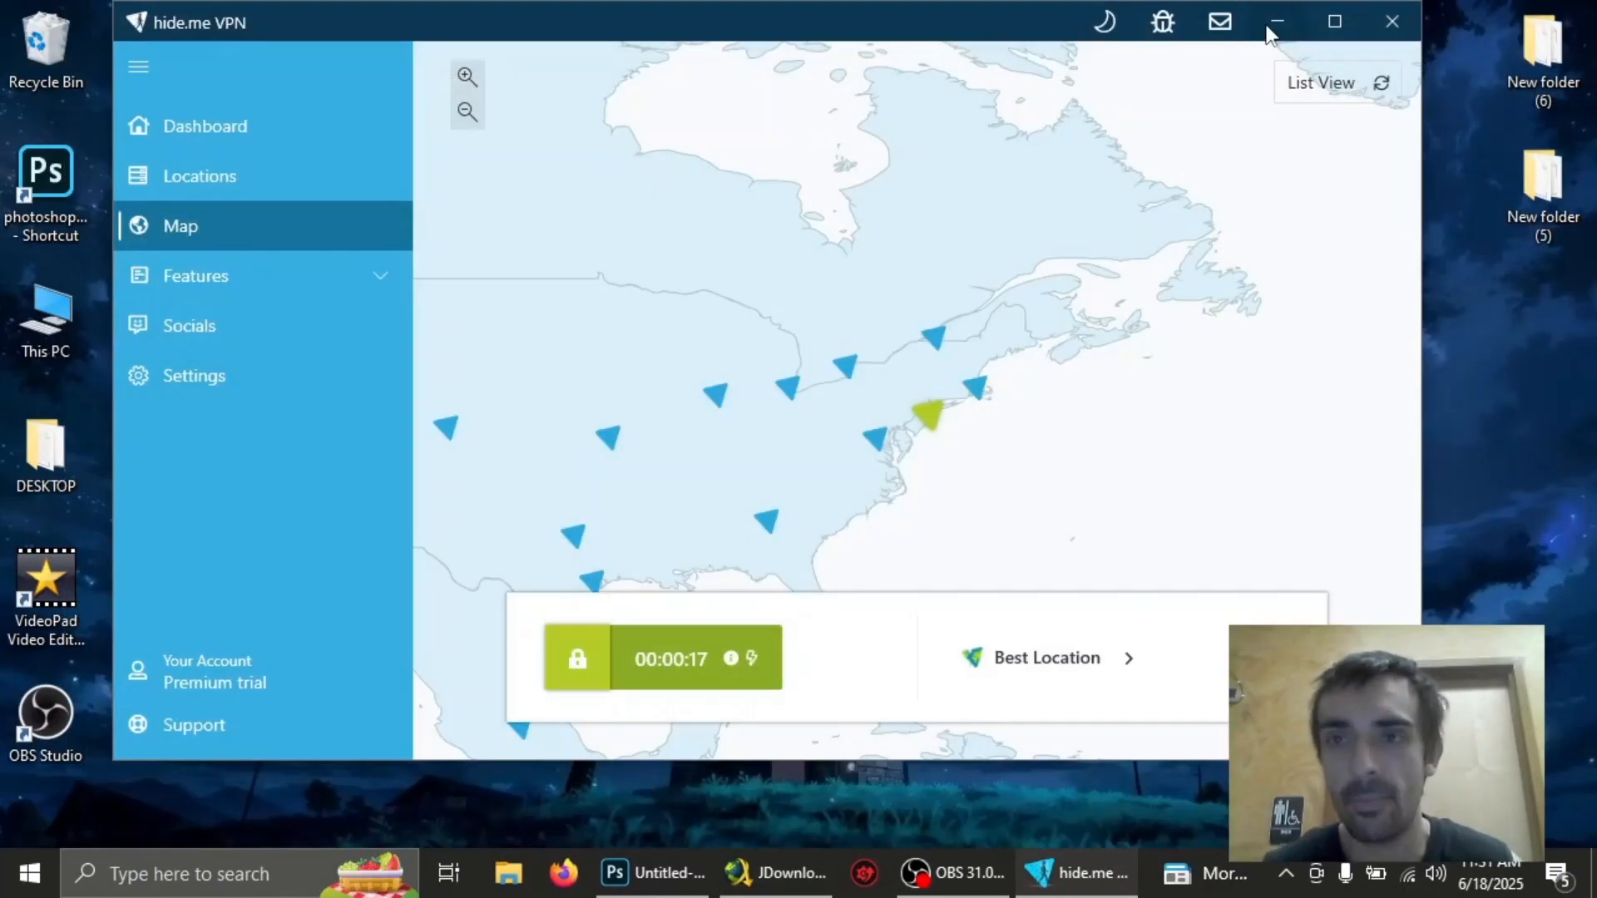
pyautogui.click(1275, 21)
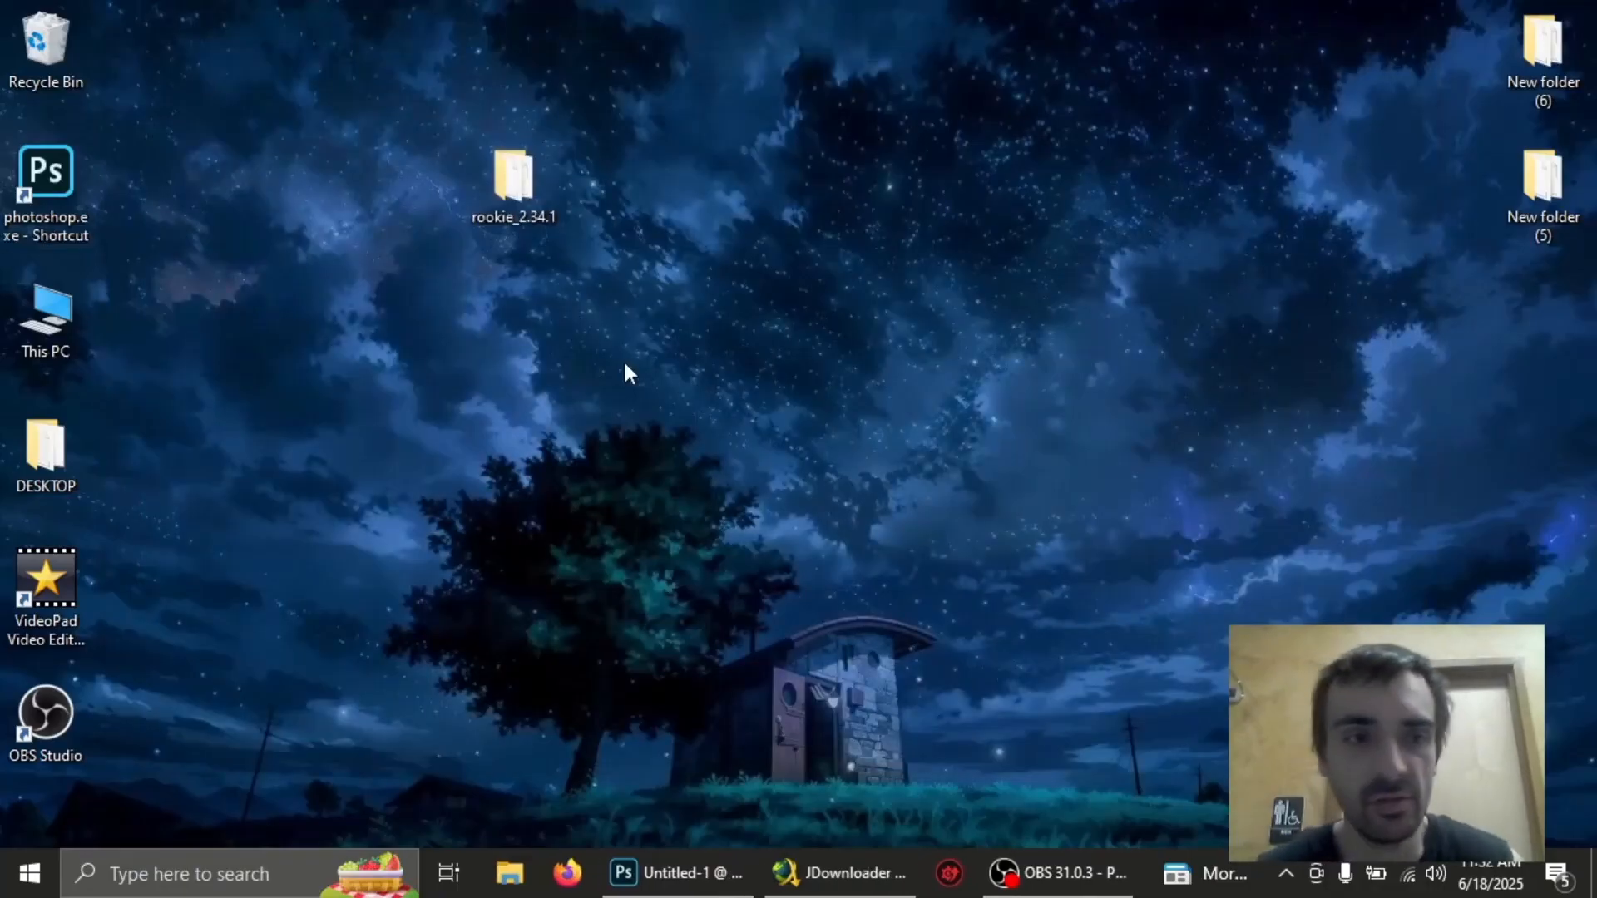
# Open the rookie_2.34.1 folder and right-click an item inside it
pyautogui.doubleClick(513, 178)
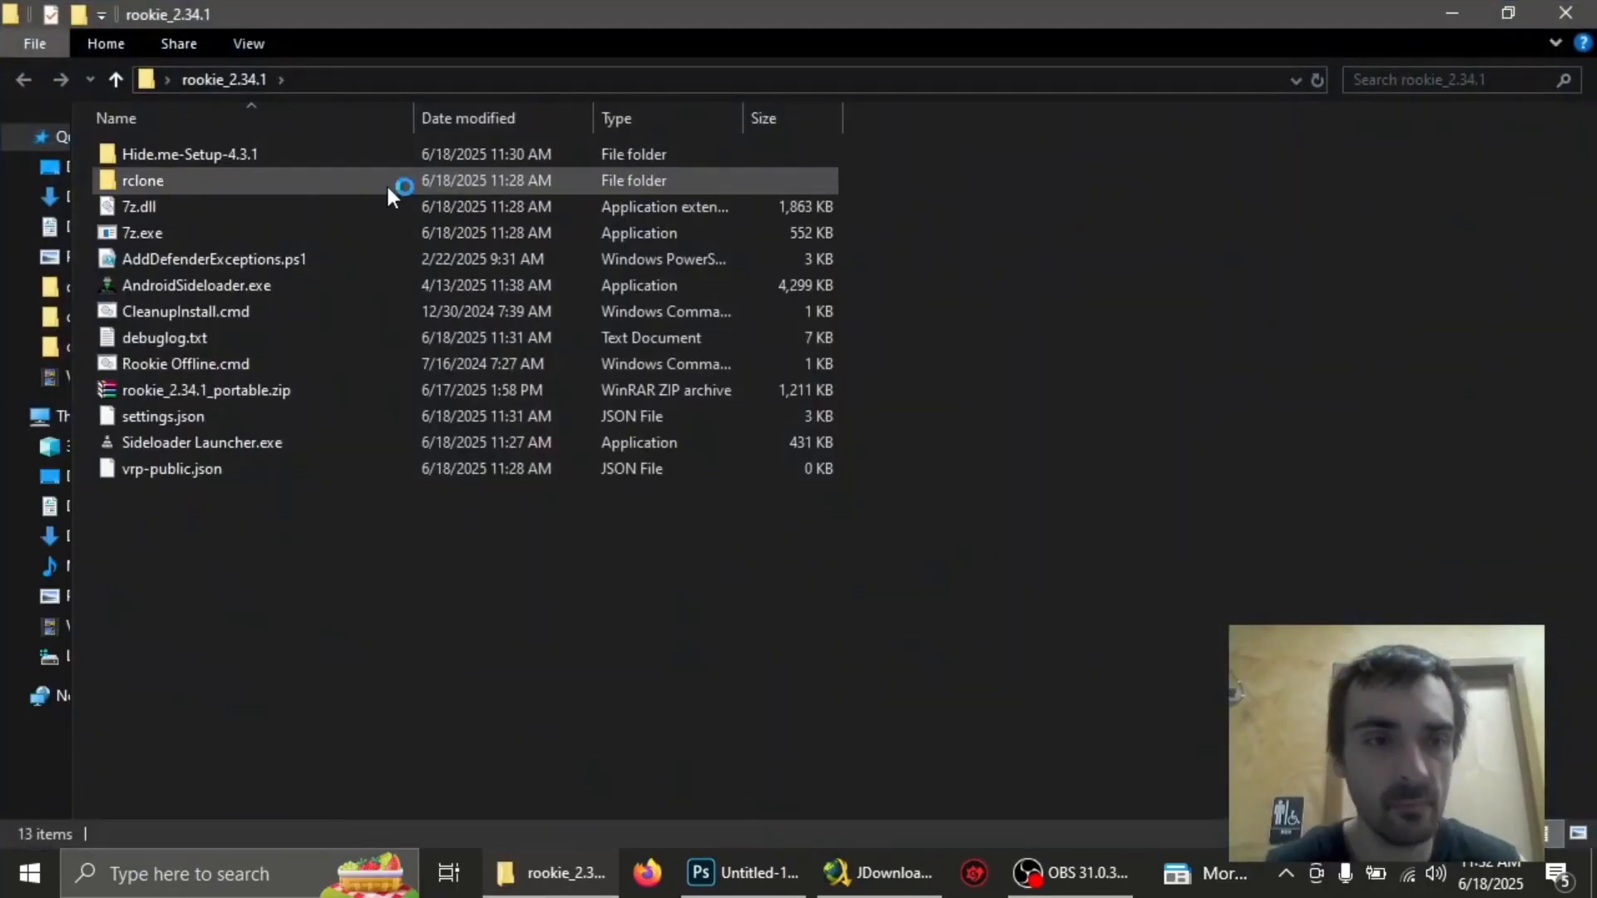
pyautogui.rightClick(195, 285)
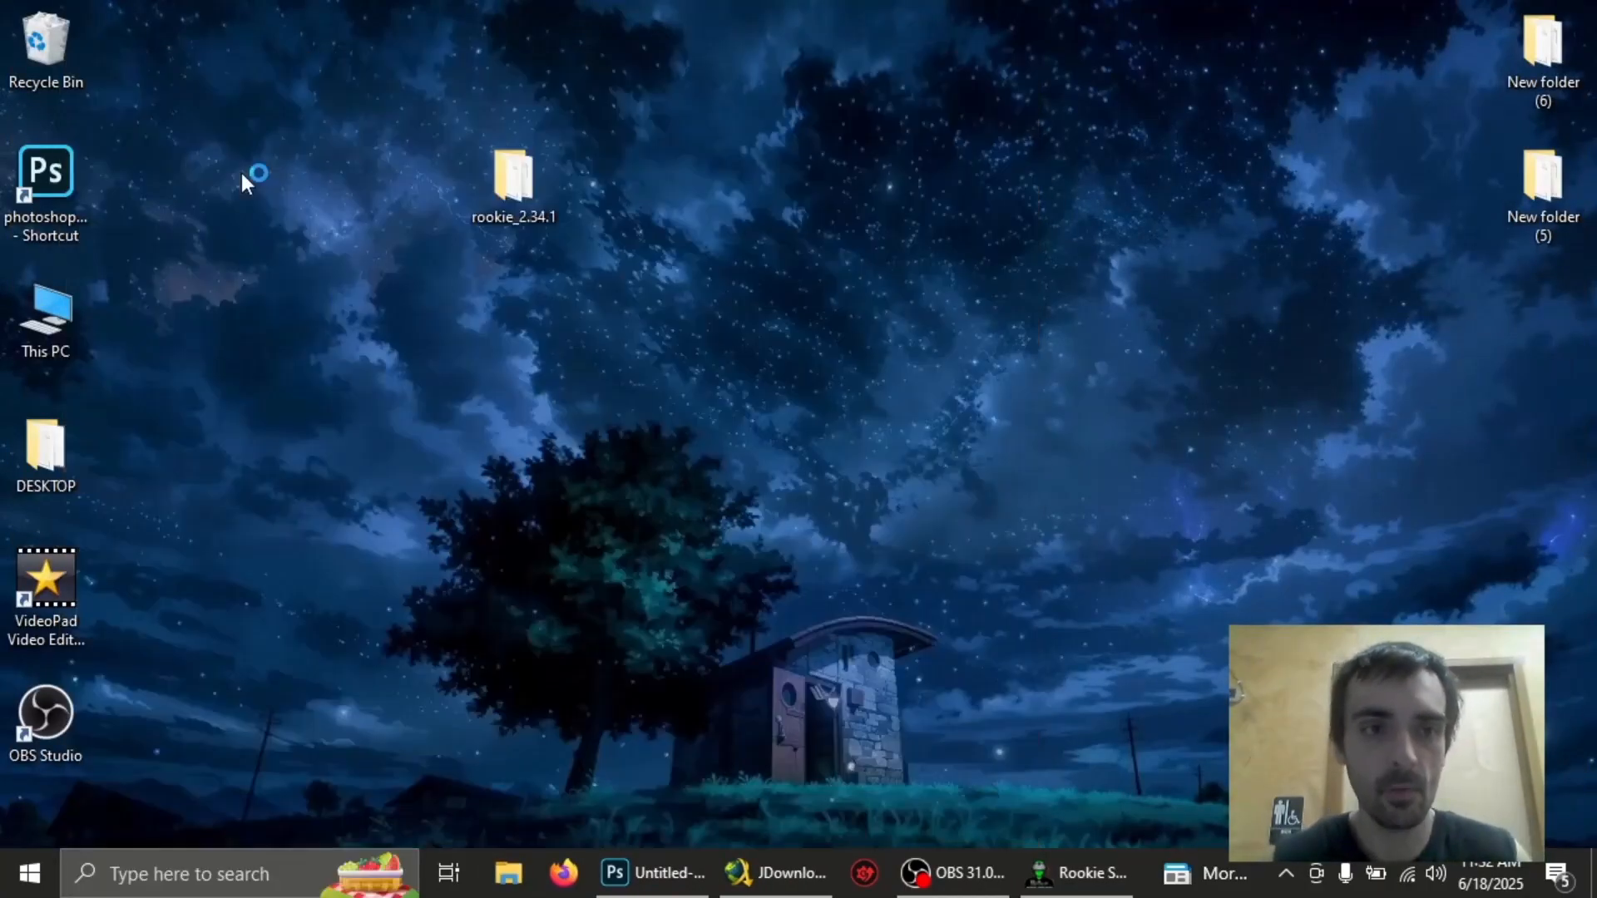
pyautogui.moveTo(926, 484)
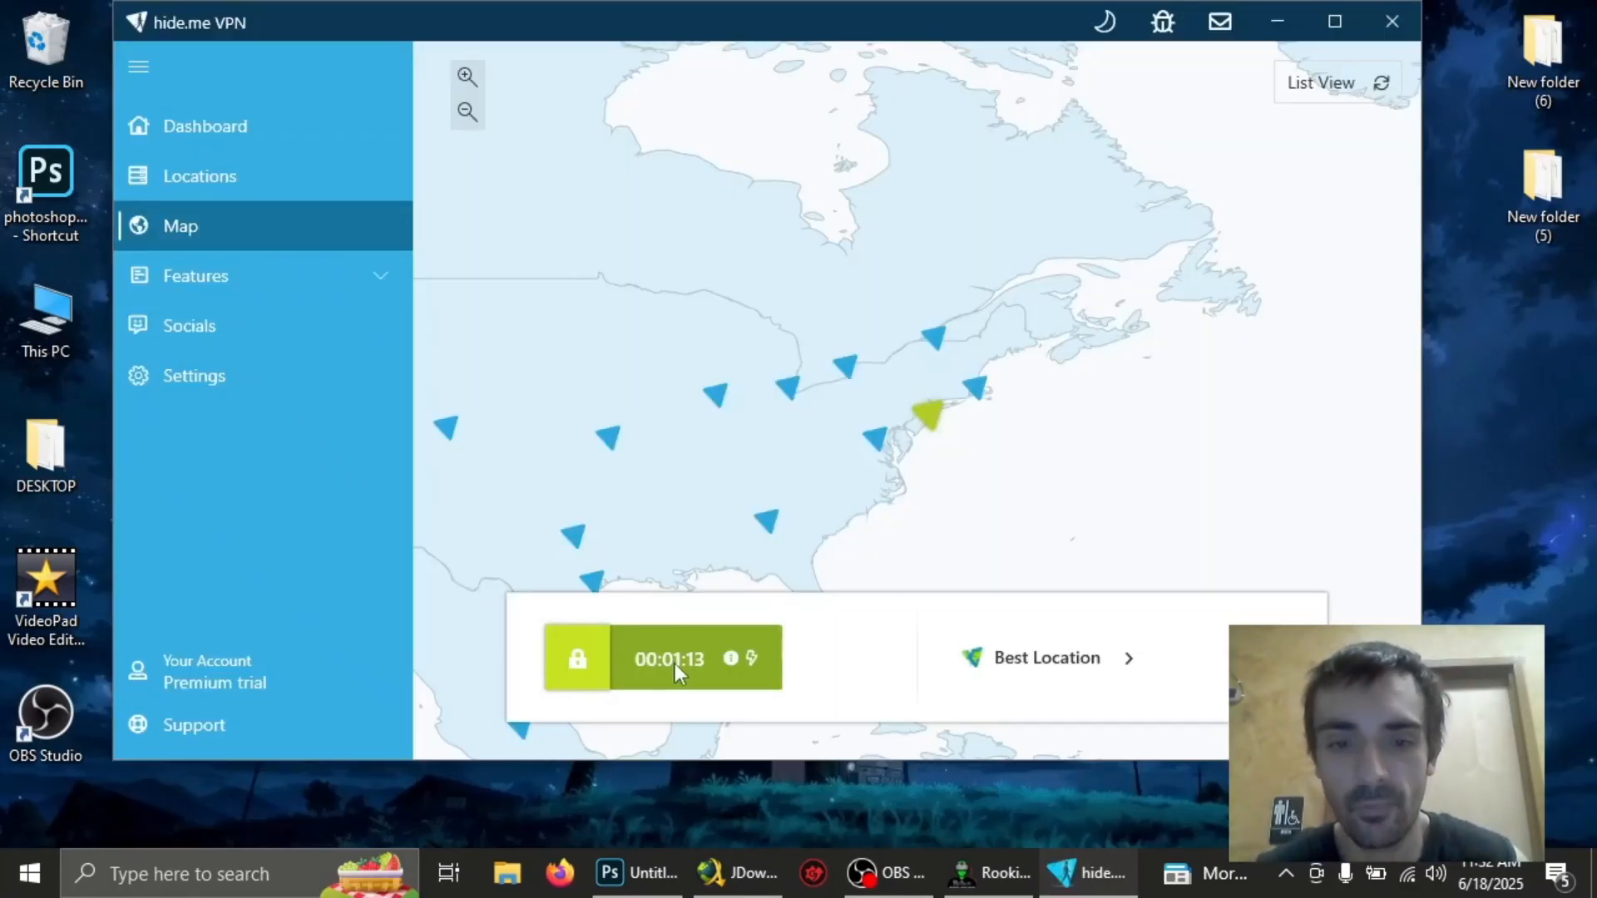
# Click the VPN status button, close Rookie Sideloader, and reopen the rookie_2.34.1 folder
pyautogui.click(668, 658)
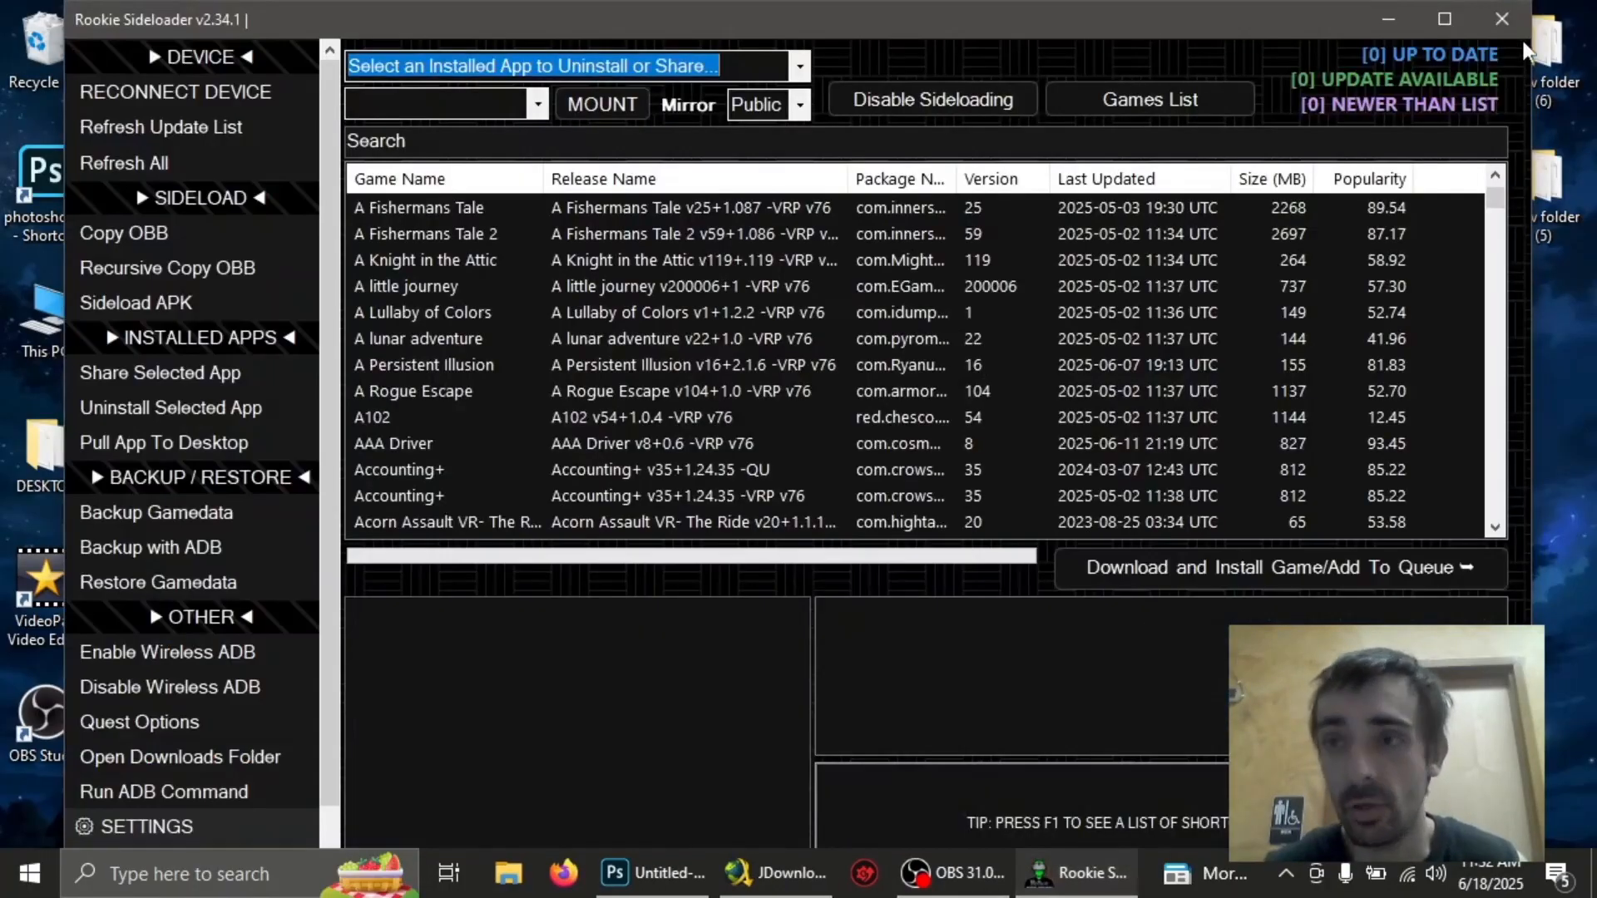
pyautogui.click(1500, 18)
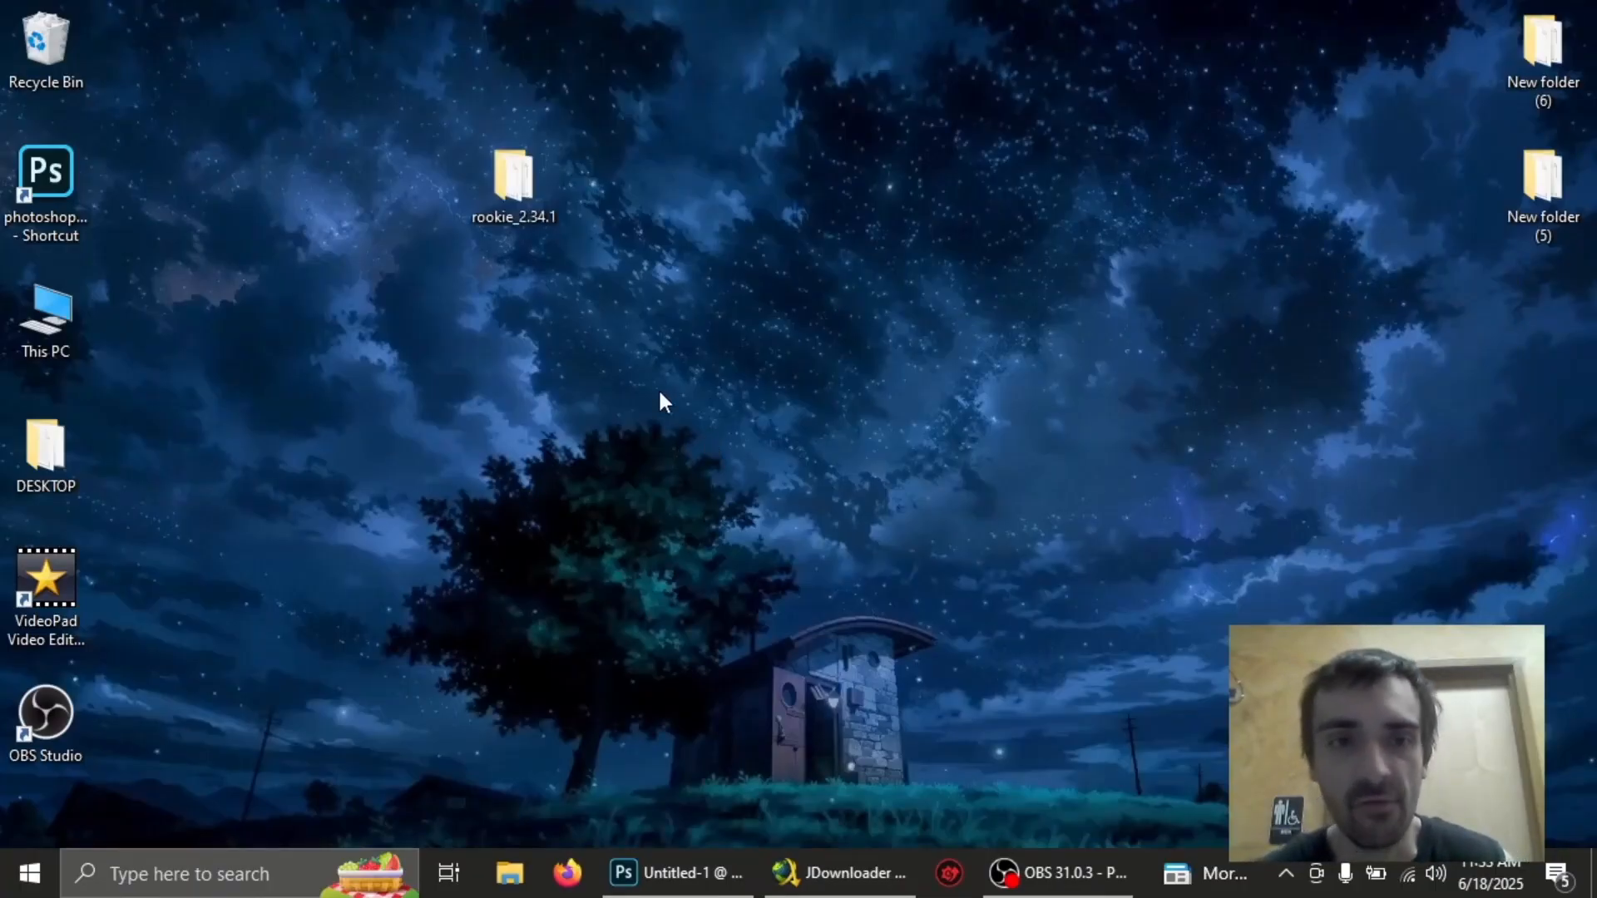
pyautogui.doubleClick(513, 183)
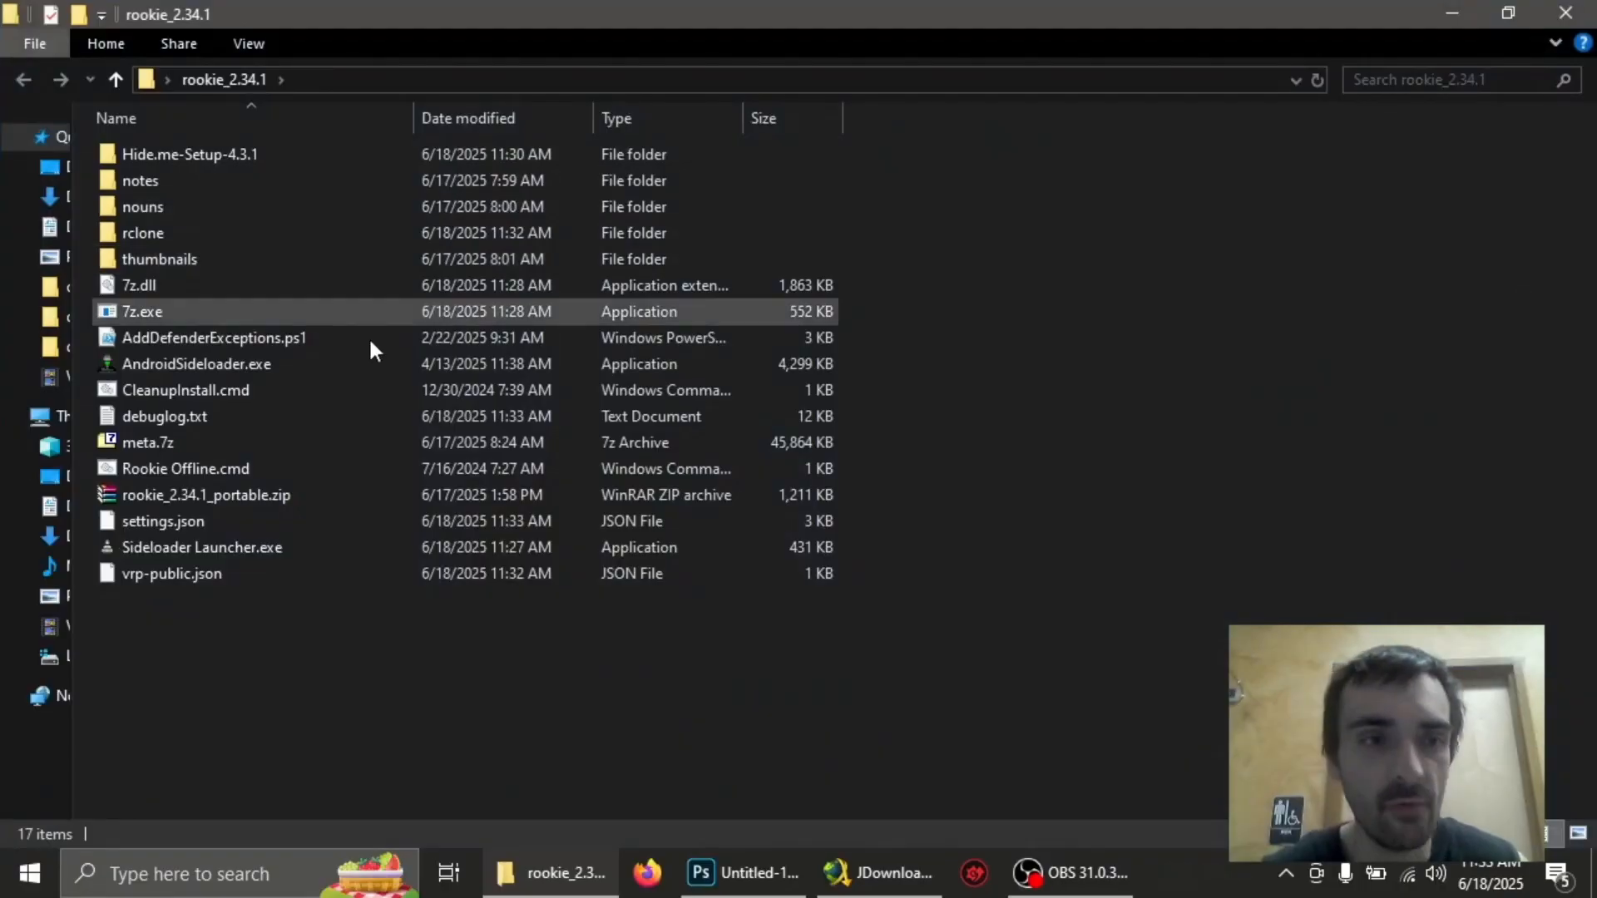
# Run AndroidSideloader.exe from its right-click menu and close the rookie folder window
pyautogui.rightClick(196, 363)
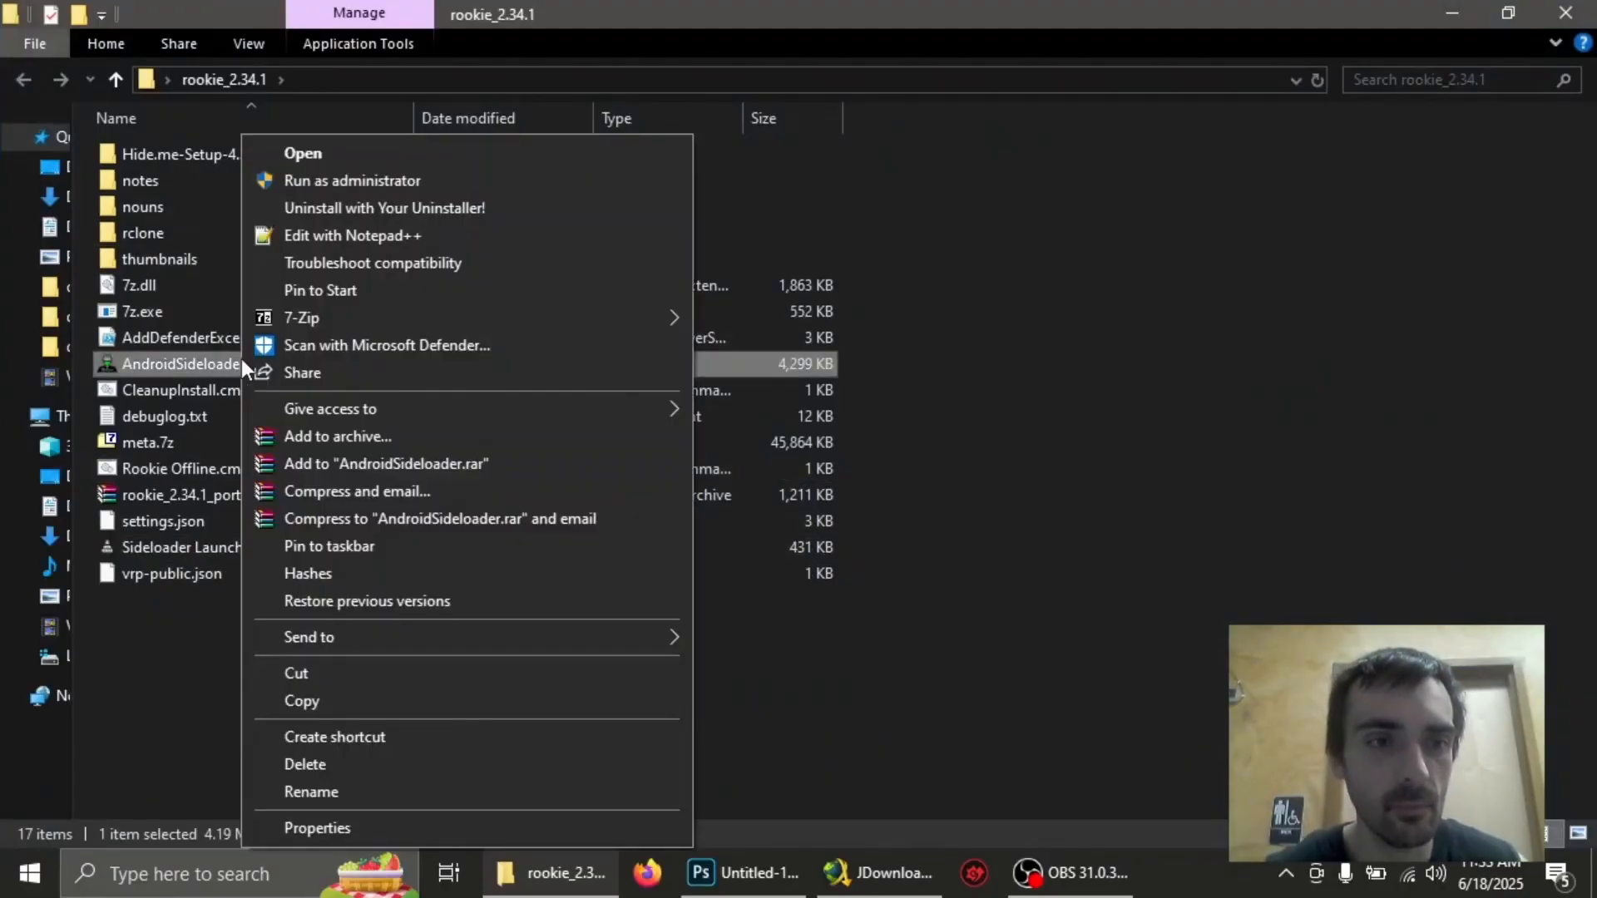
pyautogui.click(1094, 641)
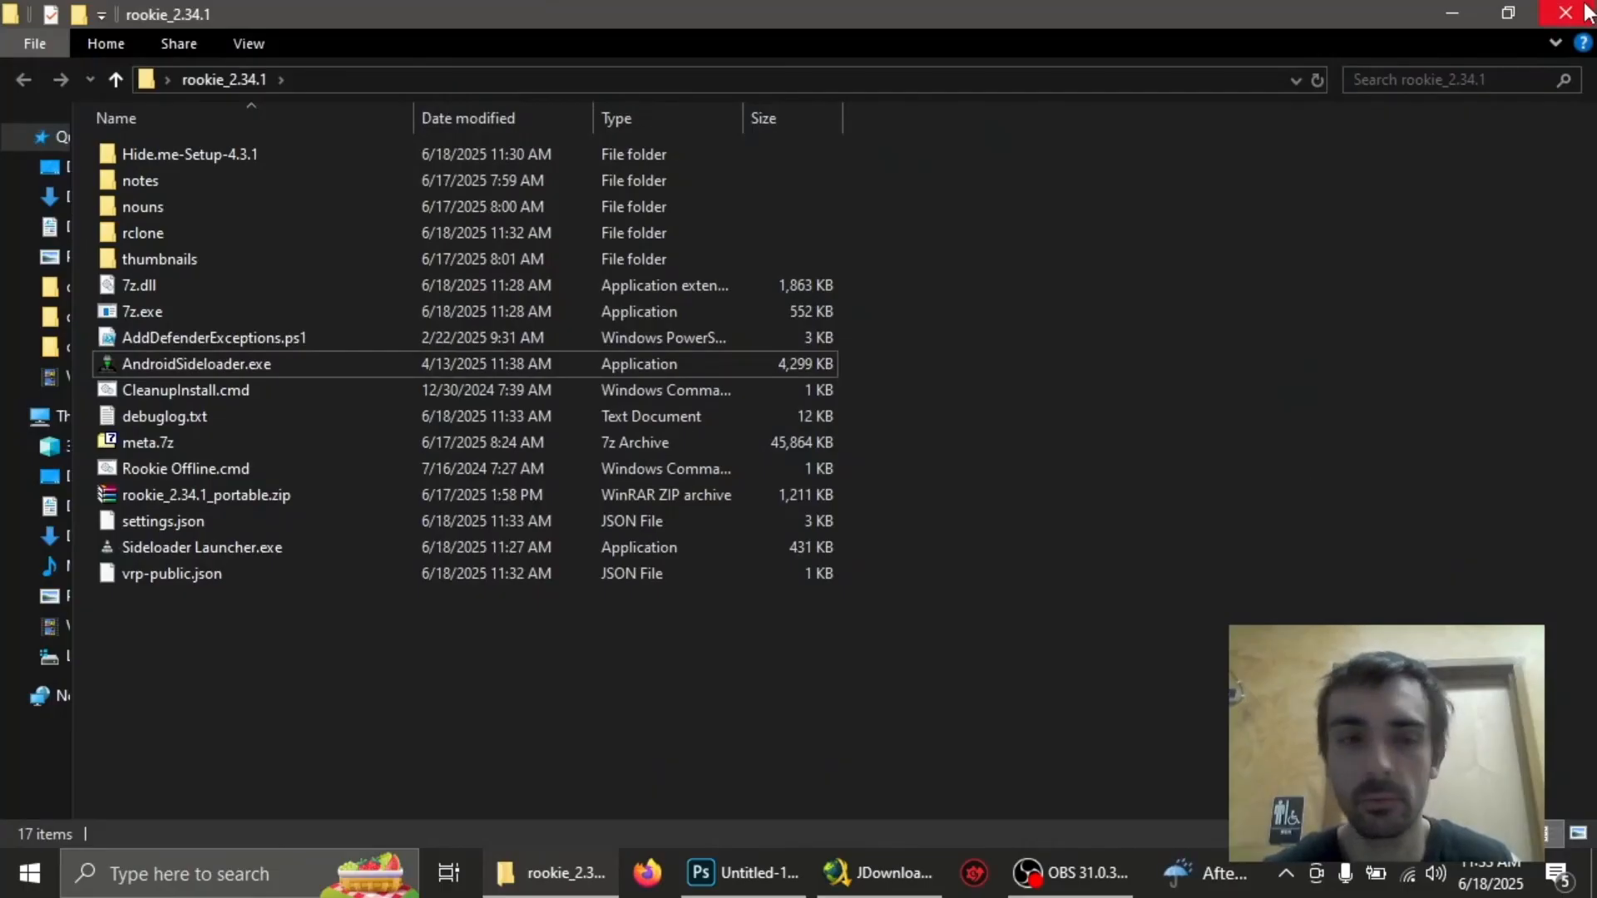
pyautogui.click(1566, 13)
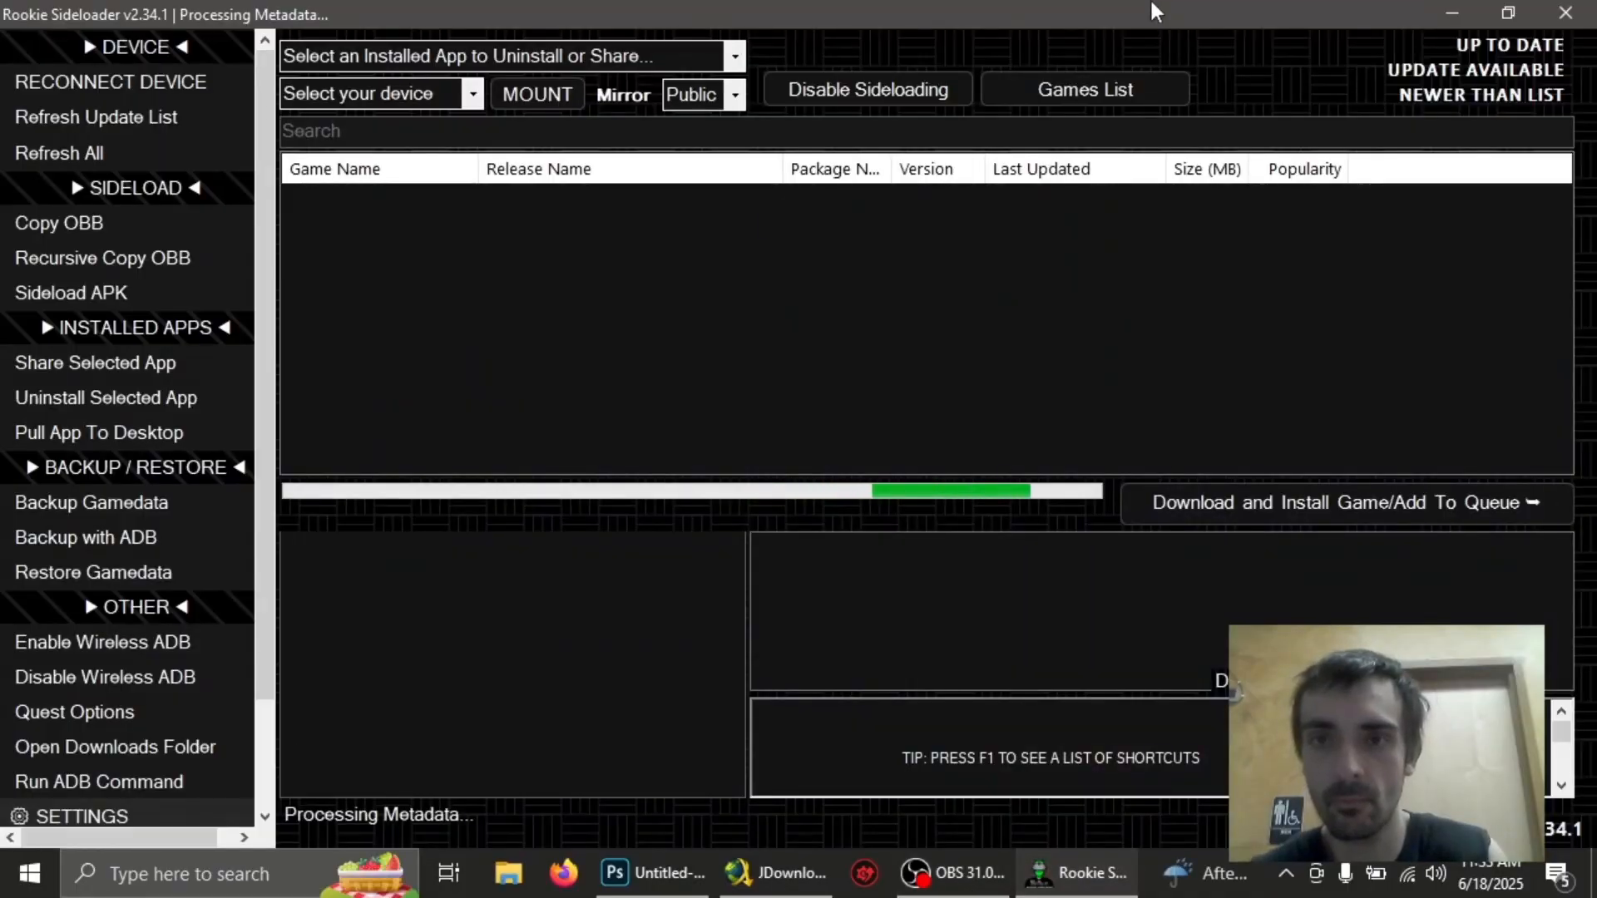
pyautogui.moveTo(1176, 31)
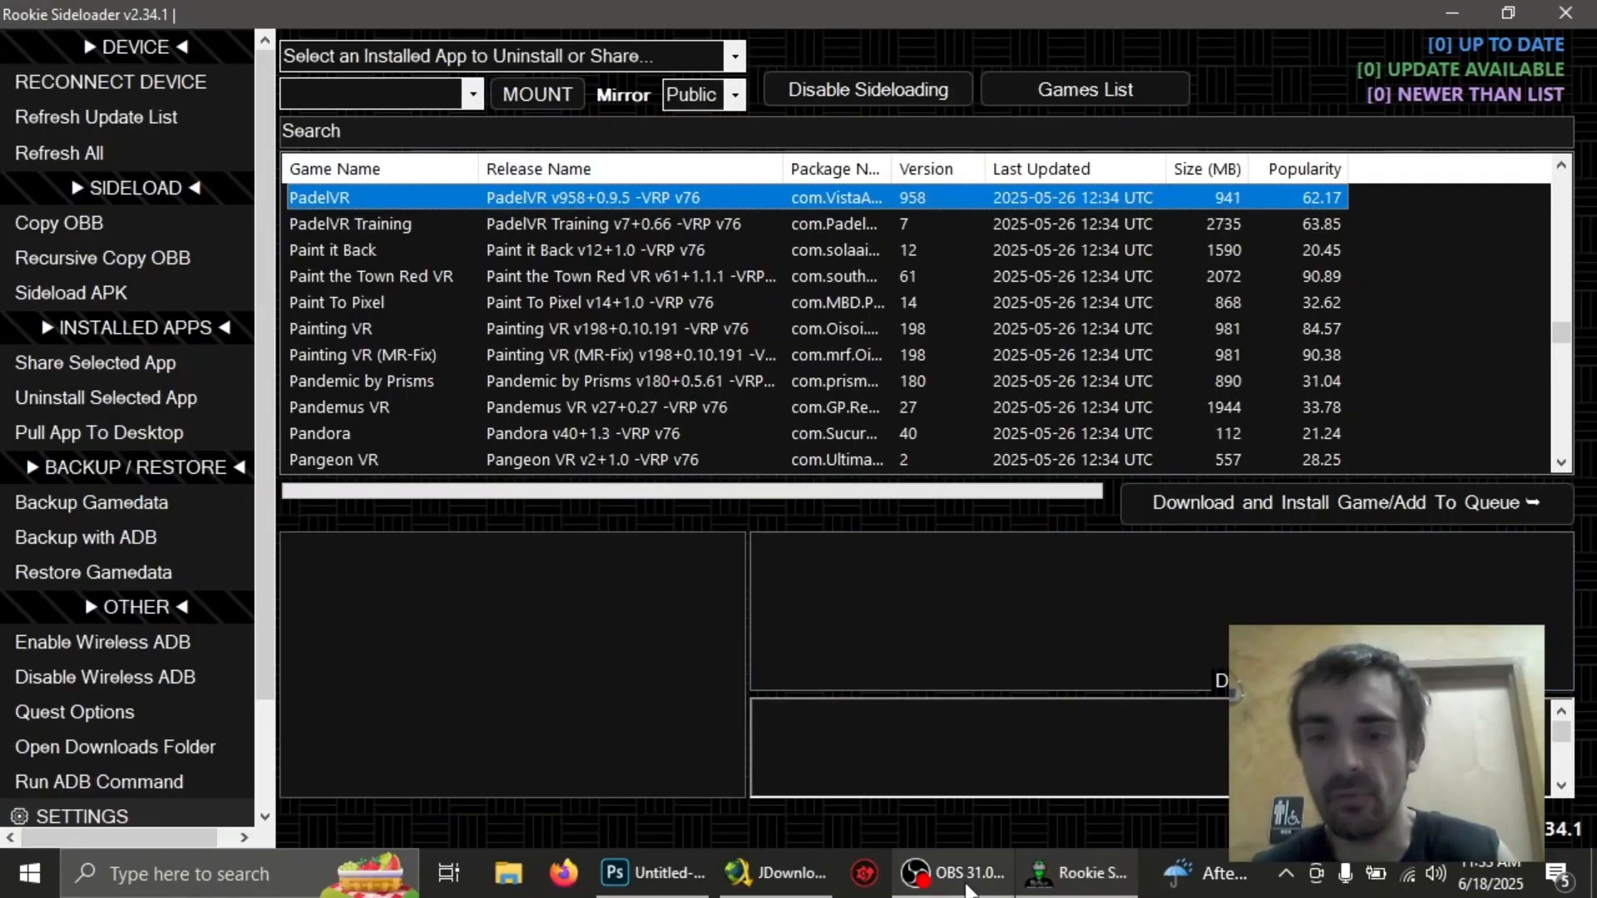
# Bring up OBS Studio once the full Public mirror games list has loaded
pyautogui.click(952, 872)
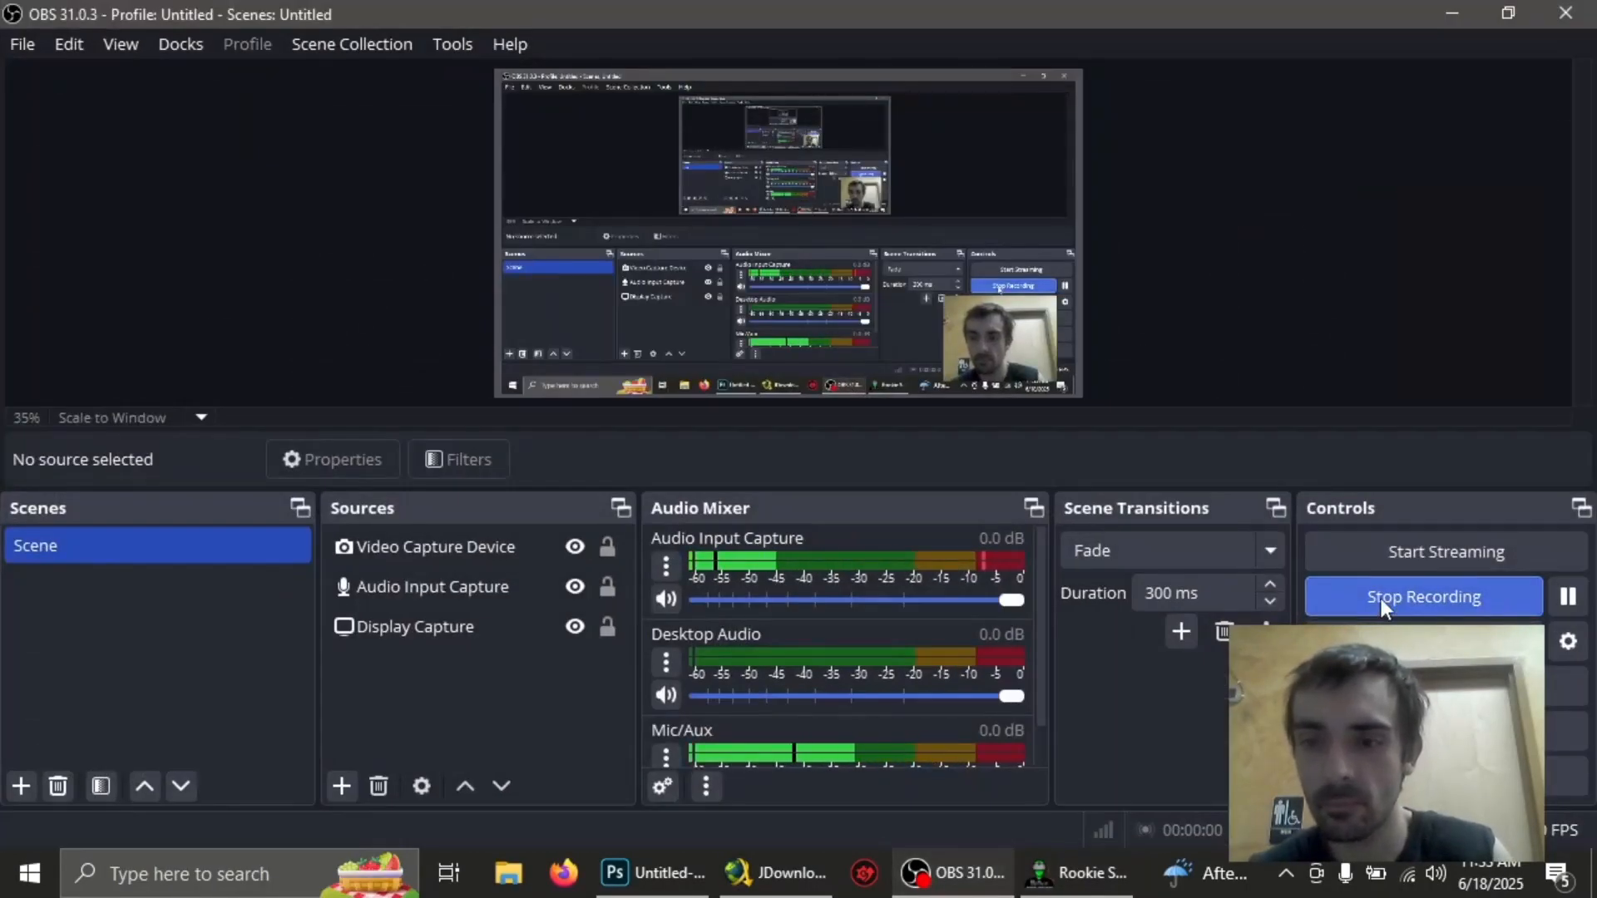
# Stop the OBS screen recording
pyautogui.click(1089, 872)
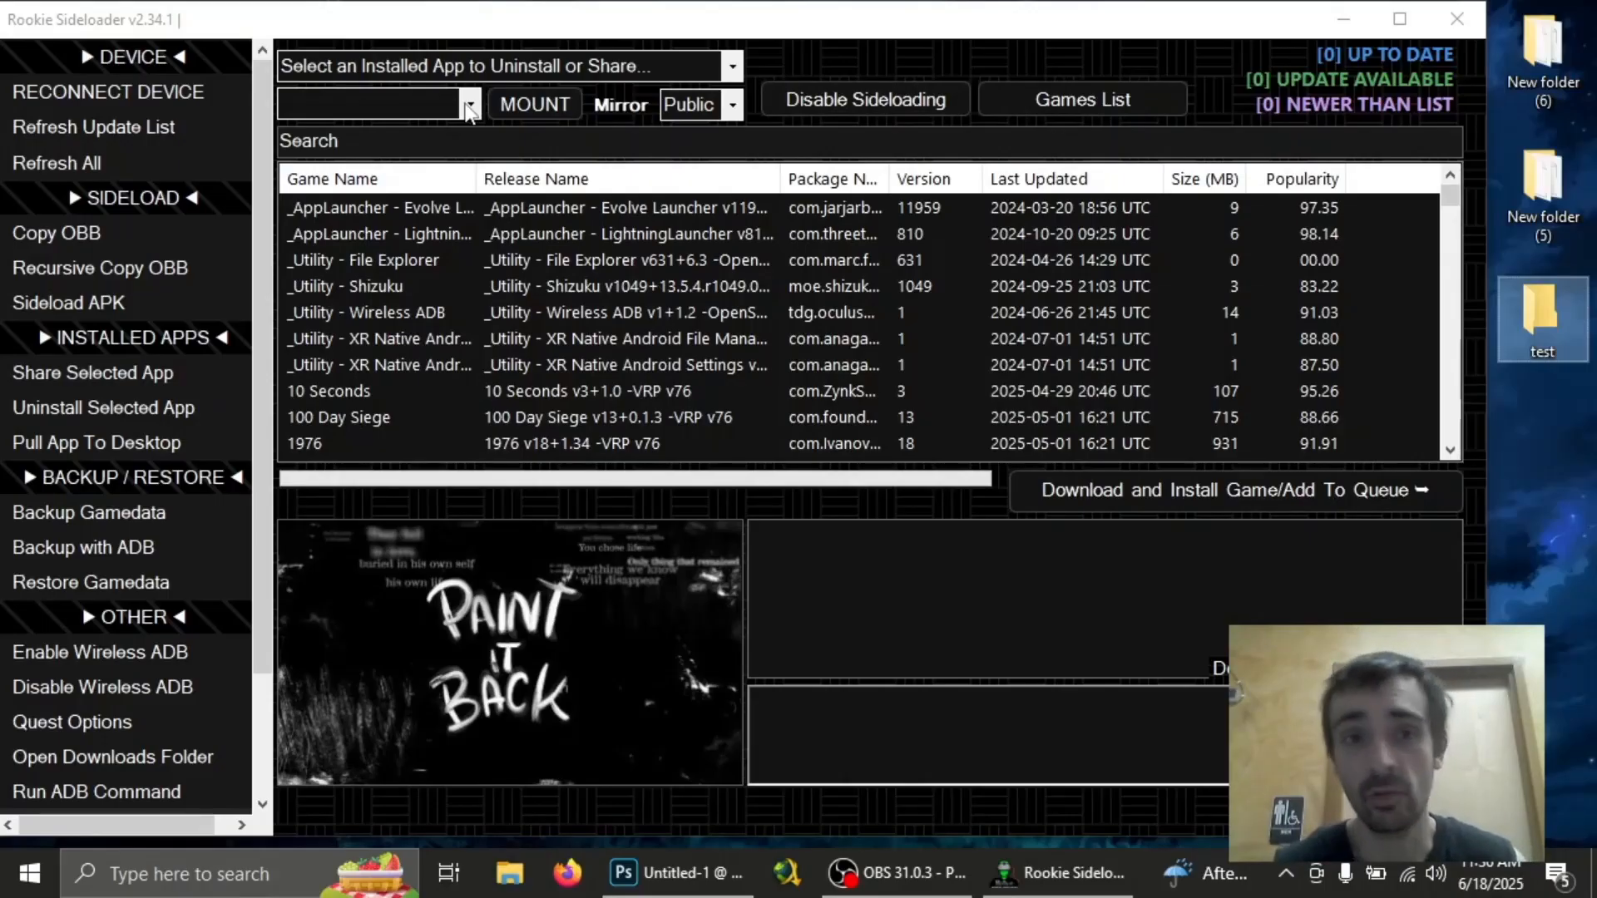
pyautogui.moveTo(549, 91)
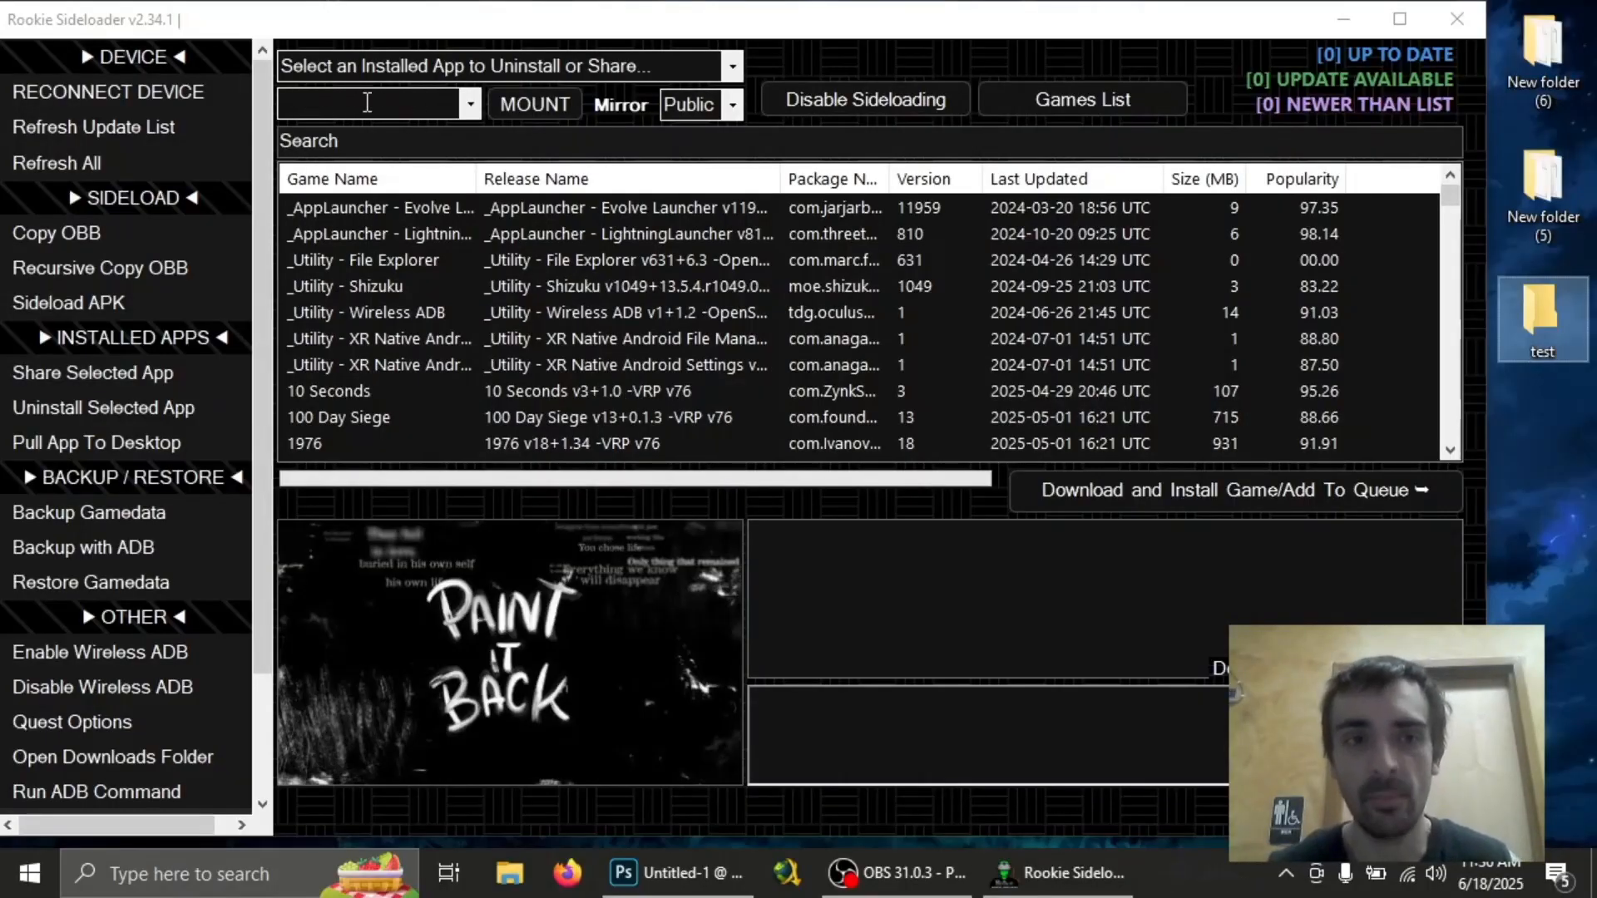
# Scroll the left sidebar down to SETTINGS and open it
pyautogui.scroll(-3)
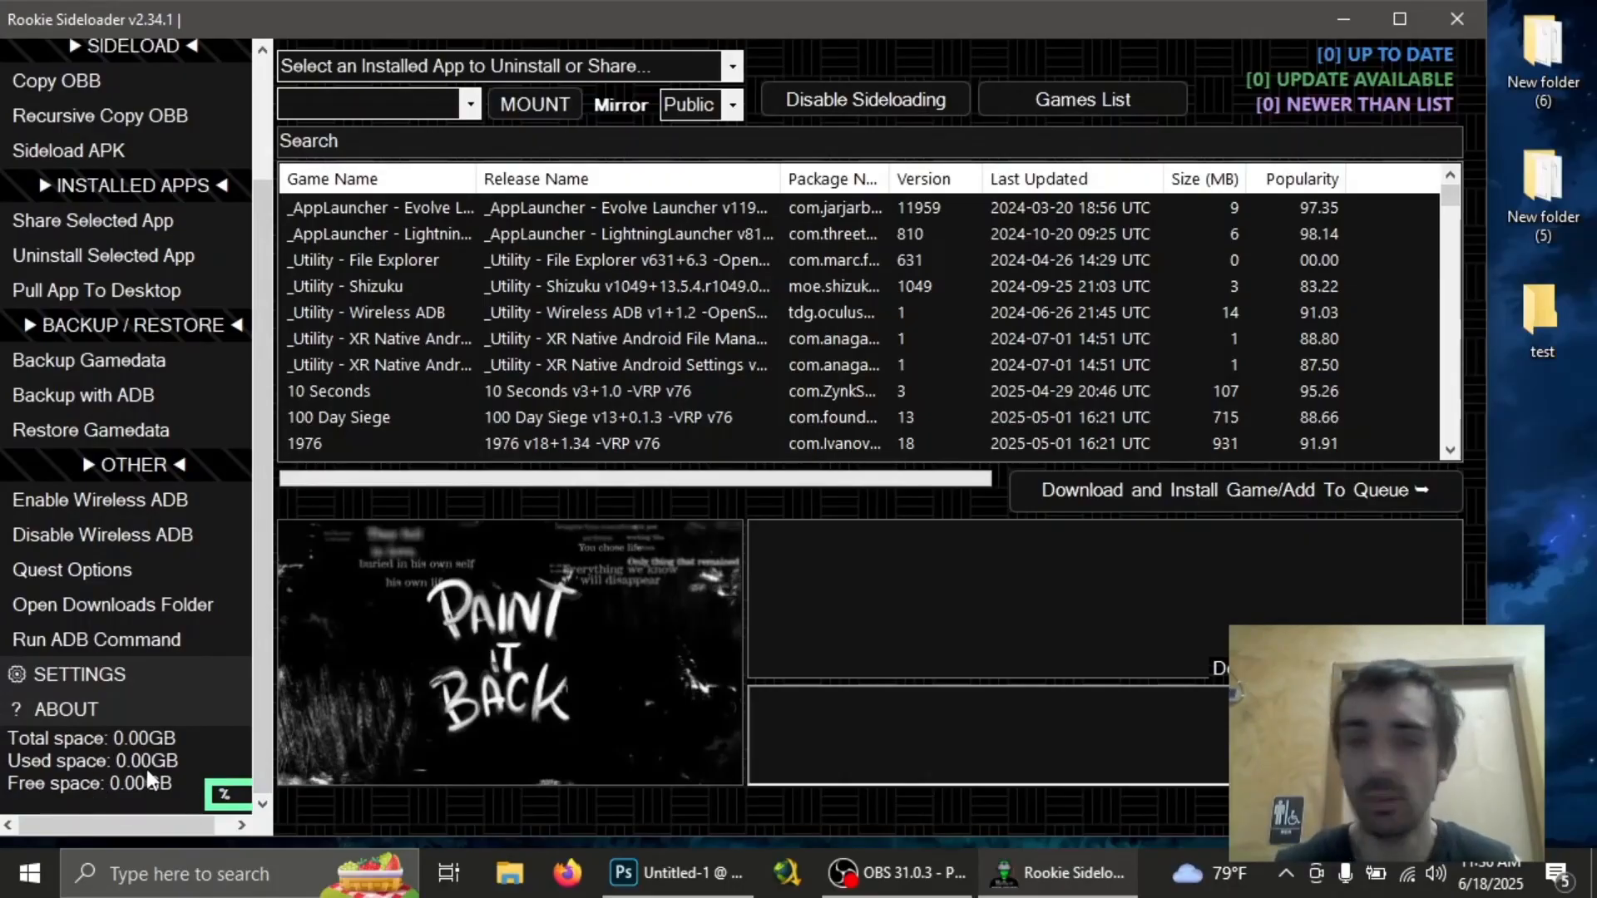
pyautogui.moveTo(86, 673)
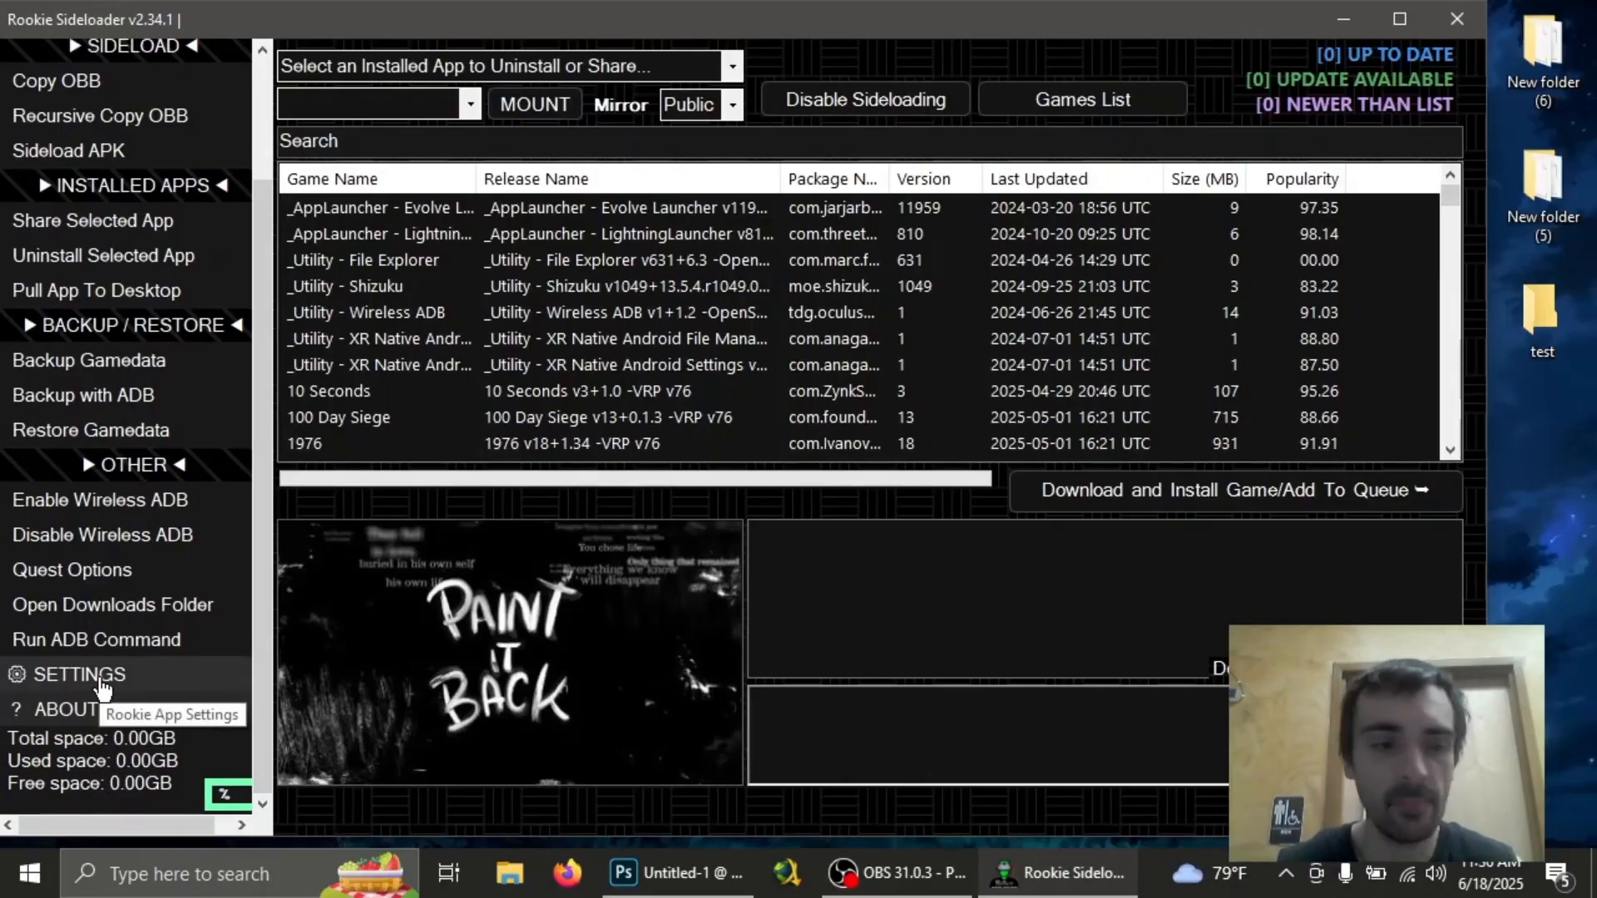
pyautogui.click(67, 675)
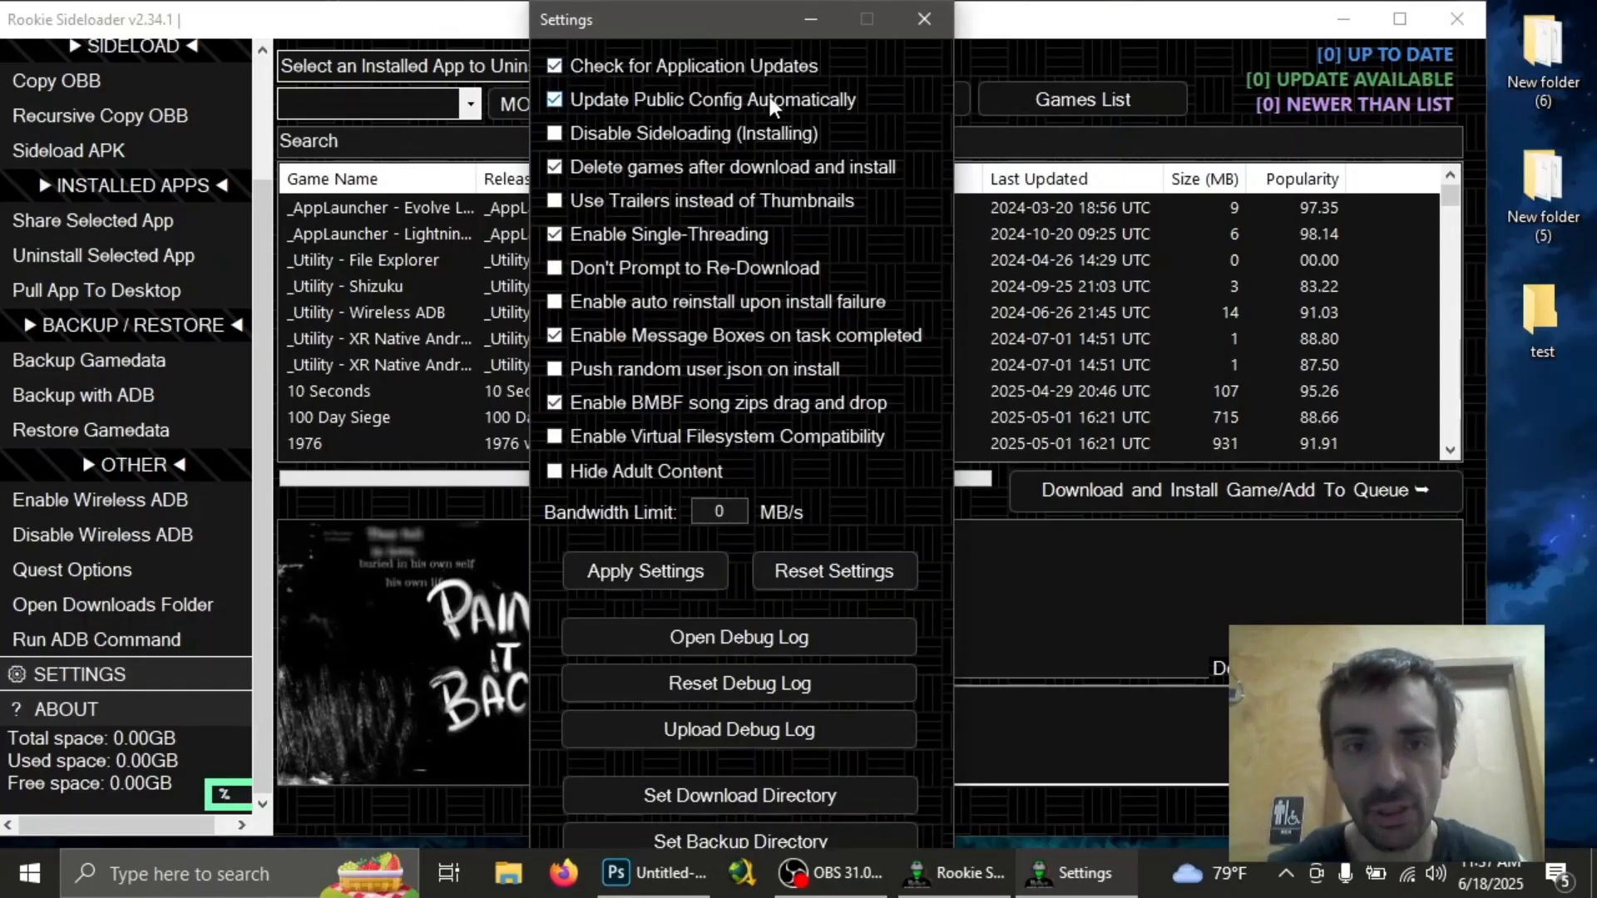
pyautogui.moveTo(652, 178)
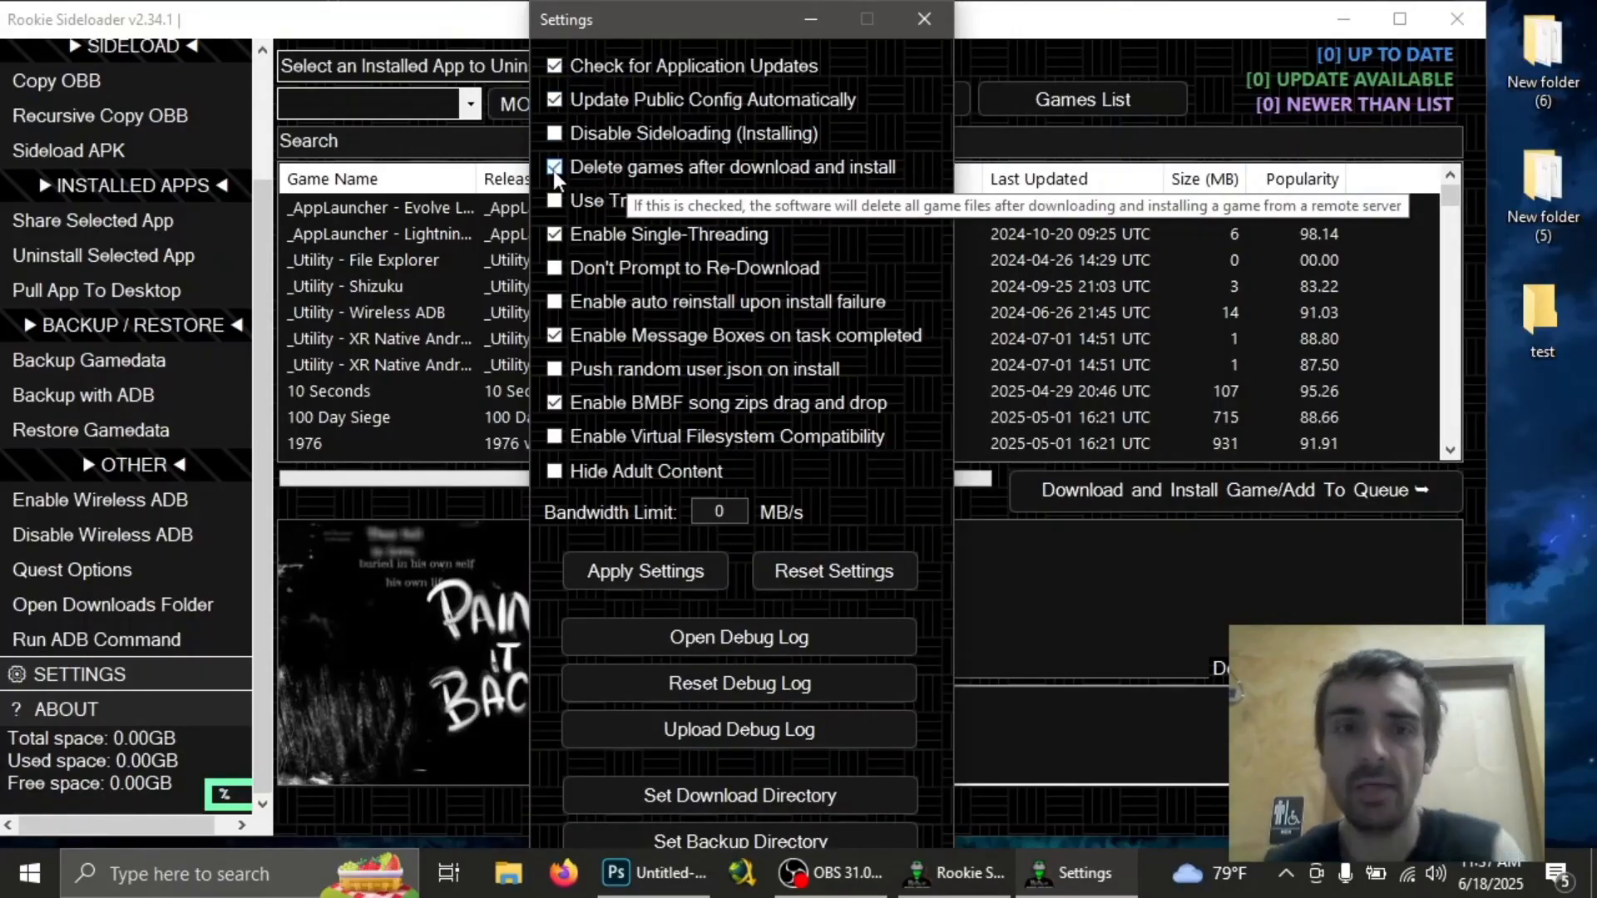
# Turn off 'Delete games after download and install', set the download directory, and close Settings
pyautogui.click(554, 167)
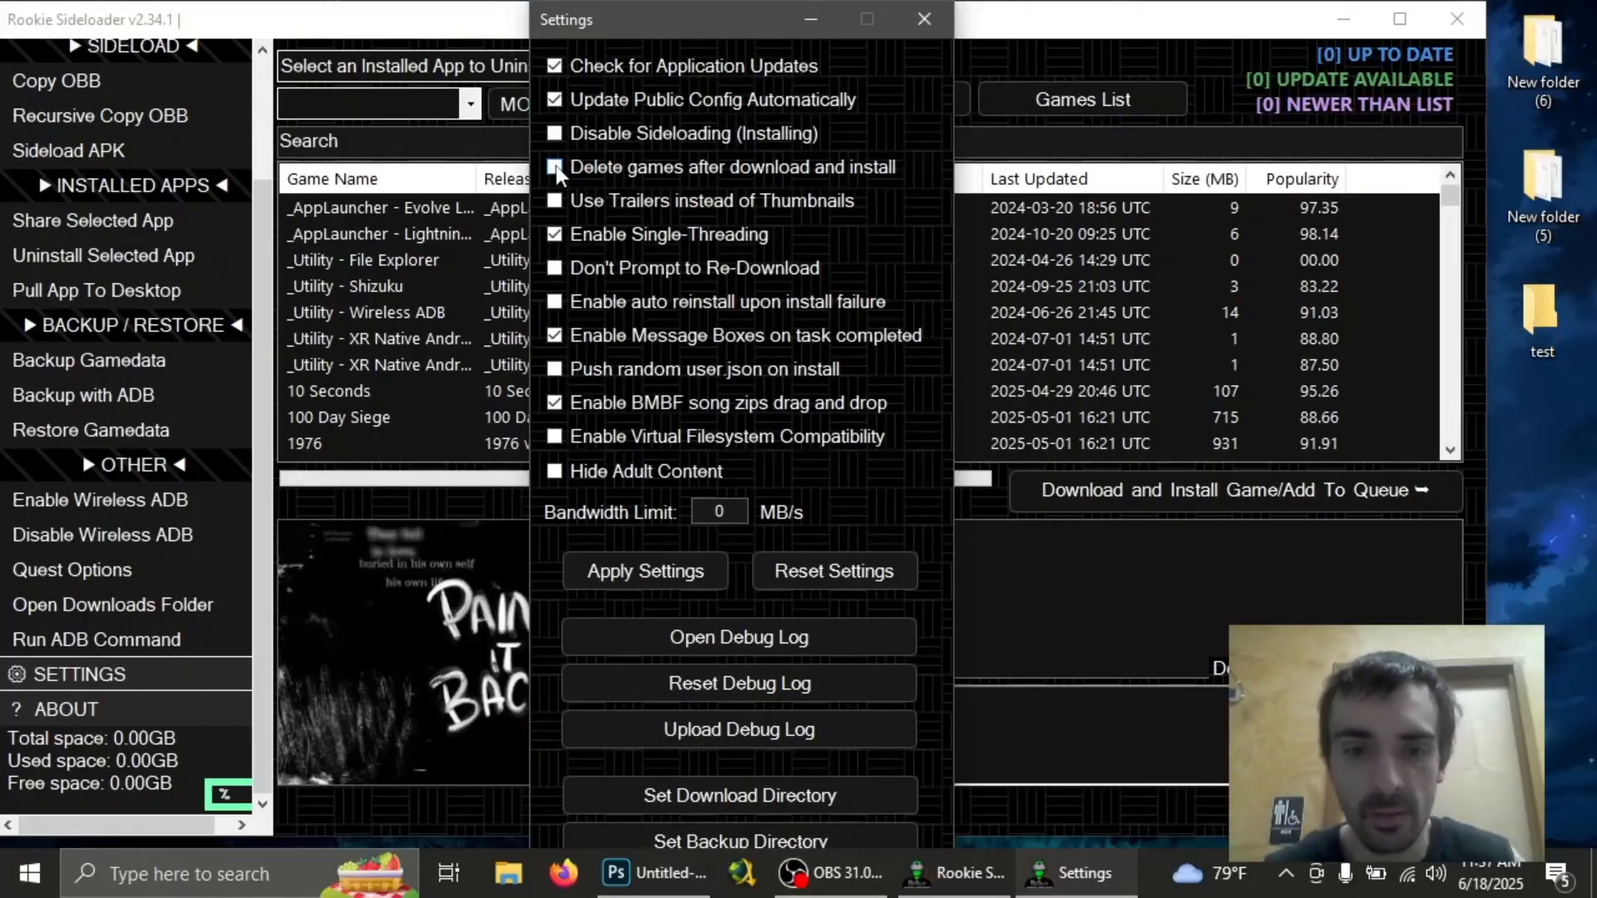
pyautogui.click(553, 167)
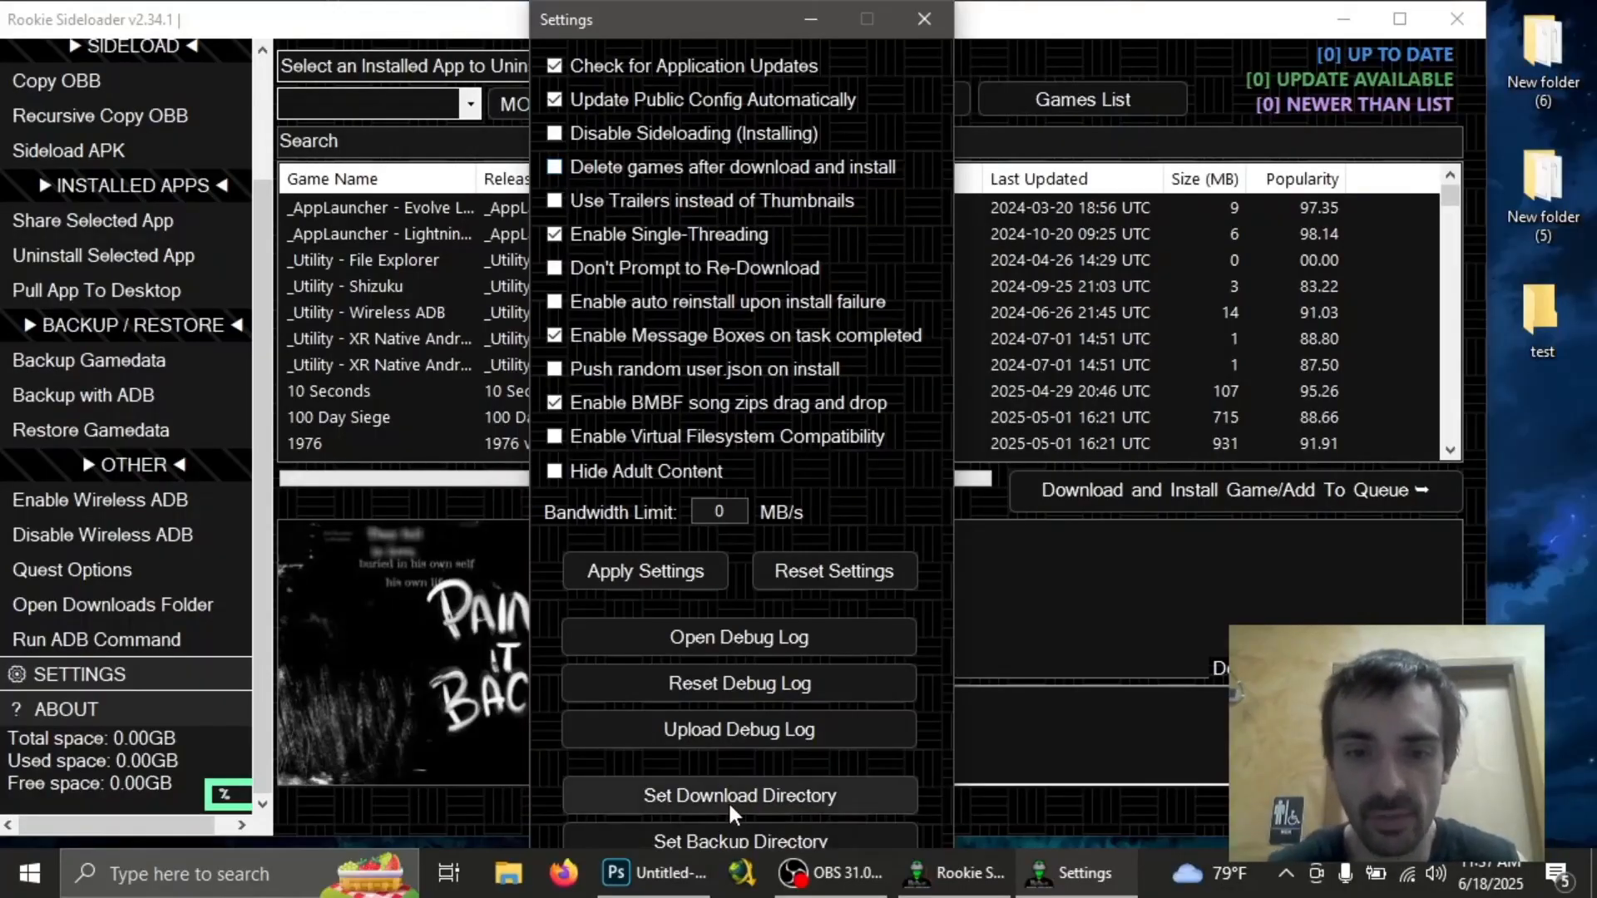
pyautogui.click(739, 795)
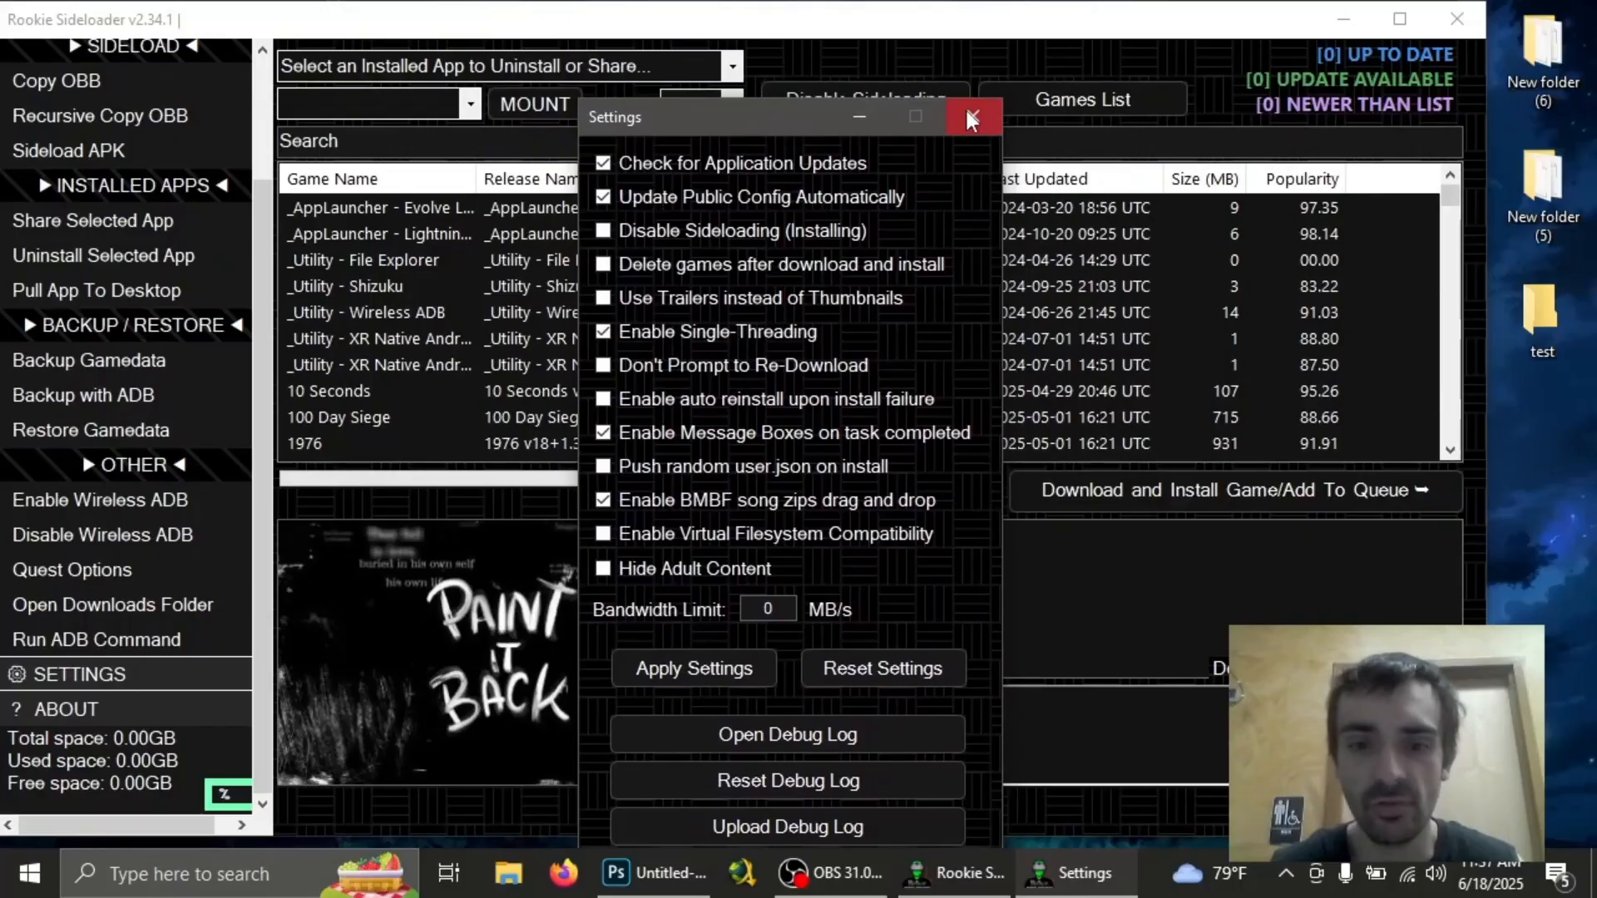
pyautogui.click(972, 116)
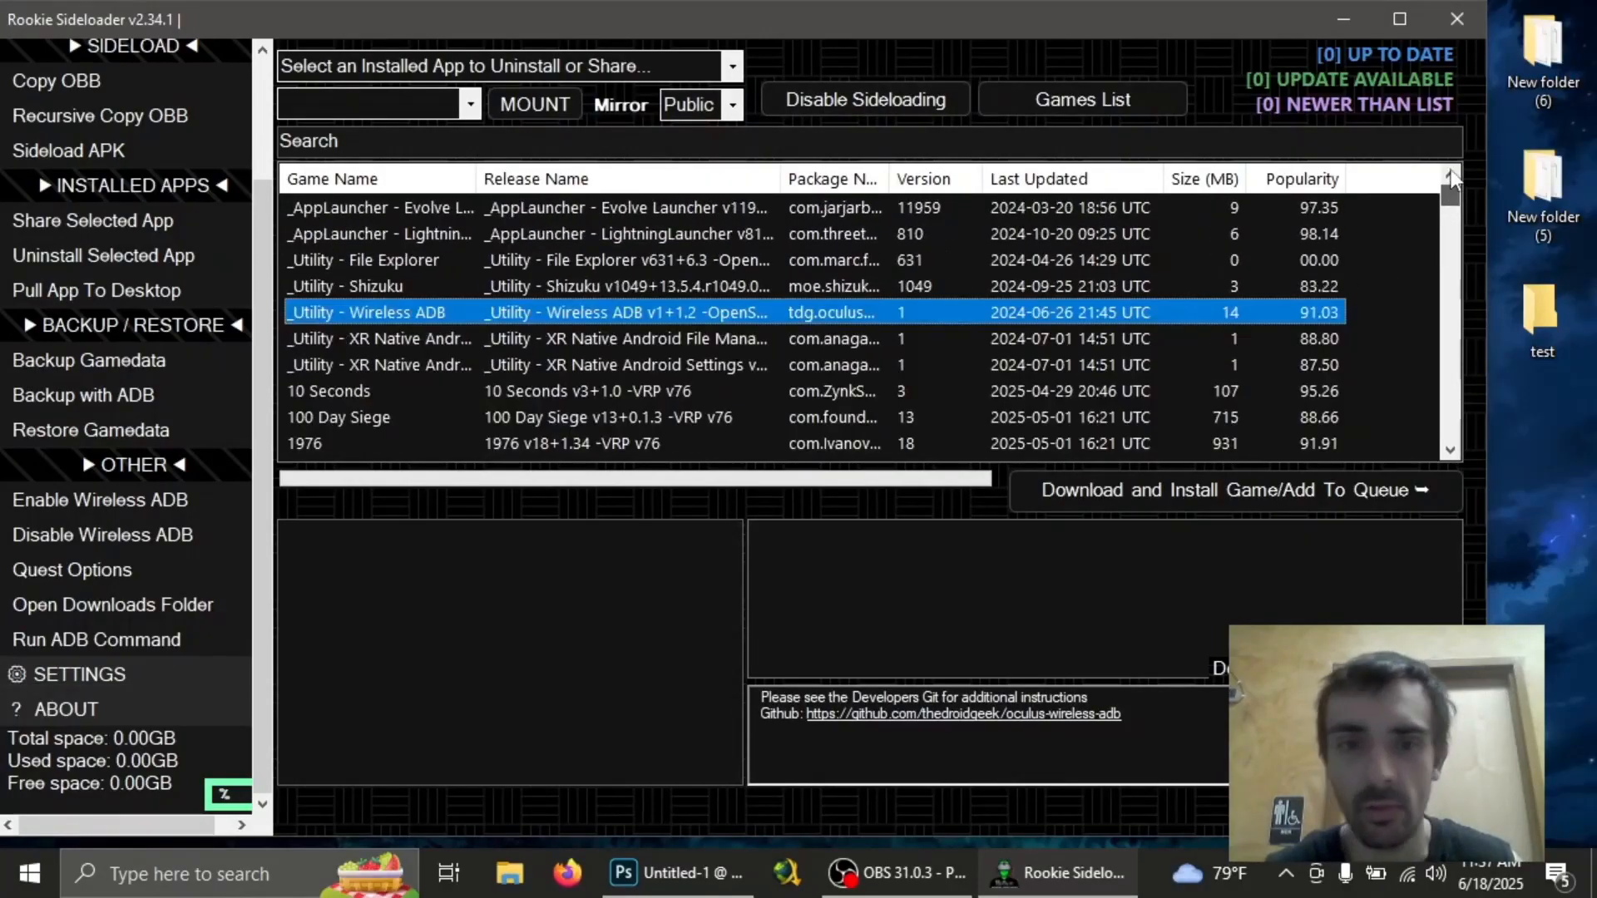
# Select Wireless ADB and dismiss both 'adb.exe: no devices/emulators found' errors
pyautogui.click(377, 260)
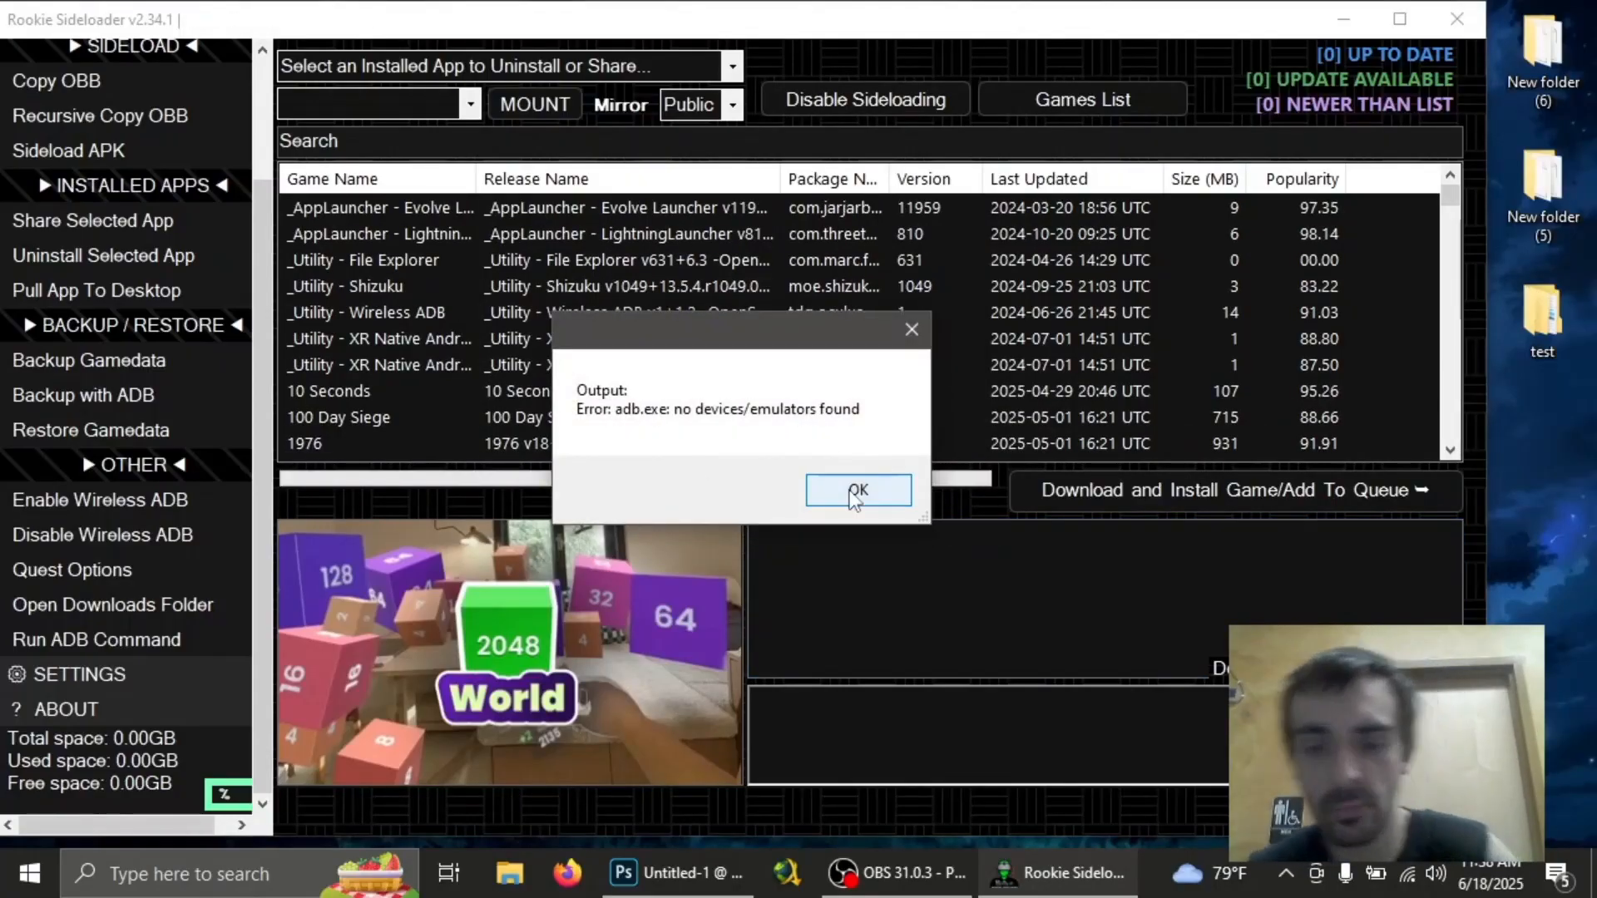
pyautogui.click(857, 490)
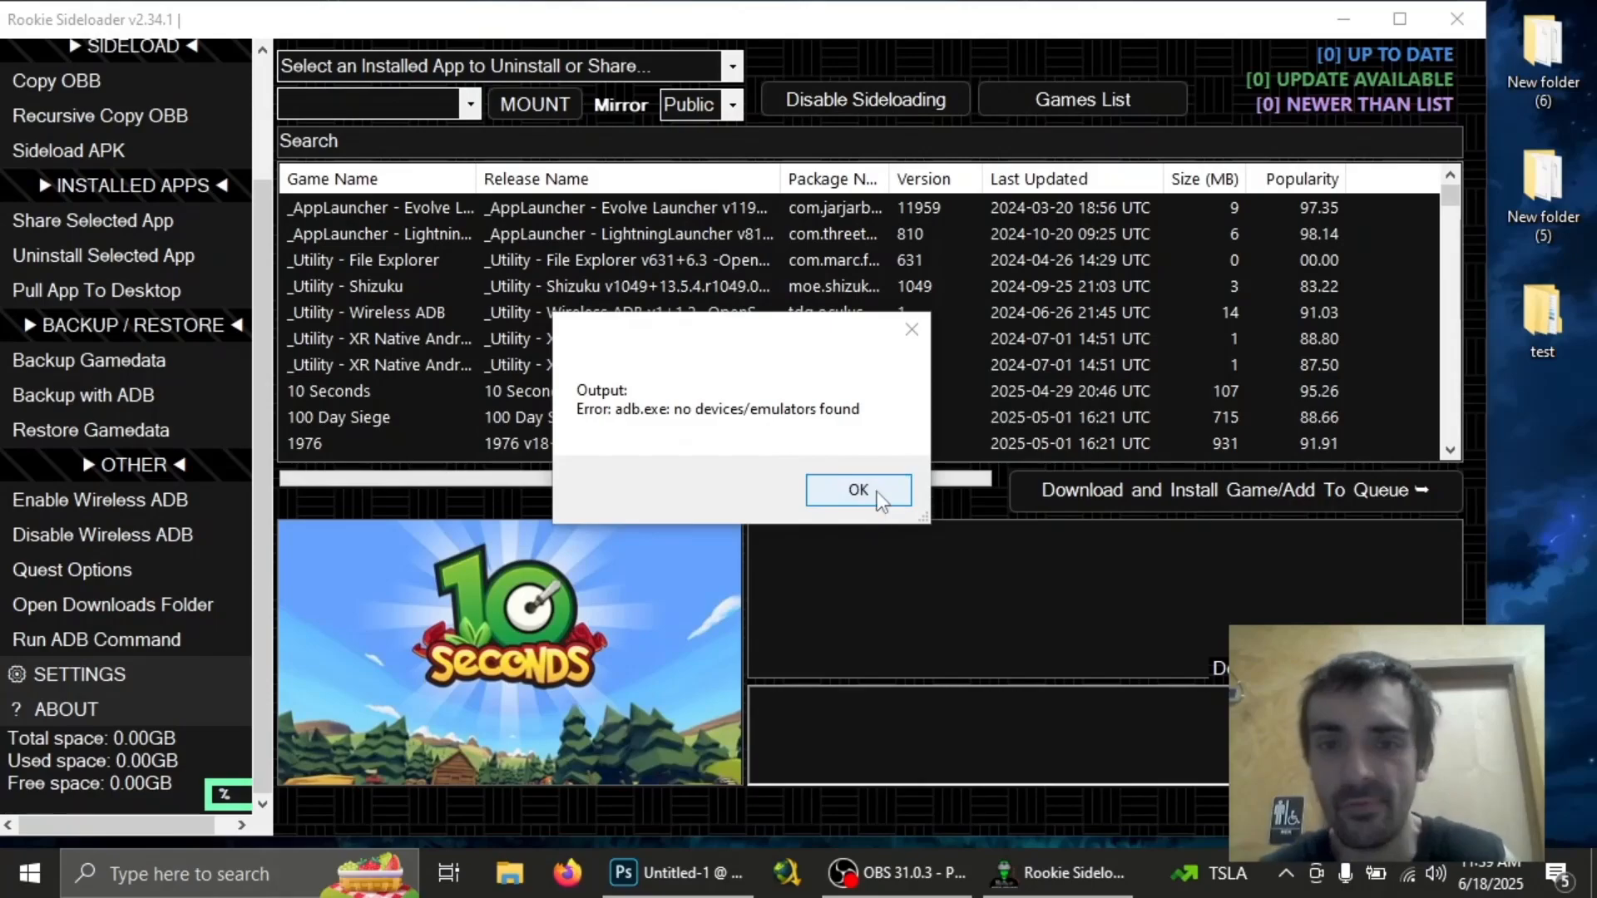
pyautogui.click(857, 490)
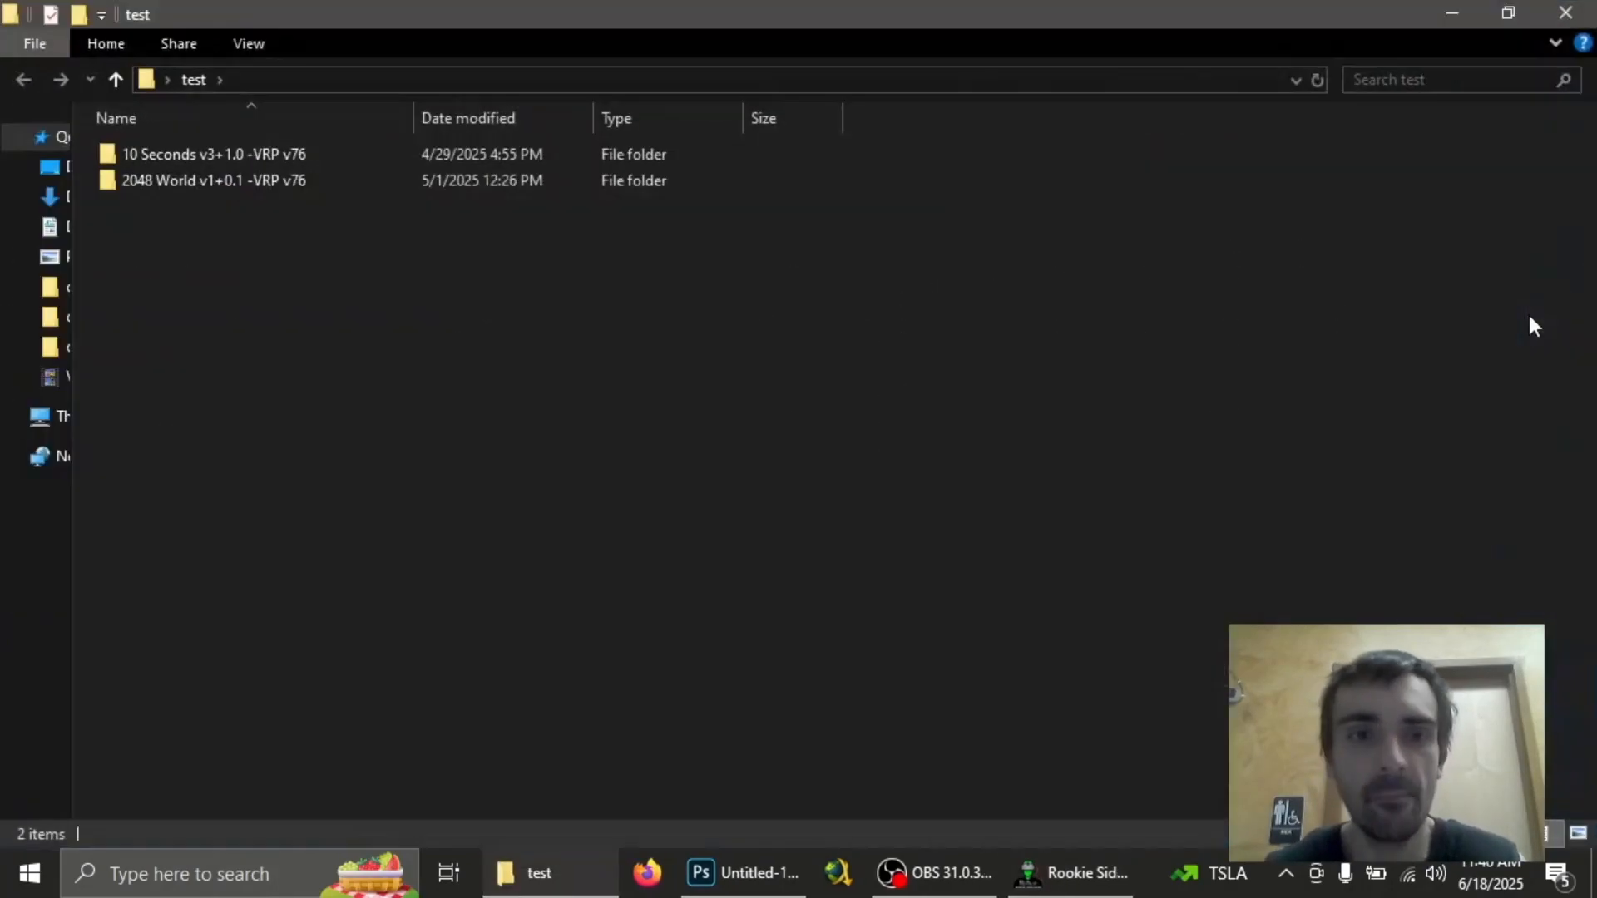
# Open the 2048 World download folder and select its release.manifest file
pyautogui.click(214, 154)
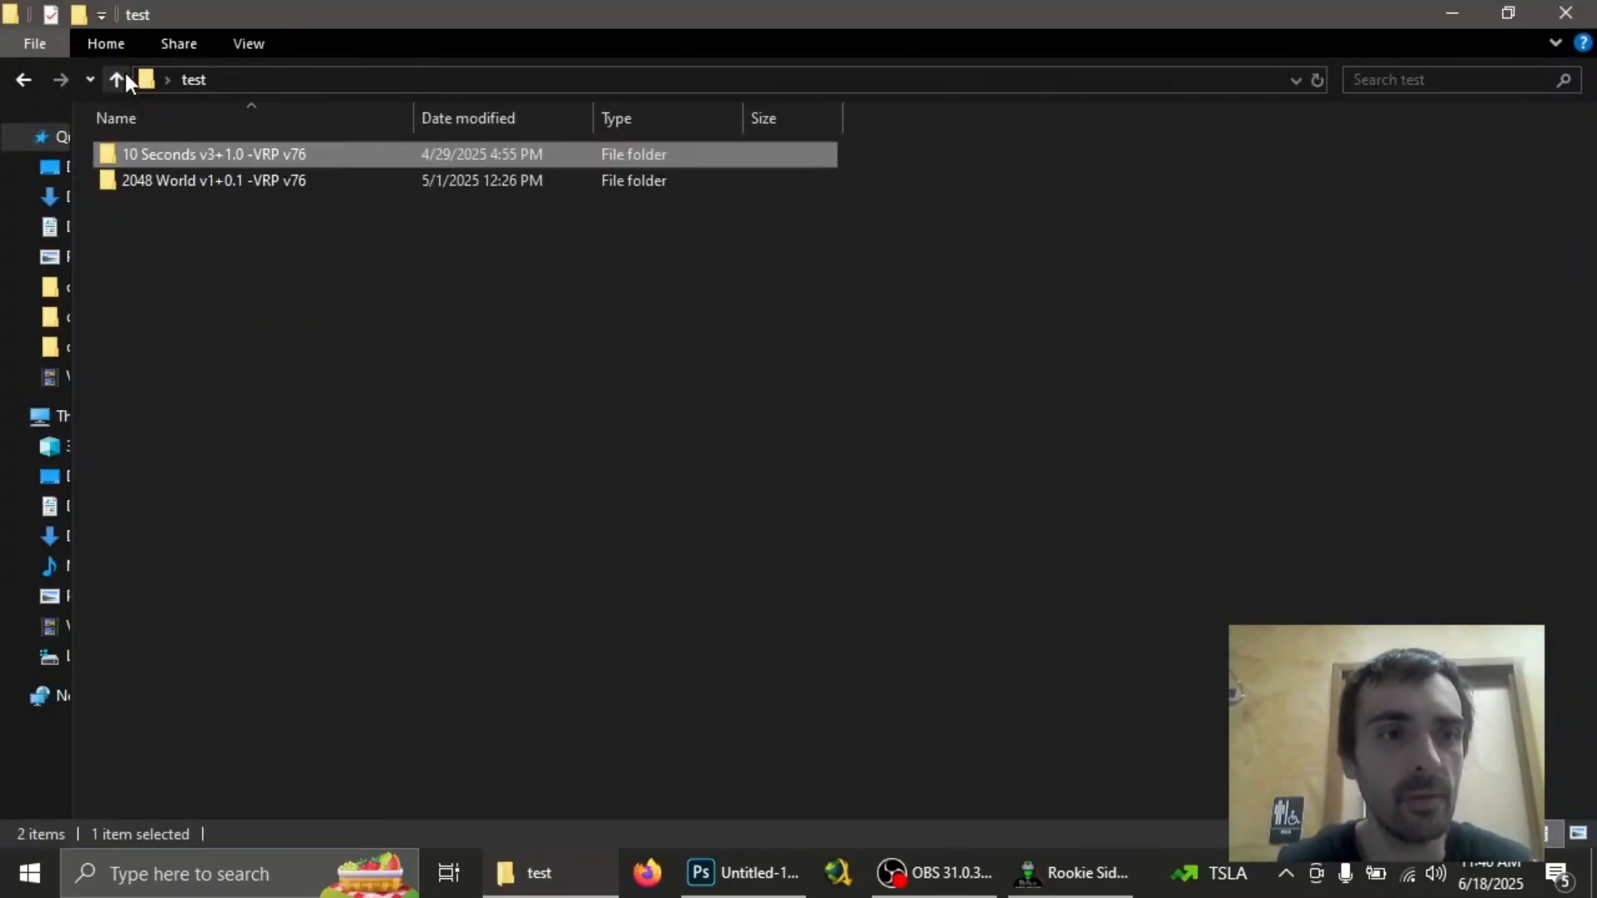
pyautogui.click(214, 181)
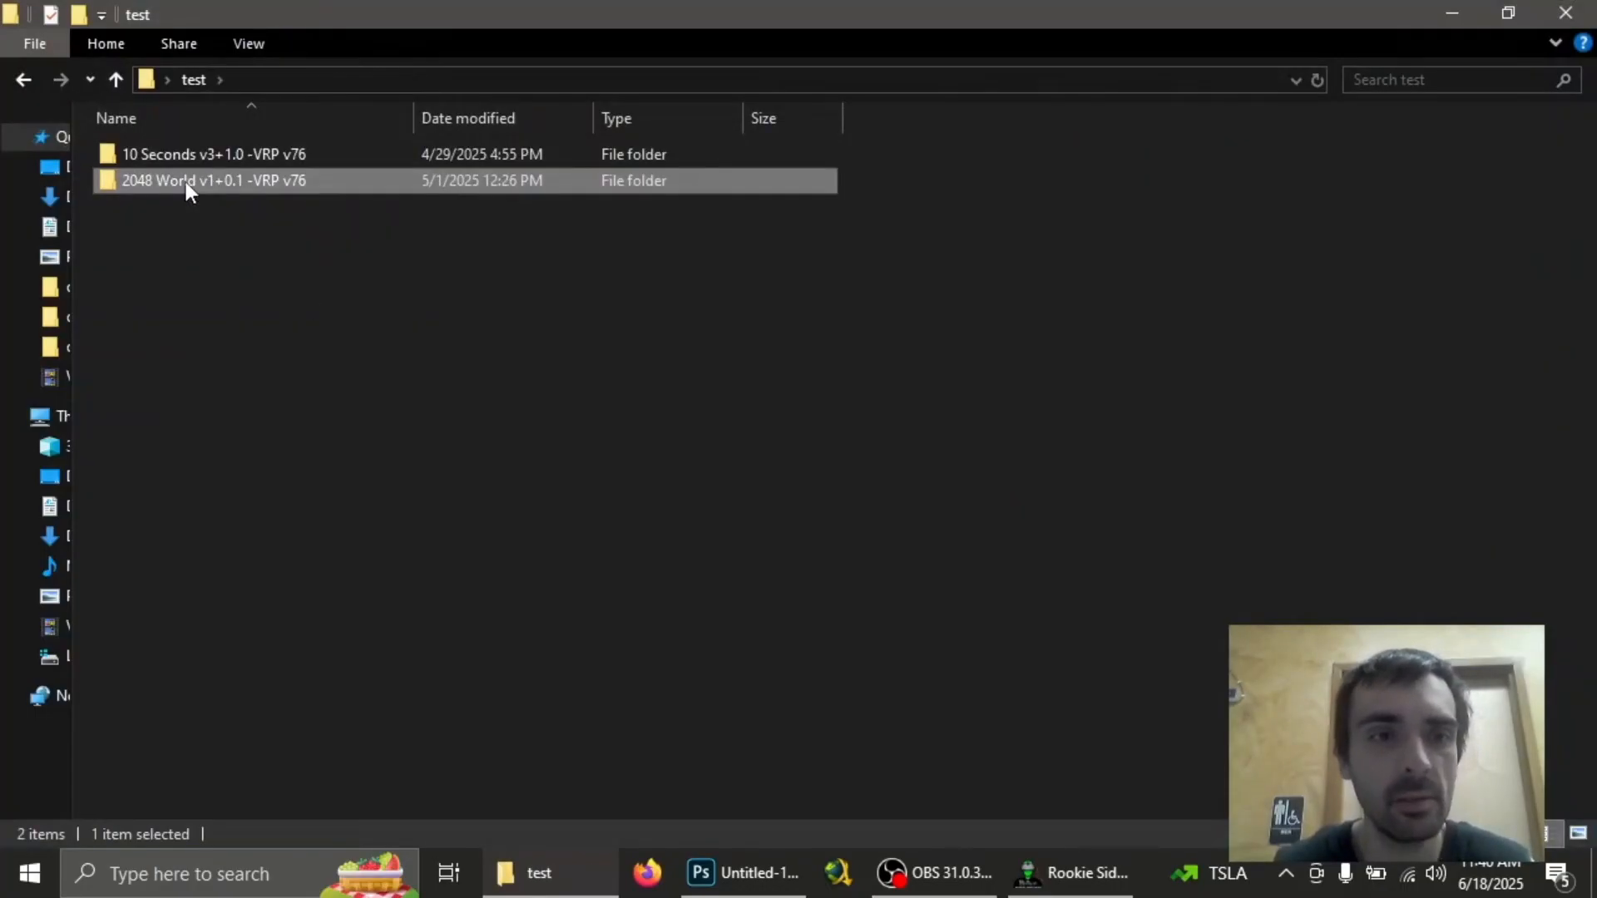
pyautogui.doubleClick(213, 180)
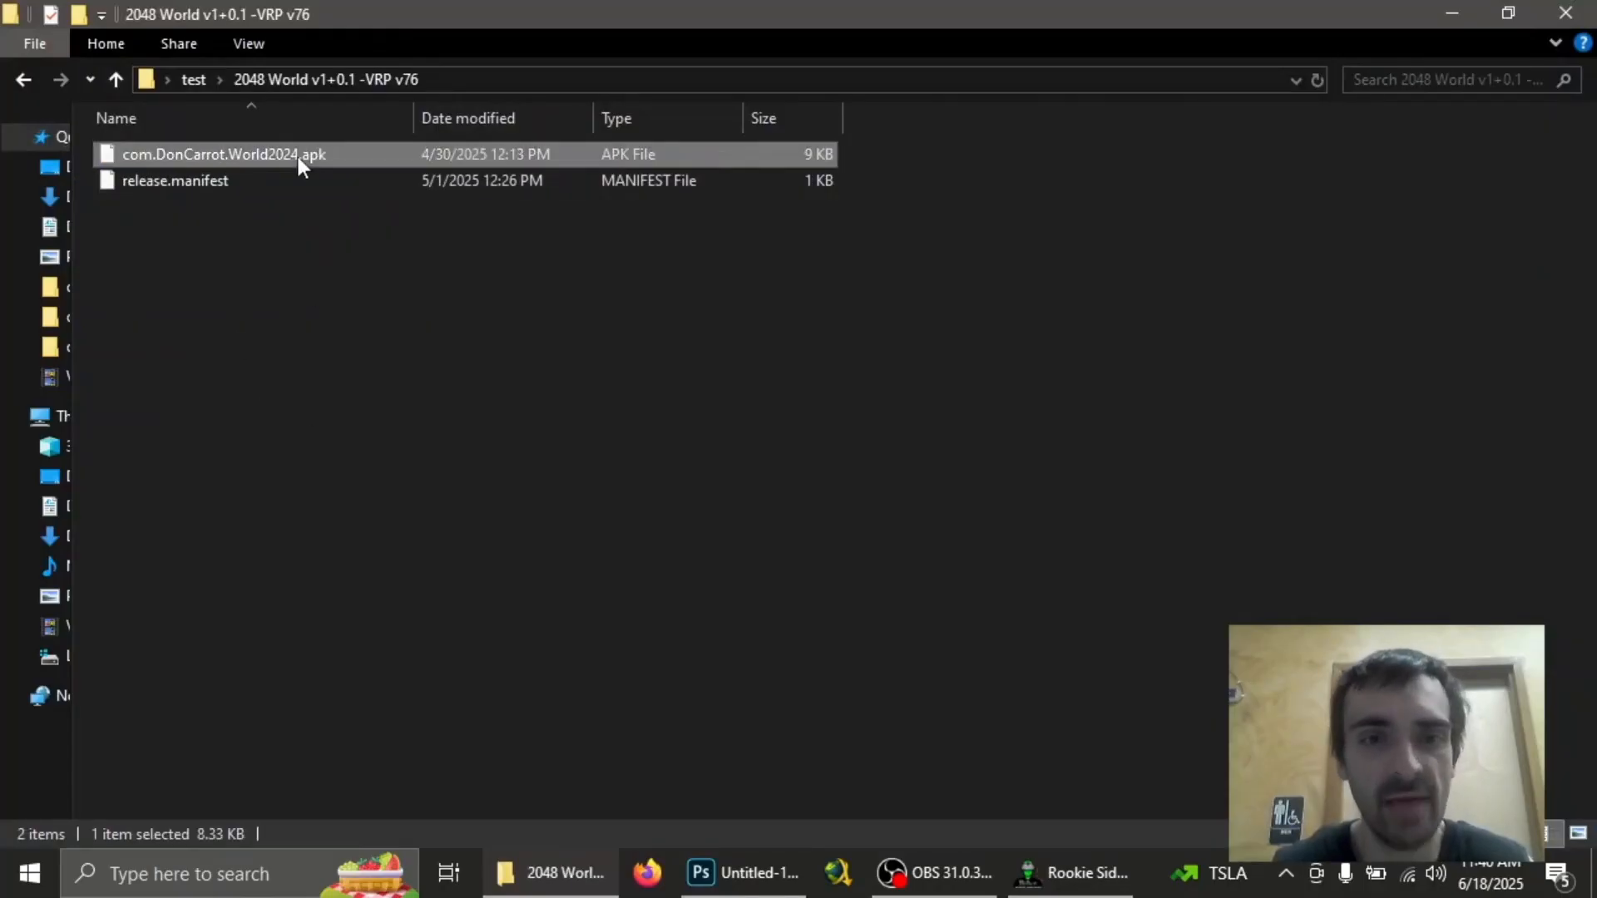
pyautogui.click(174, 180)
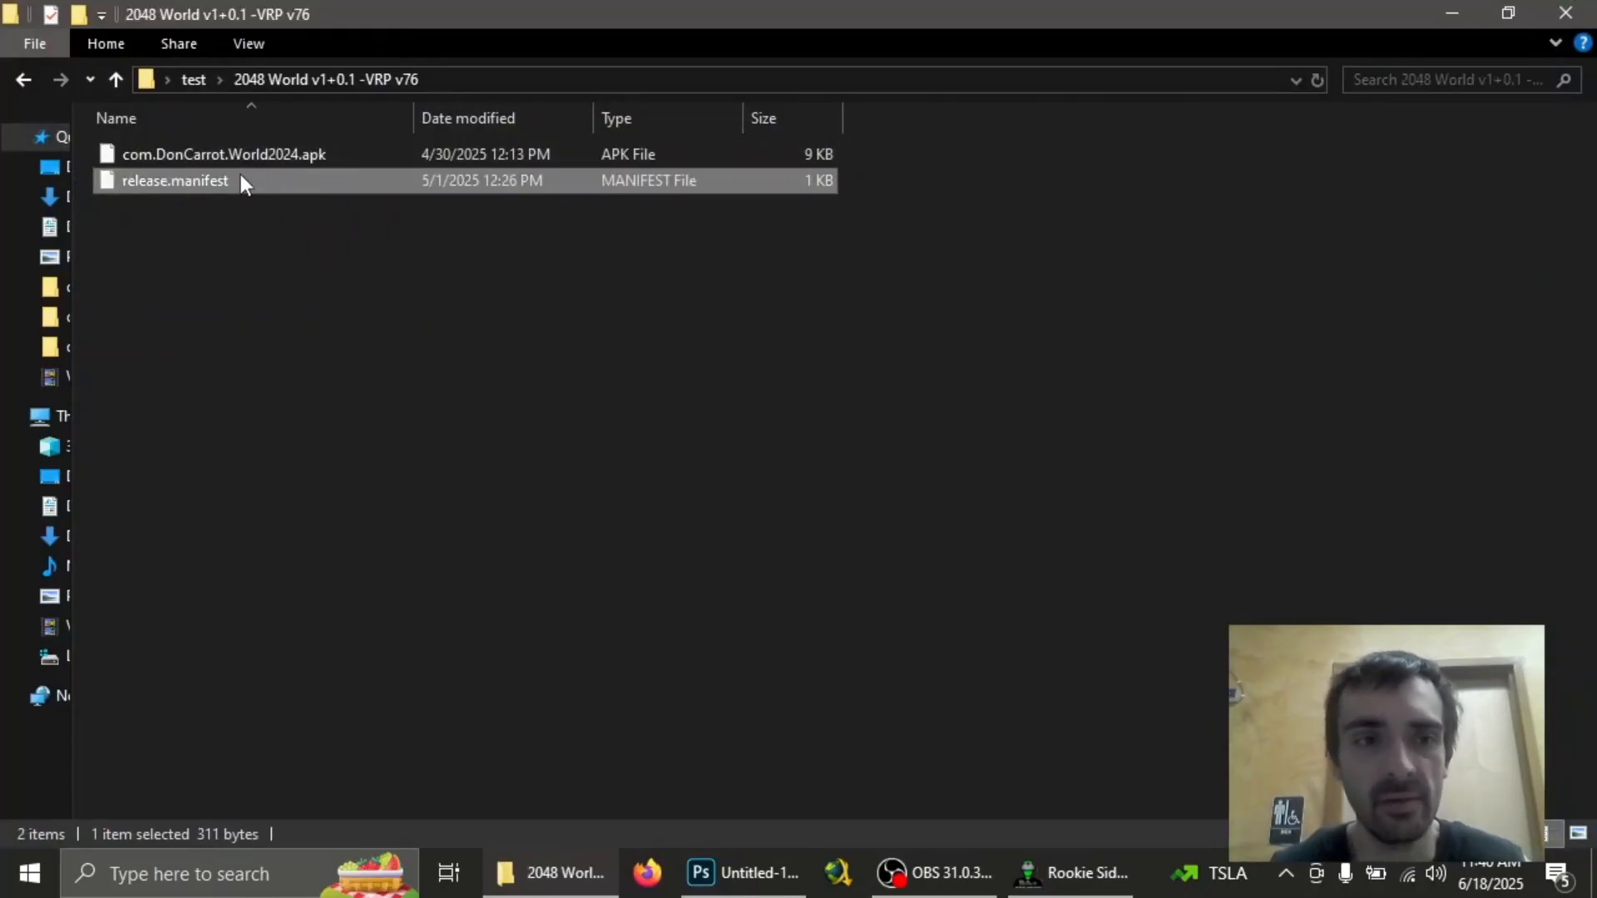
pyautogui.moveTo(454, 171)
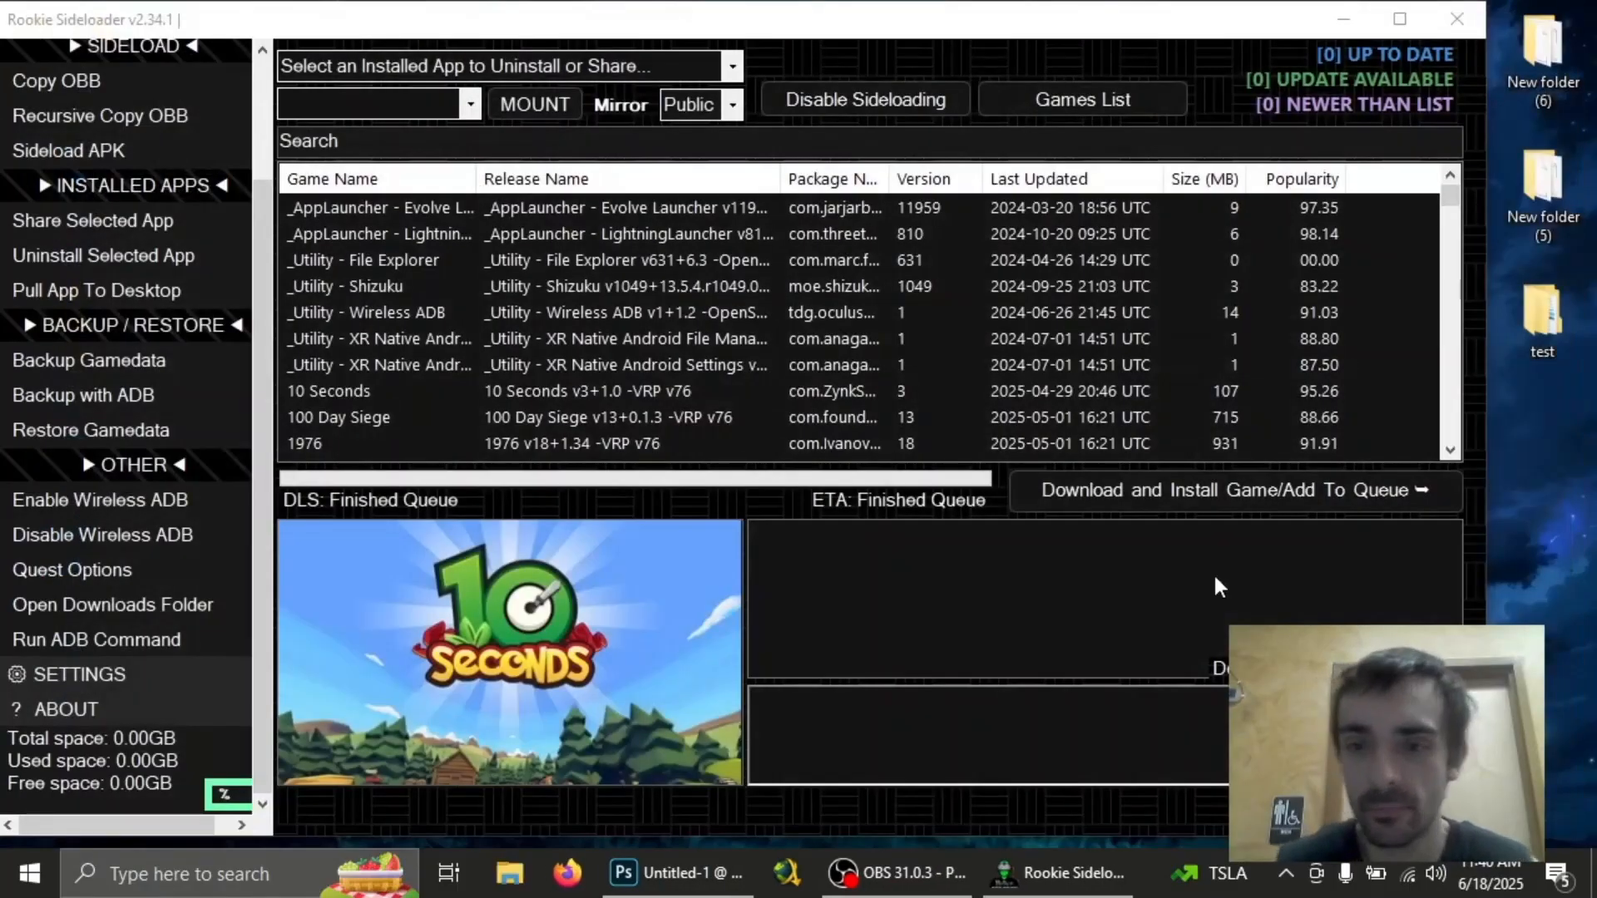
# Disable sideloading, select 10 Seconds, and acknowledge the 'SIDELOADING DISABLED' notice
pyautogui.click(894, 874)
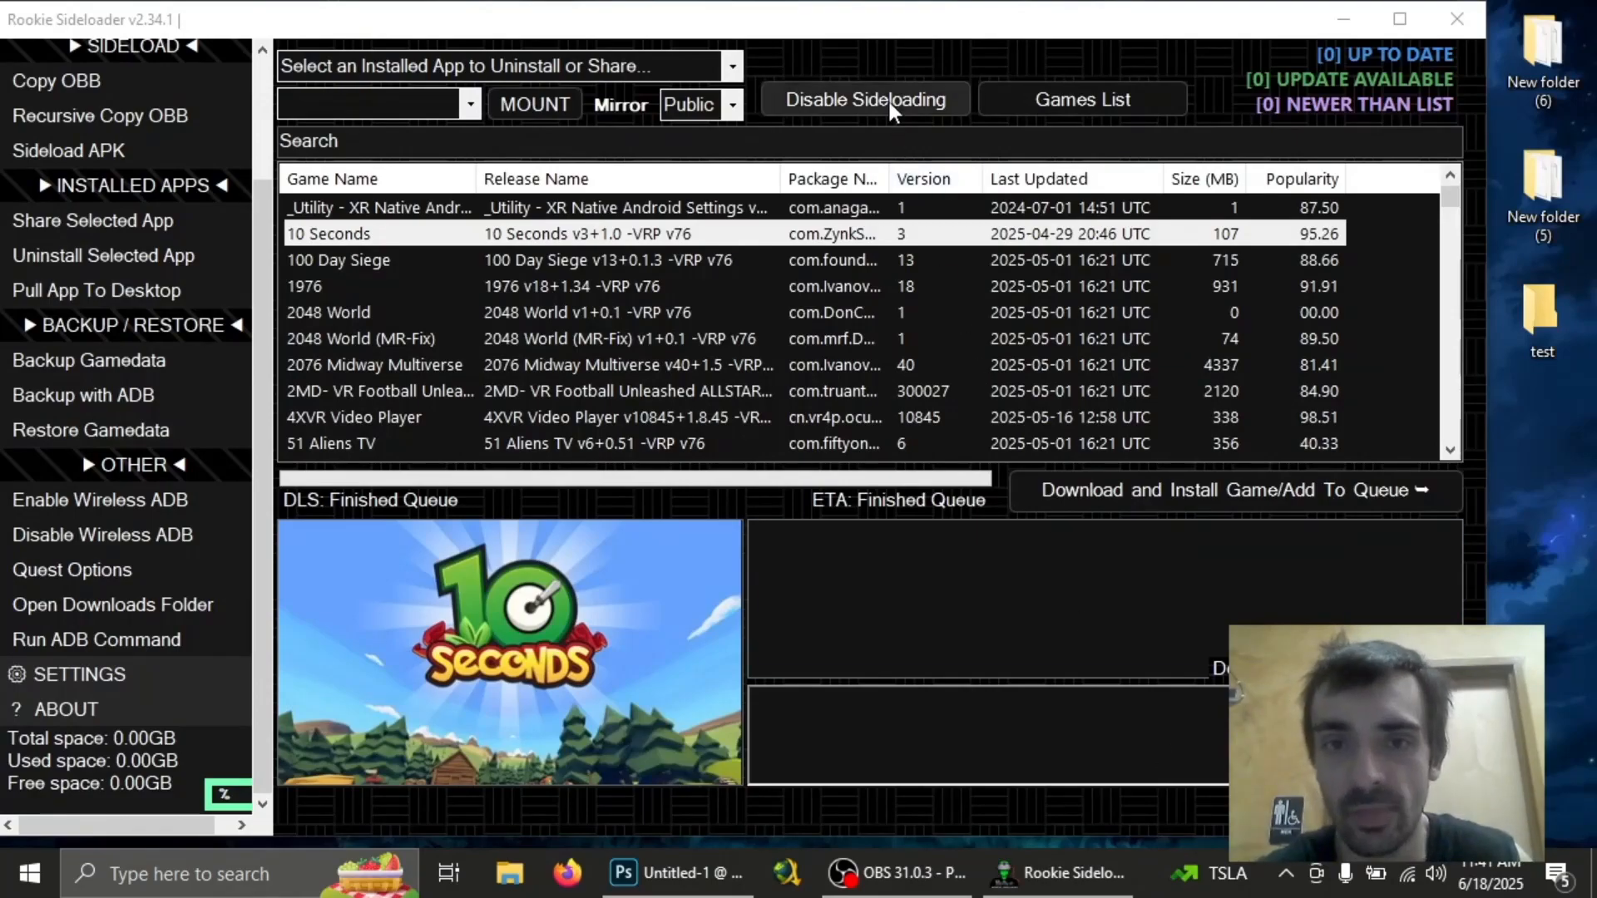
pyautogui.click(863, 99)
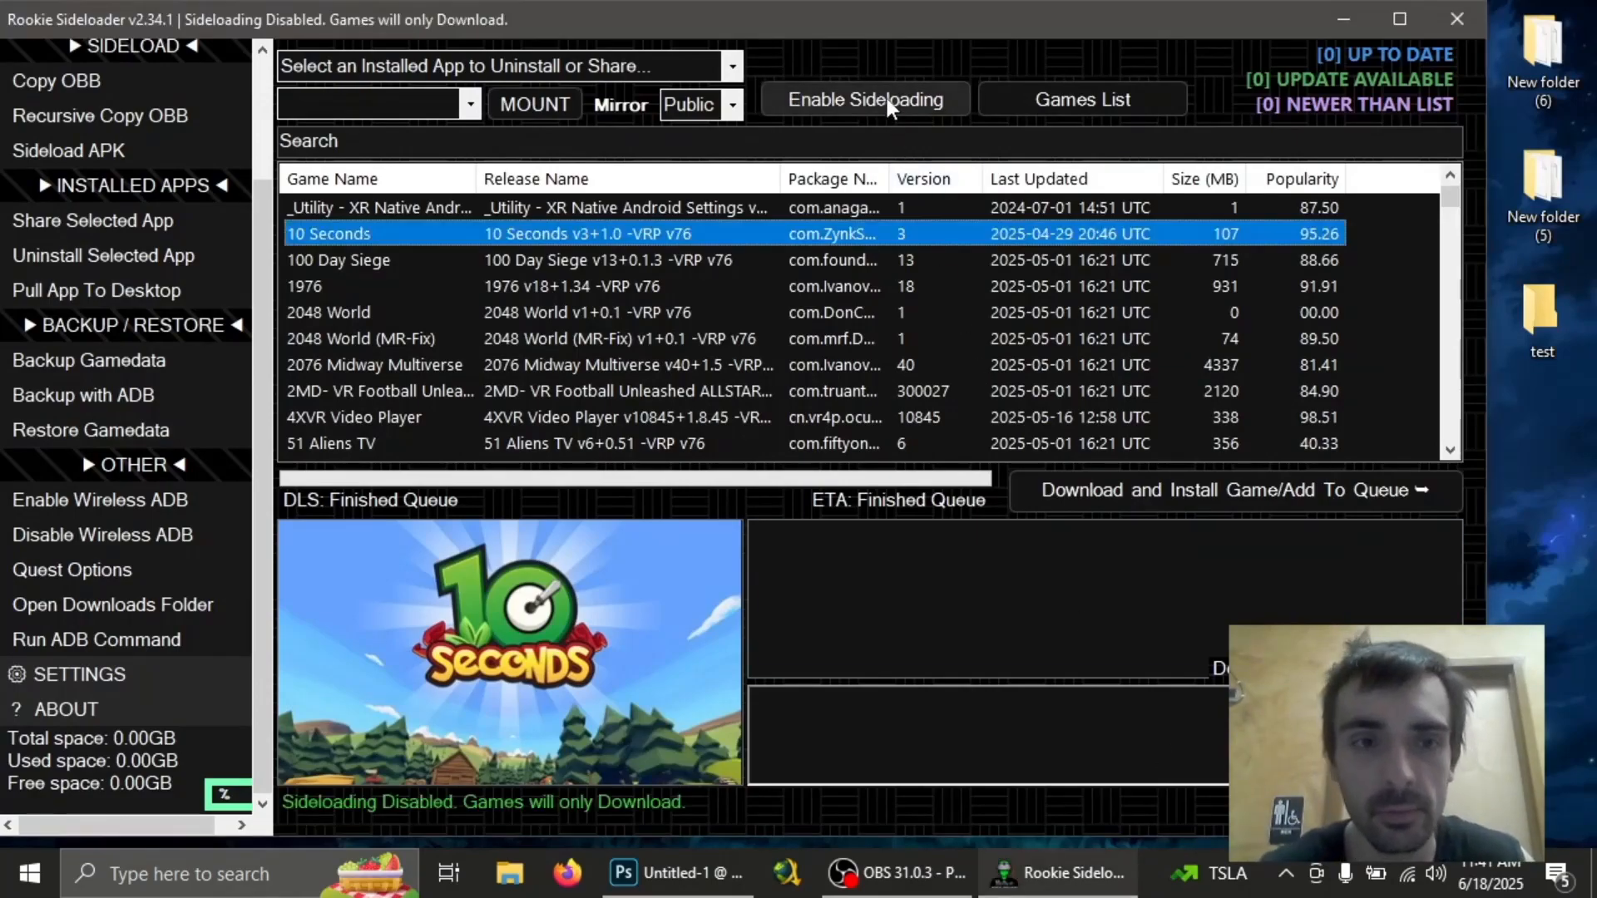
pyautogui.moveTo(786, 245)
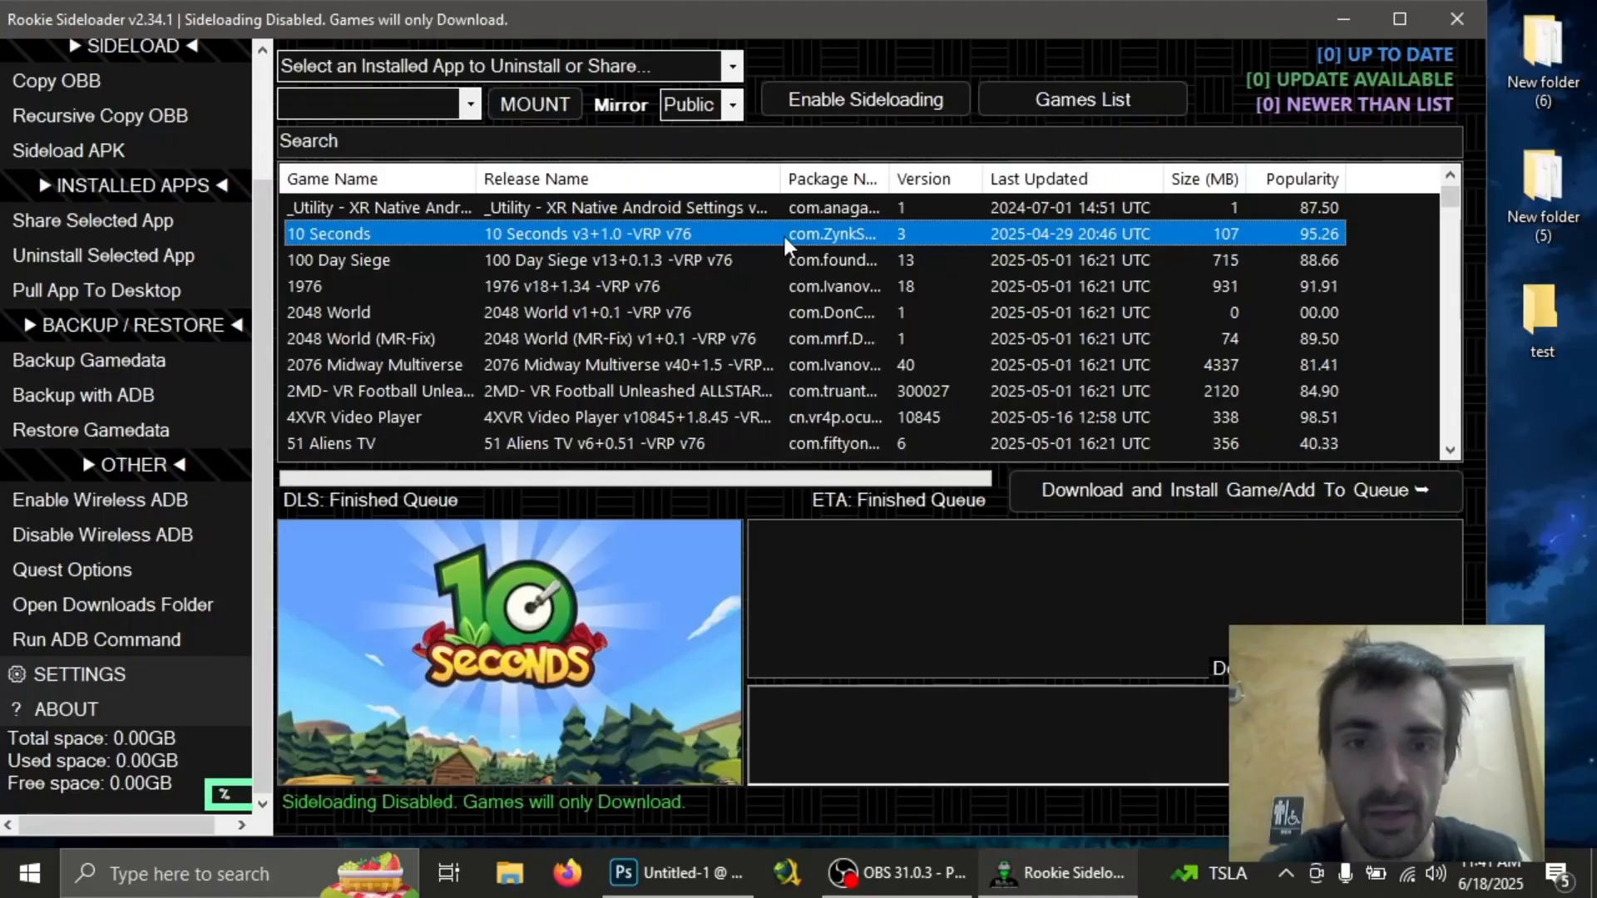
pyautogui.click(1233, 489)
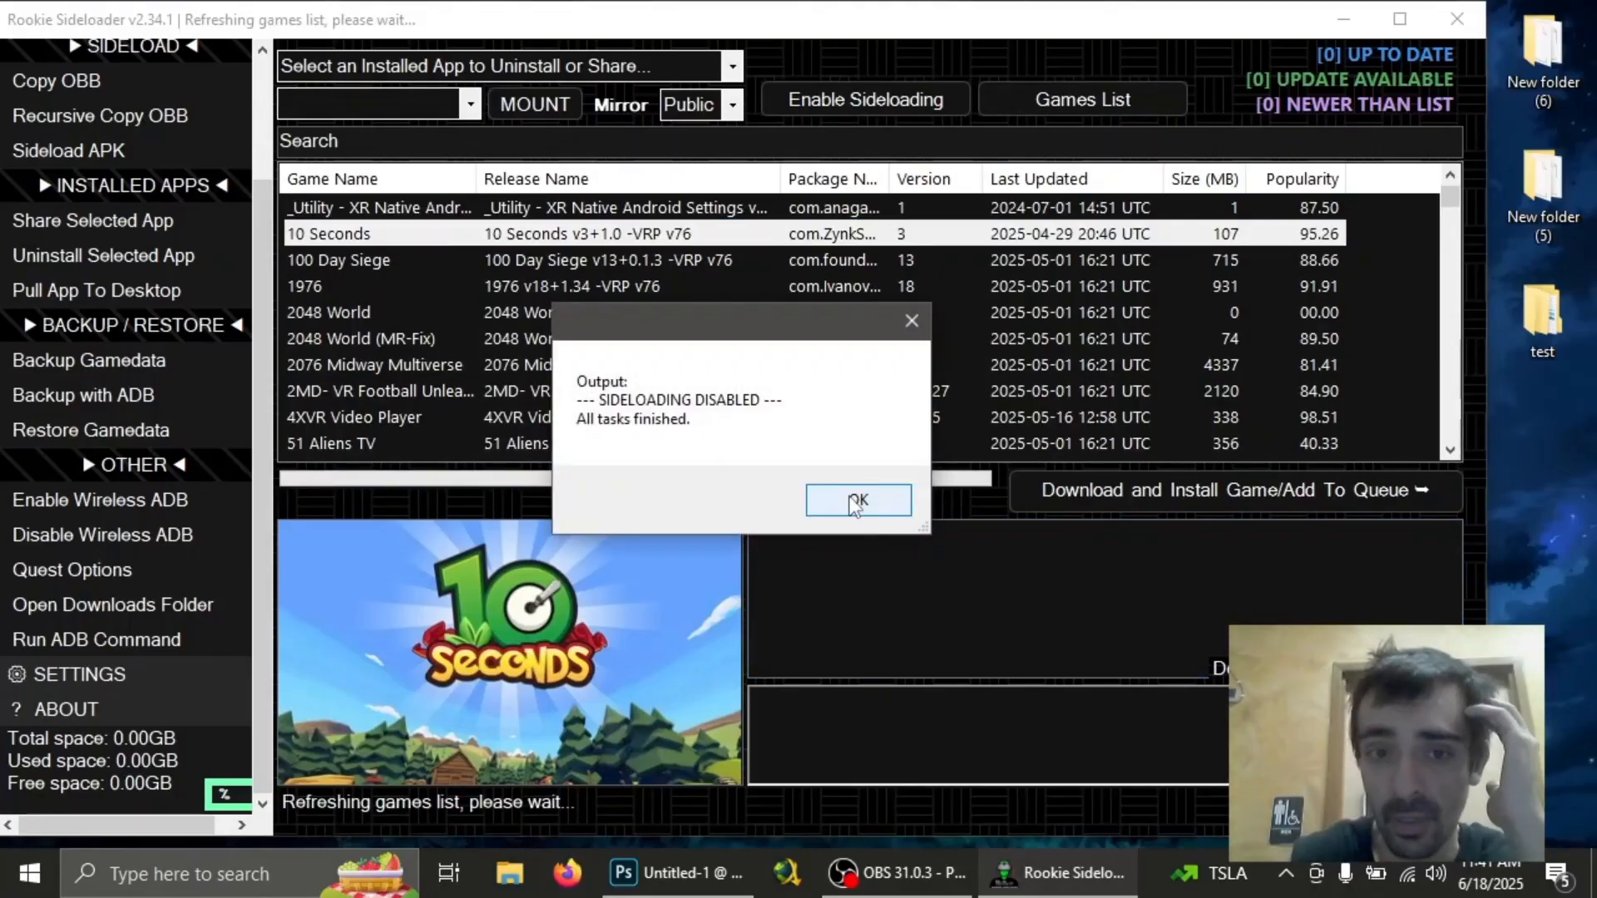
pyautogui.click(857, 500)
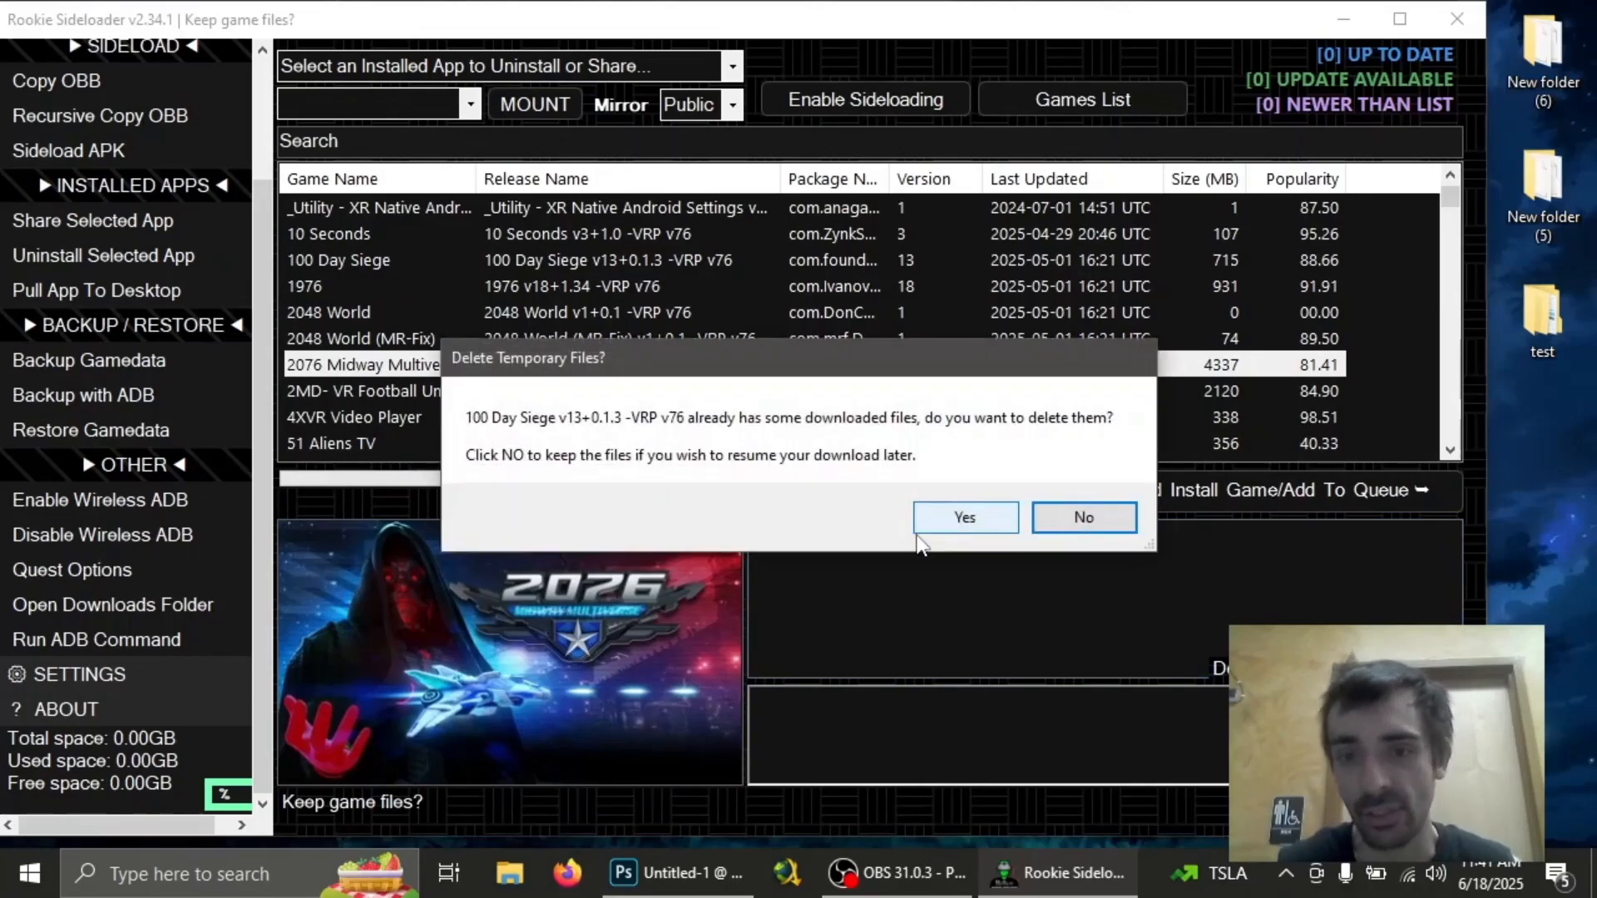
# Answer Yes to delete 100 Day Siege's partially downloaded temporary files
pyautogui.click(1083, 517)
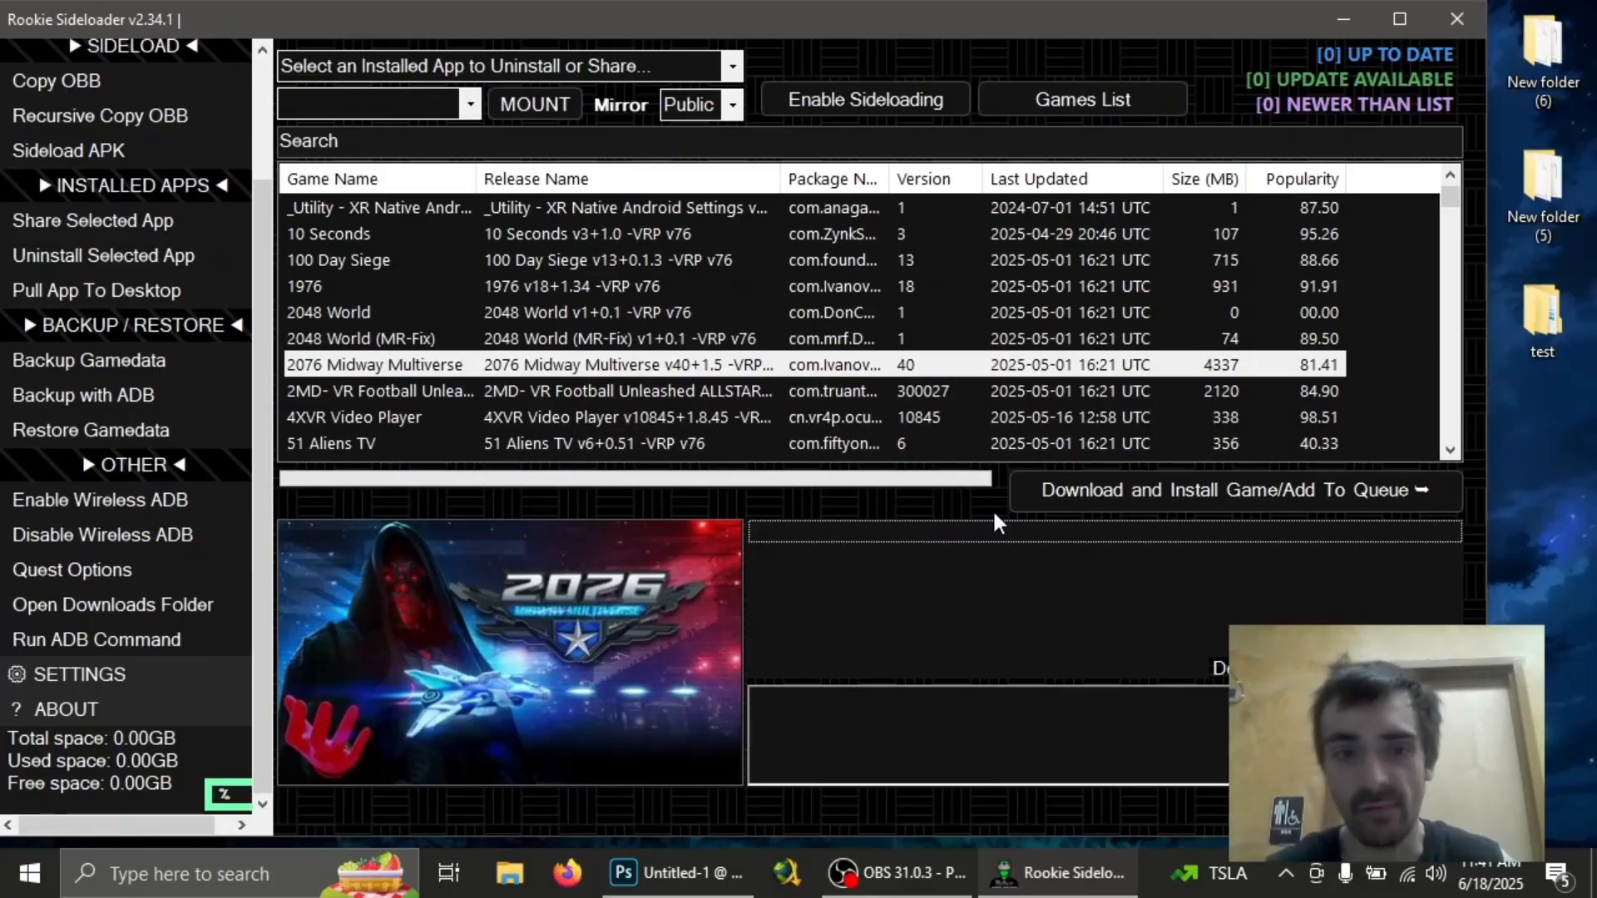
pyautogui.moveTo(1029, 616)
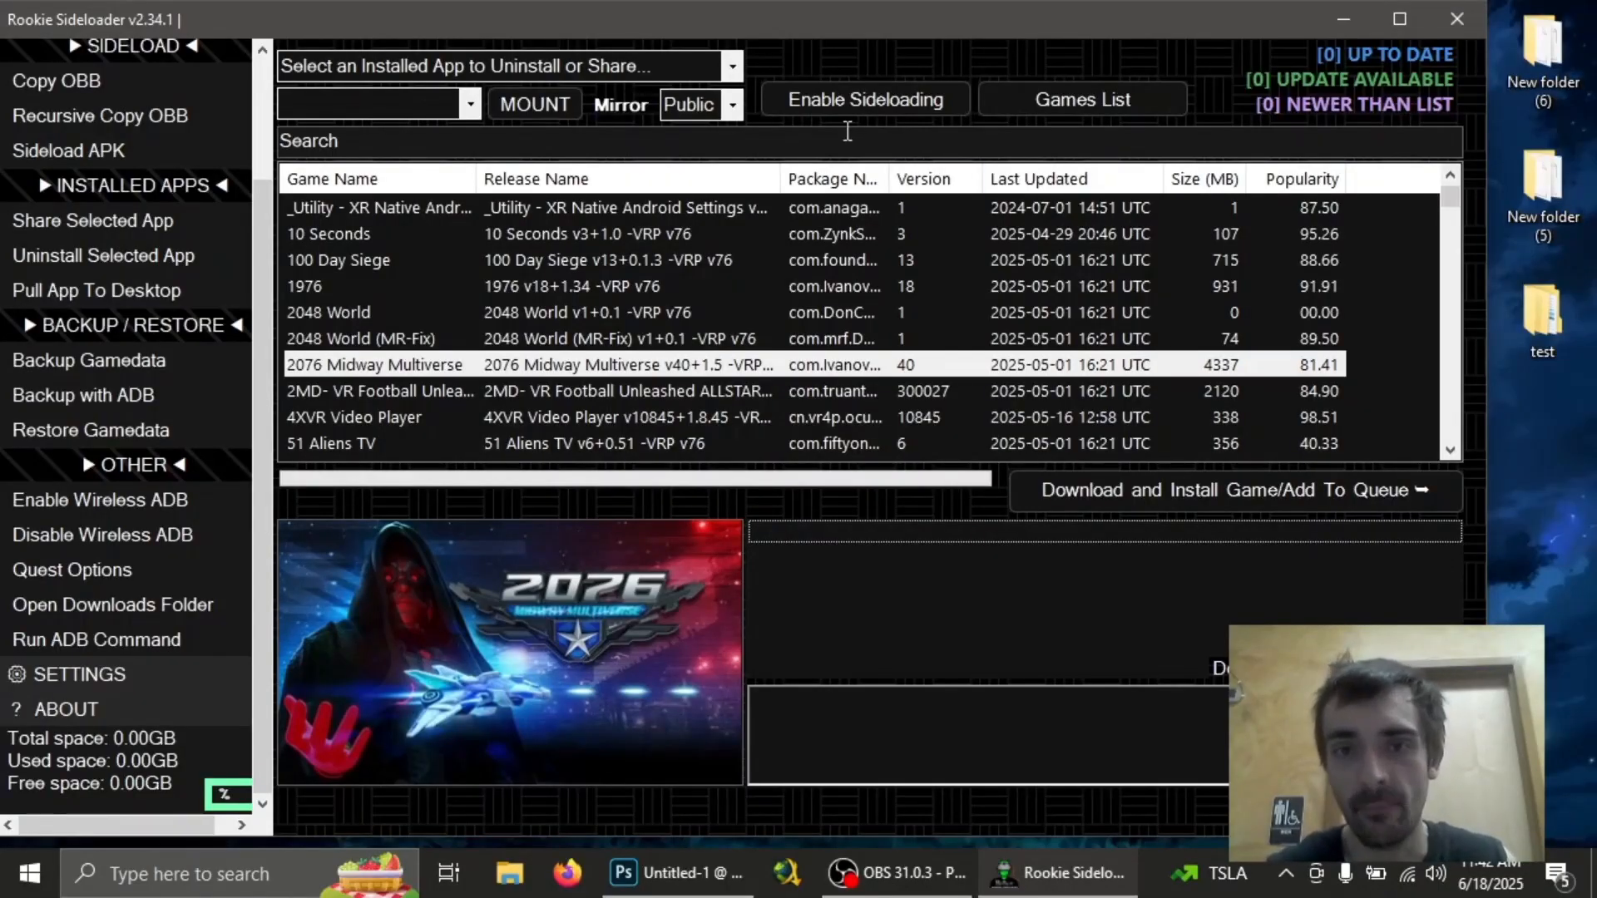
# Re-enable sideloading, then switch to the taskbar window showing the rookie_2.34.1 folder
pyautogui.click(862, 99)
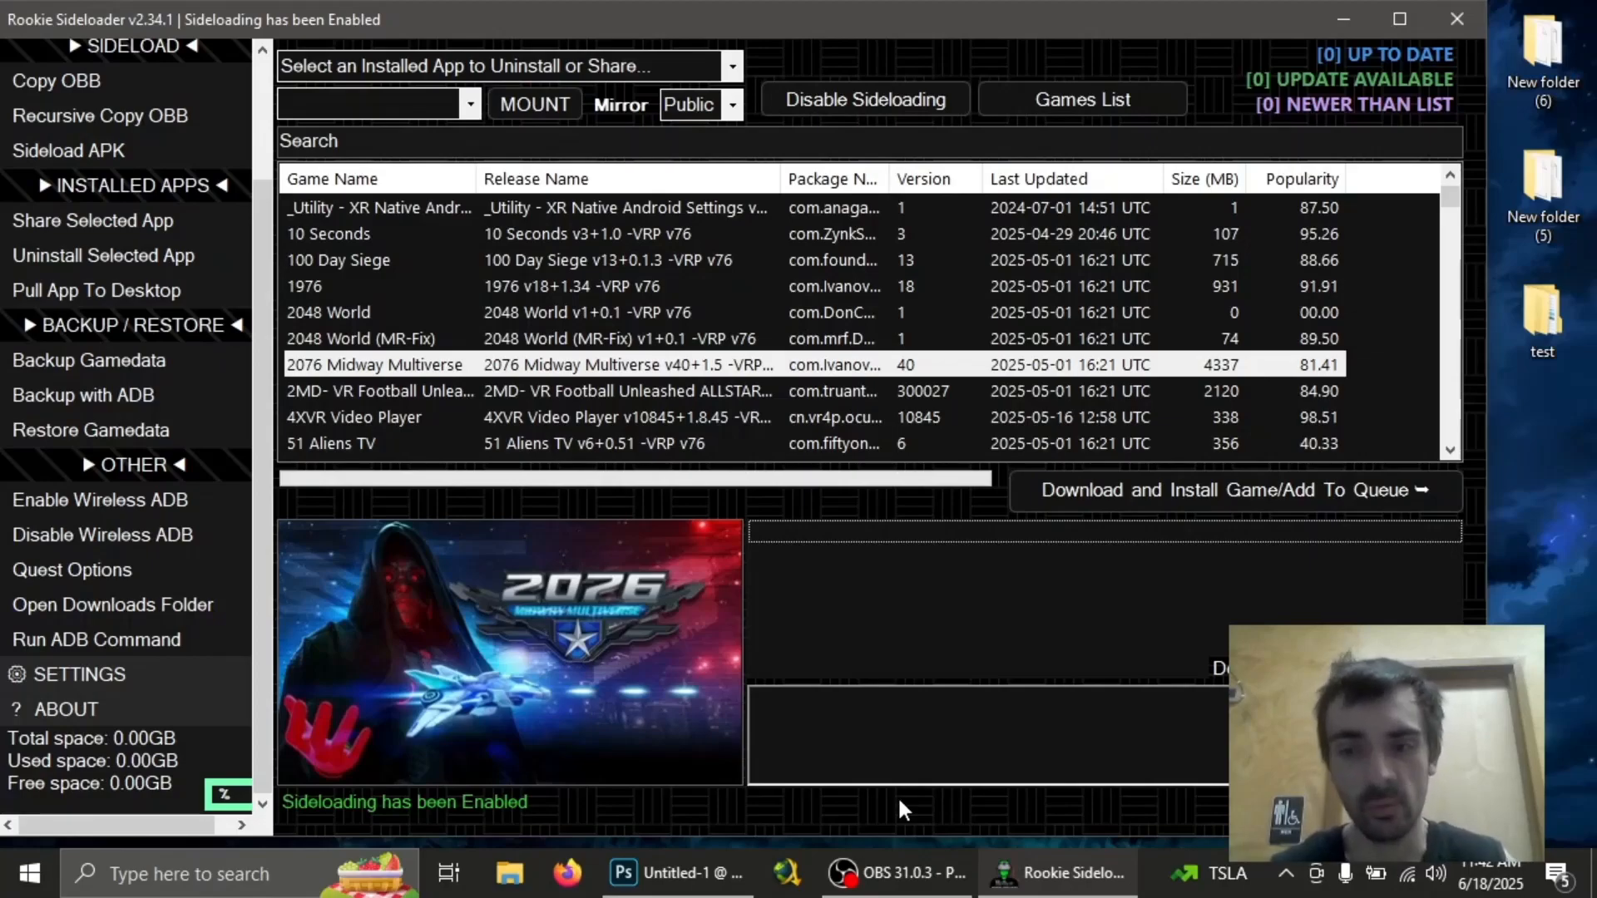
pyautogui.click(894, 873)
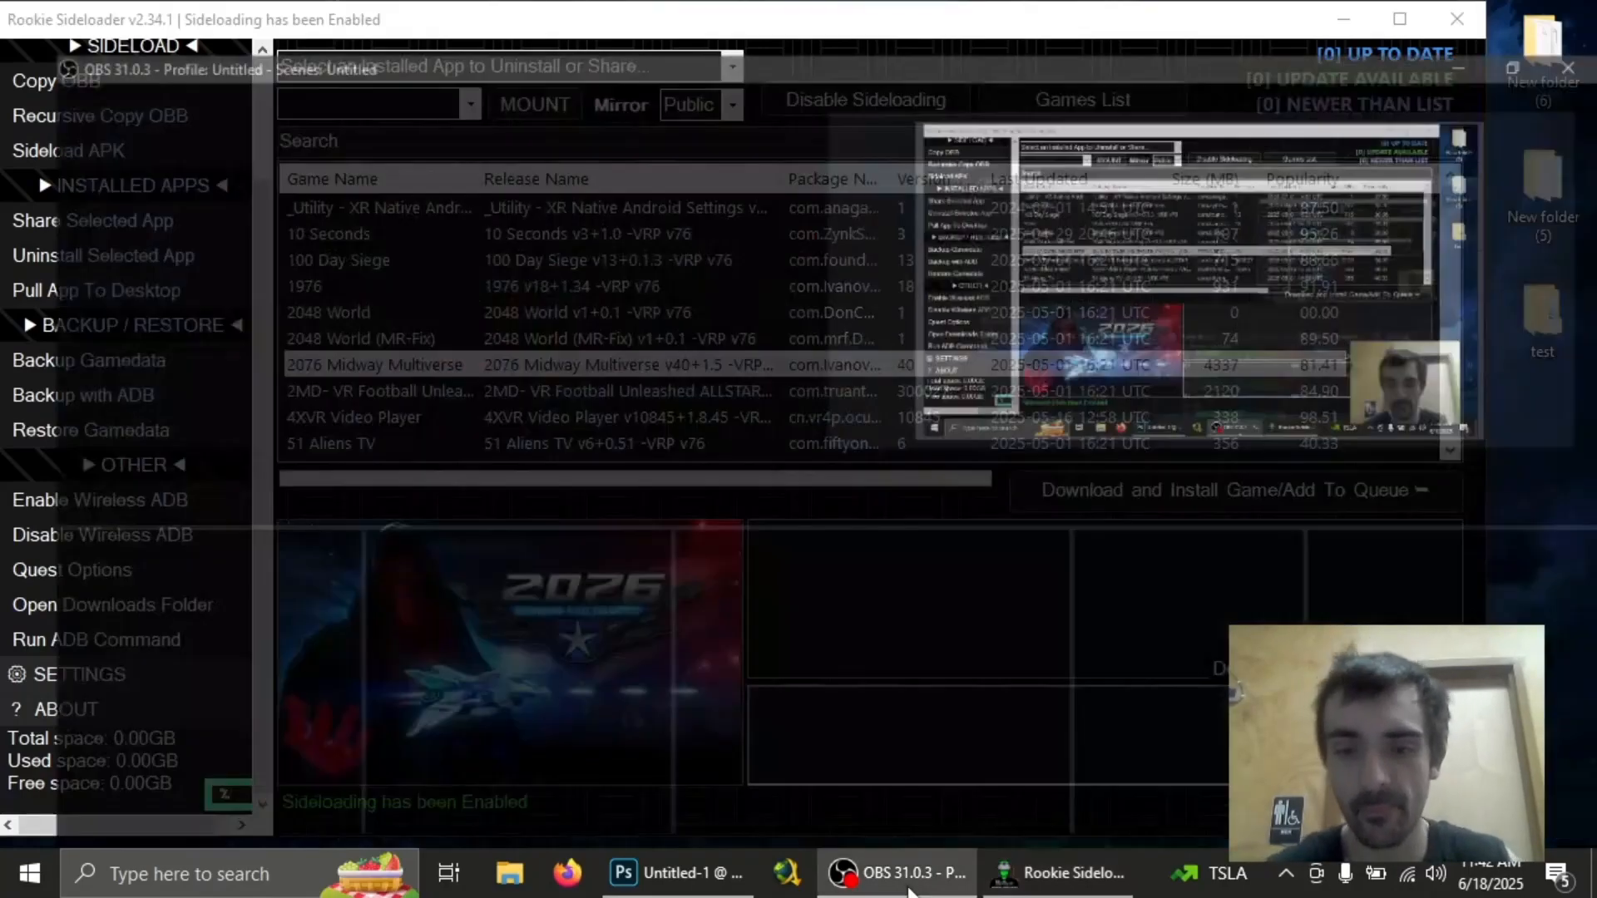
pyautogui.click(894, 873)
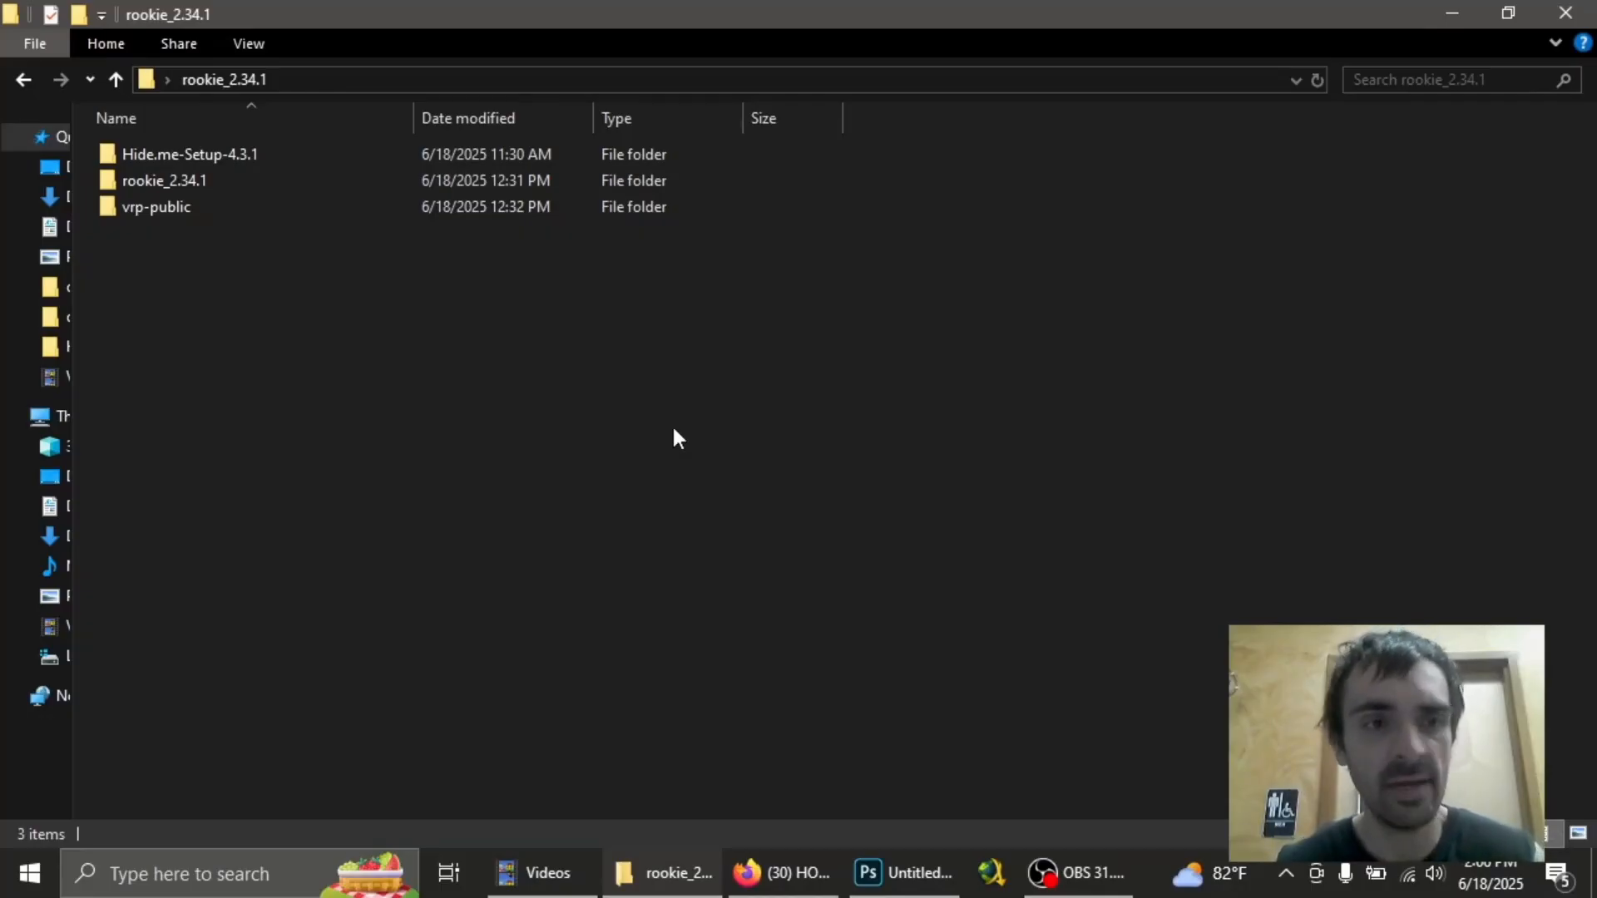
# Extract rookie_2.34.1_portable.zip here inside the inner rookie_2.34.1 folder
pyautogui.doubleClick(164, 181)
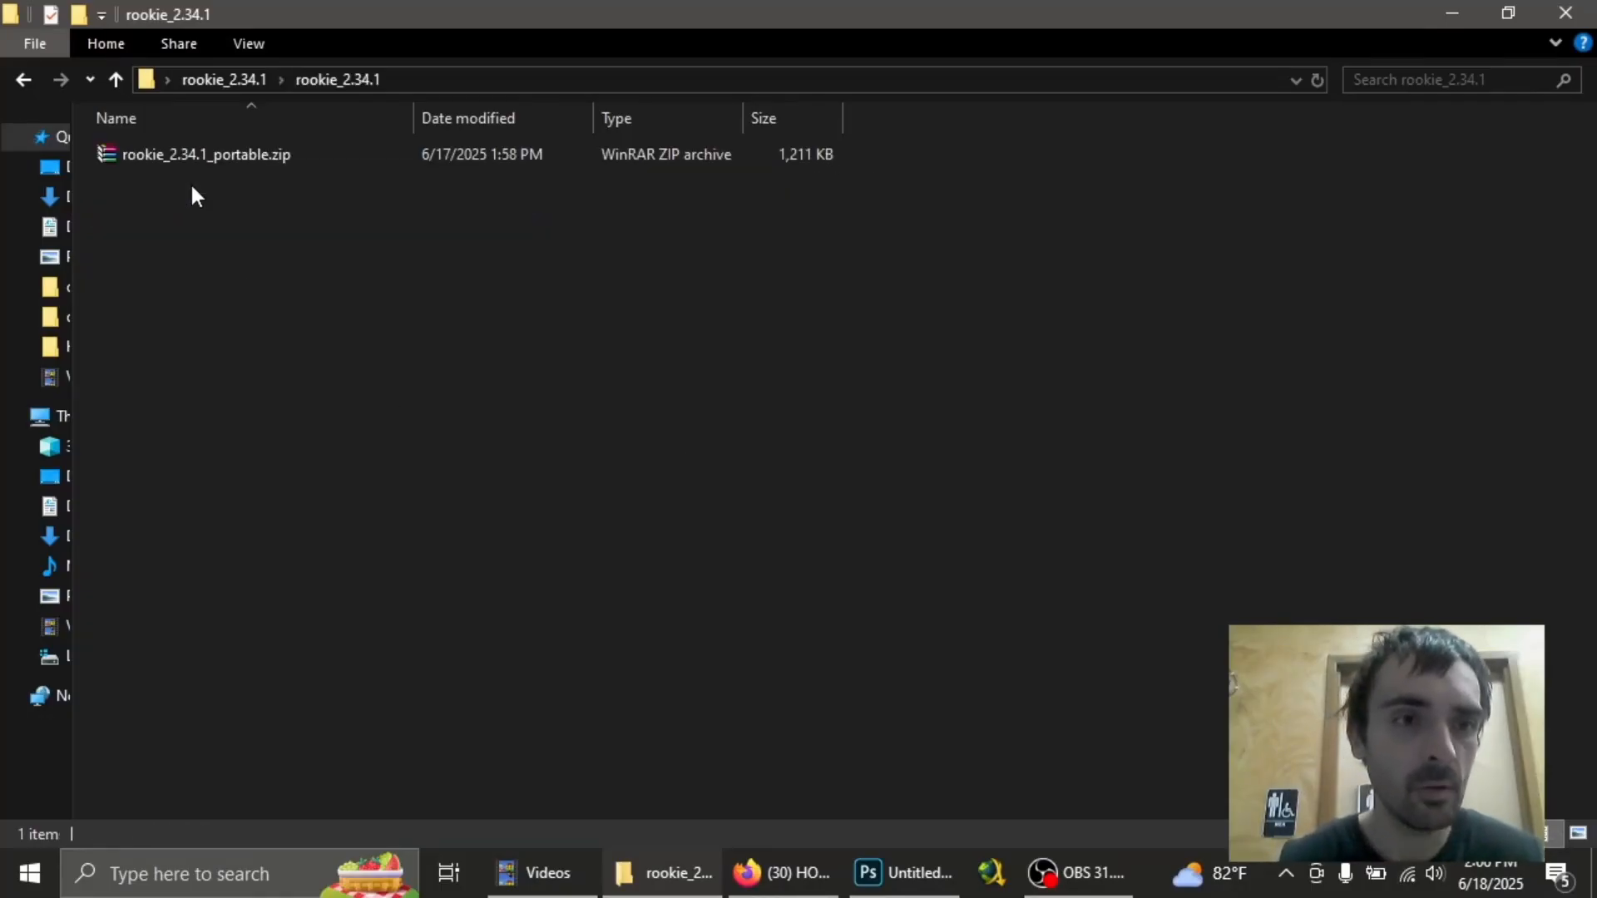
pyautogui.rightClick(206, 154)
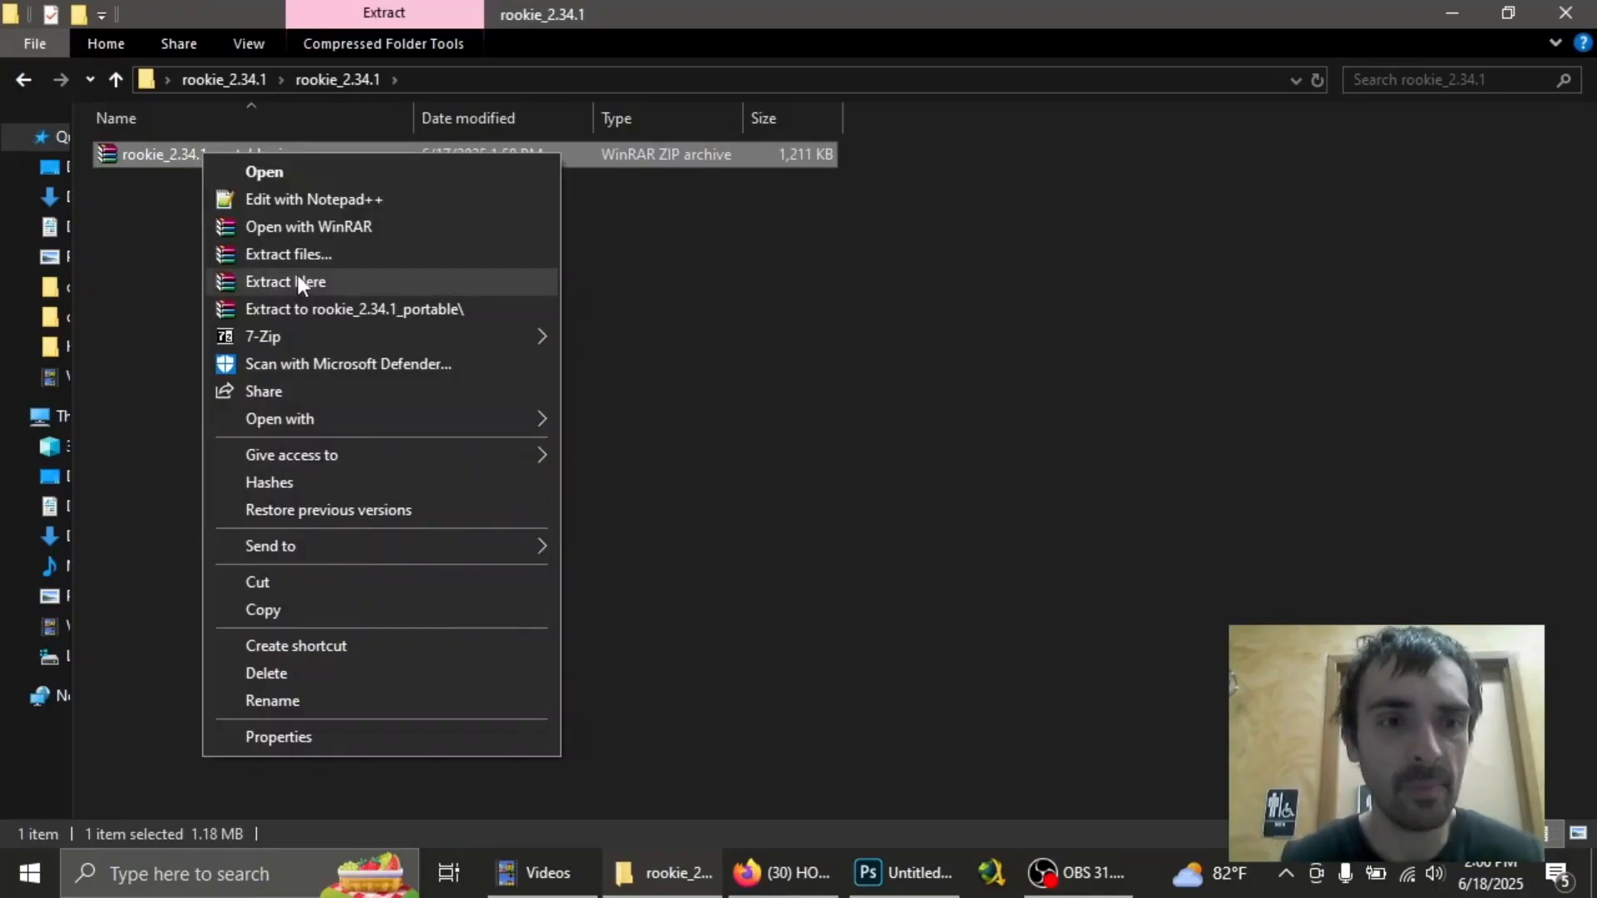
pyautogui.click(286, 281)
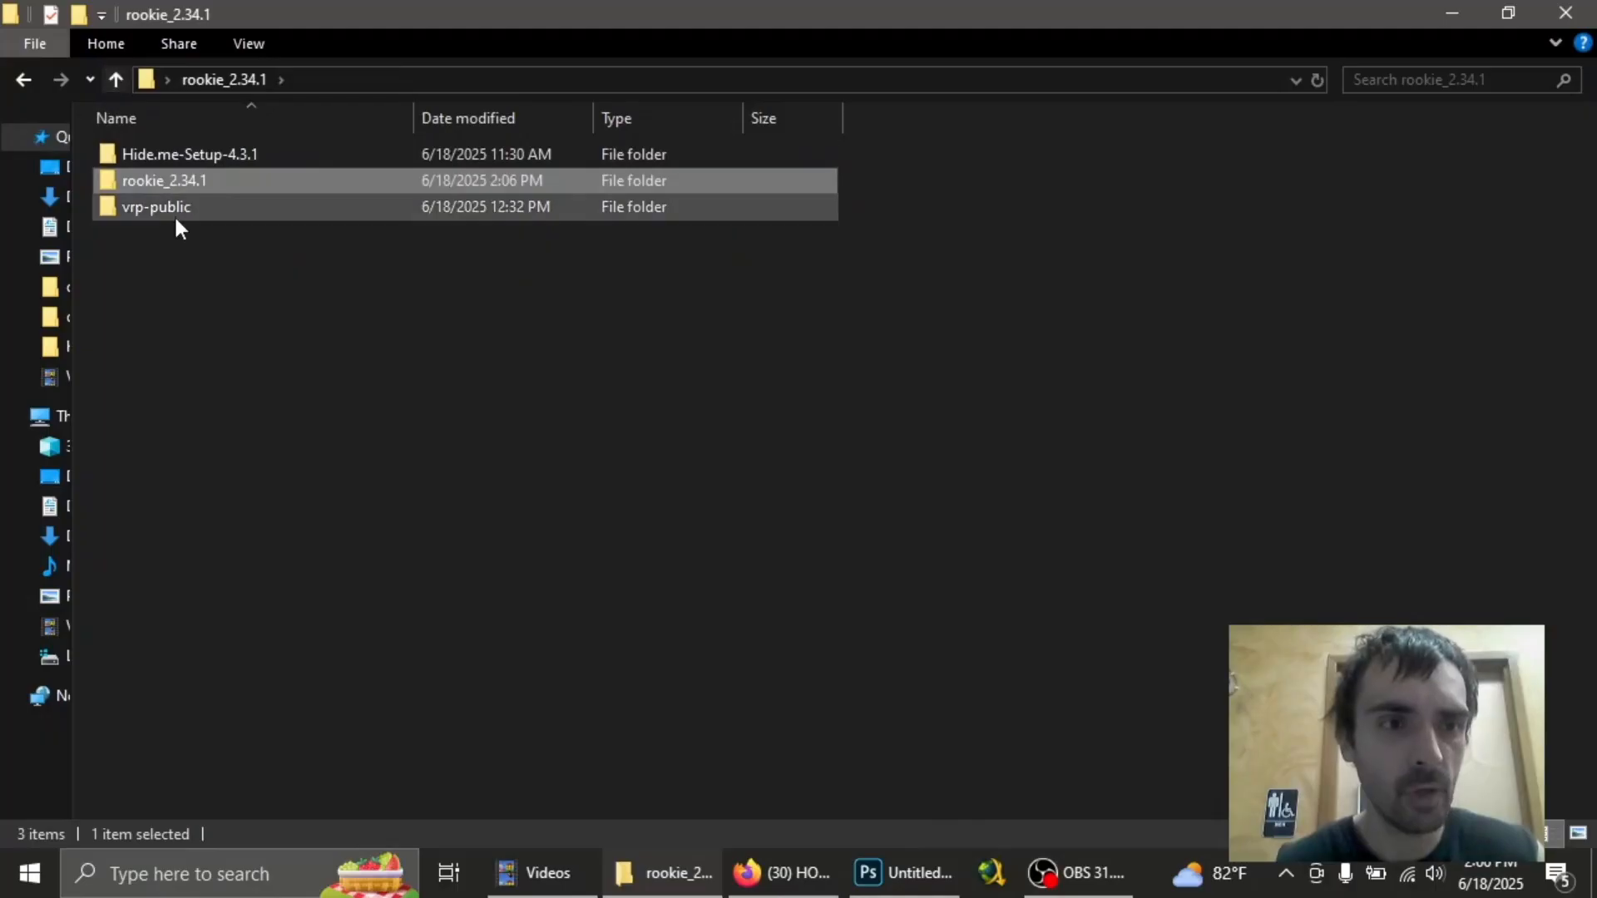
# Copy vrp-public.json into the rookie_2.34.1 folder and launch AndroidSideloader.exe
pyautogui.doubleClick(155, 207)
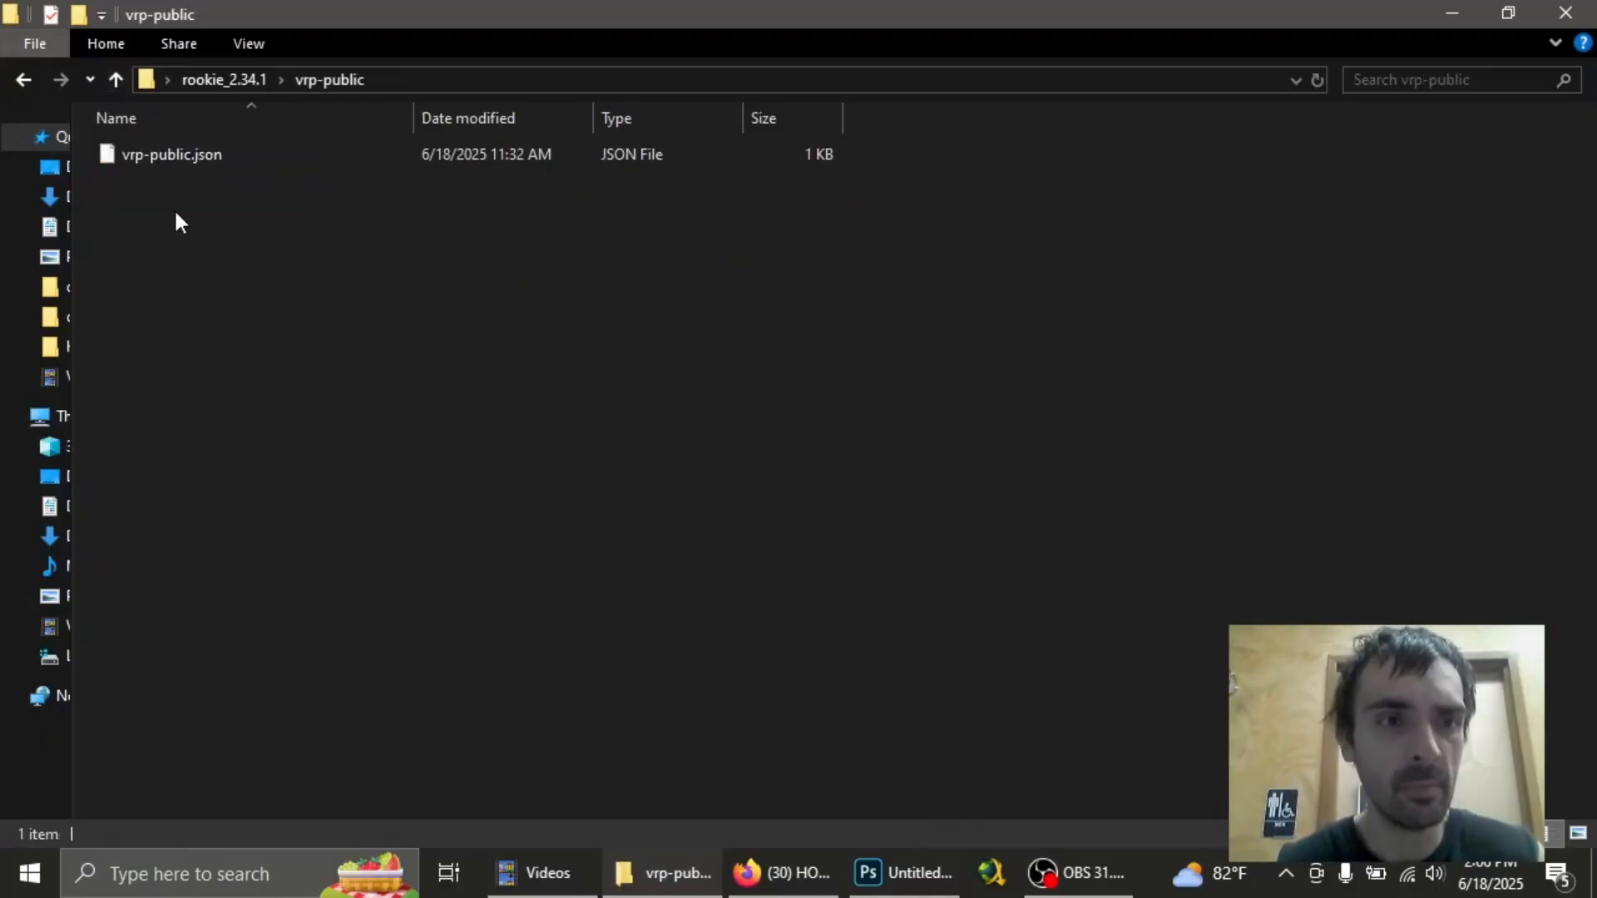
pyautogui.rightClick(171, 153)
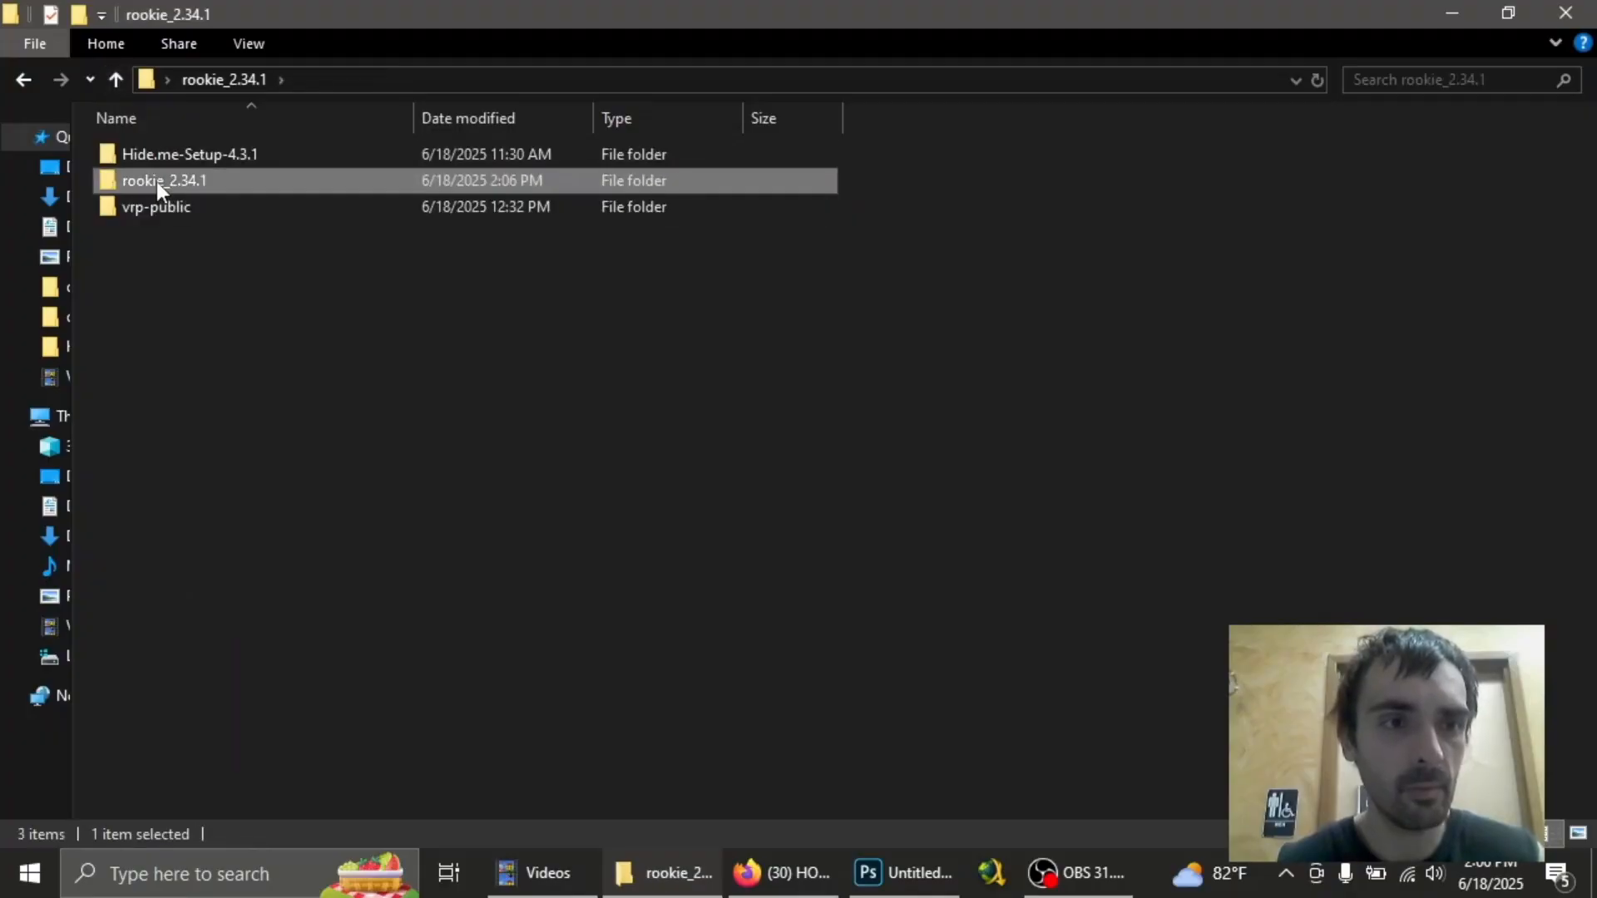
pyautogui.doubleClick(163, 181)
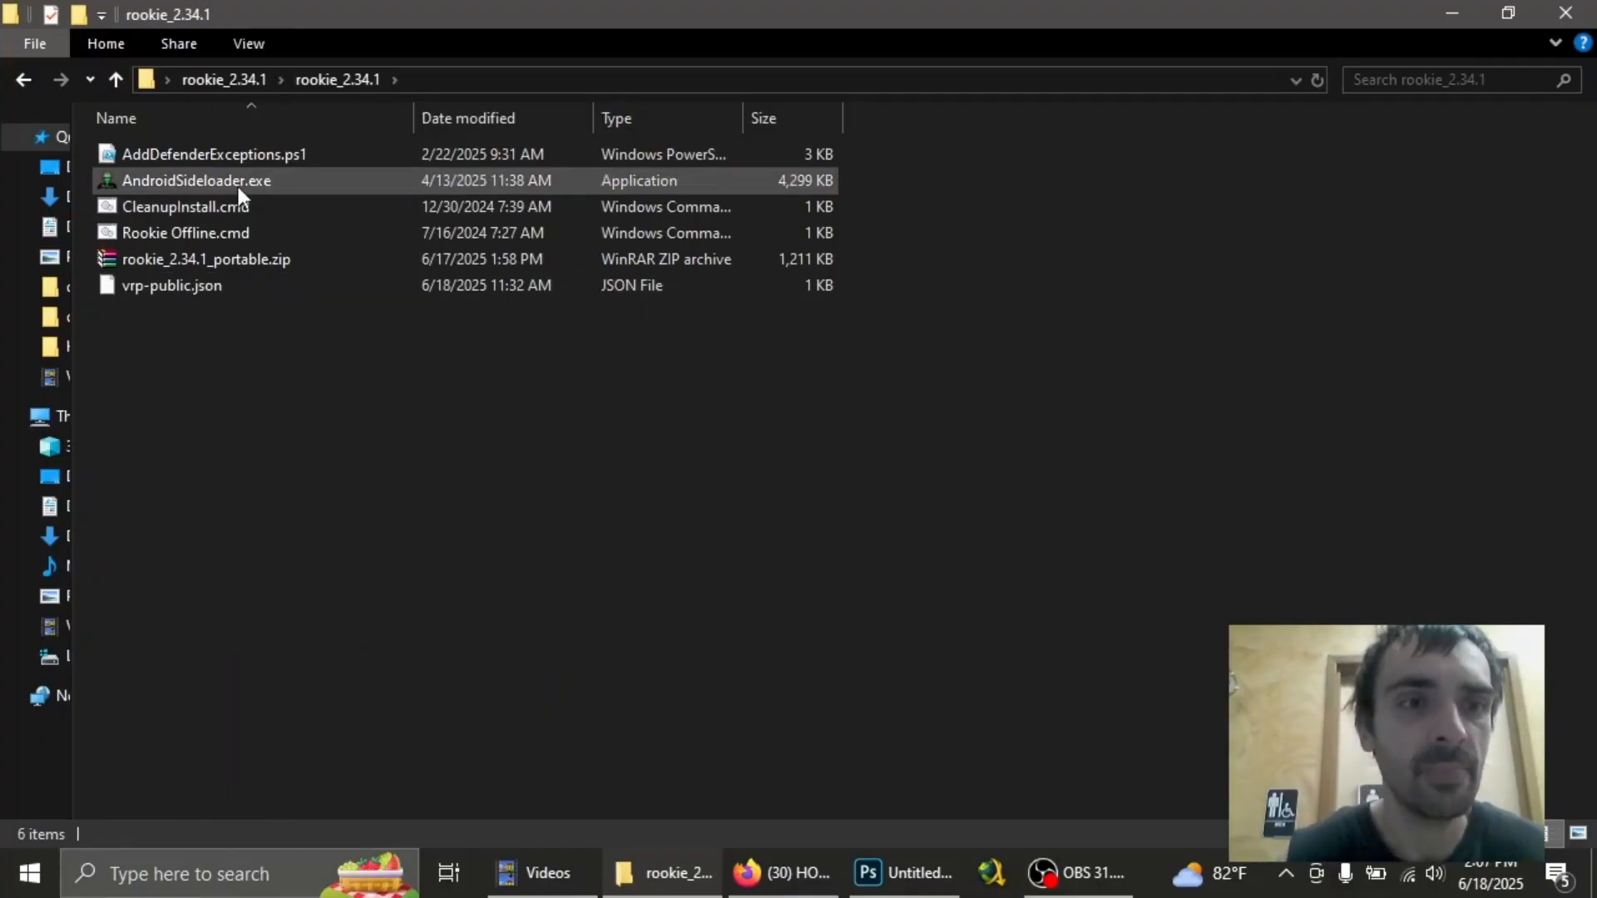
pyautogui.click(195, 180)
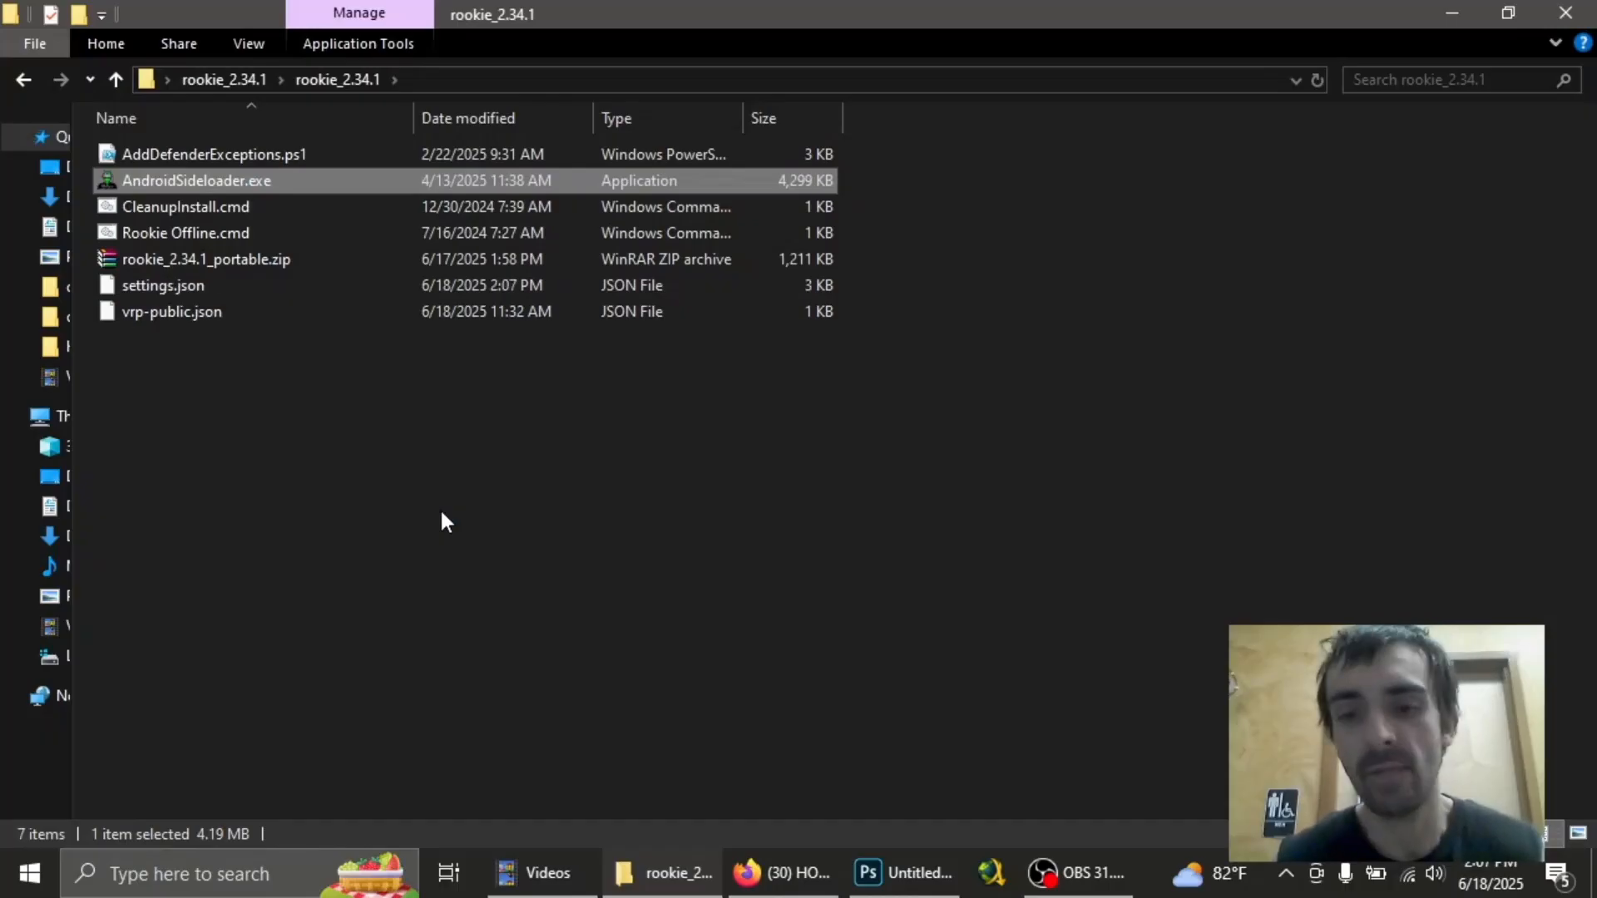
pyautogui.doubleClick(195, 180)
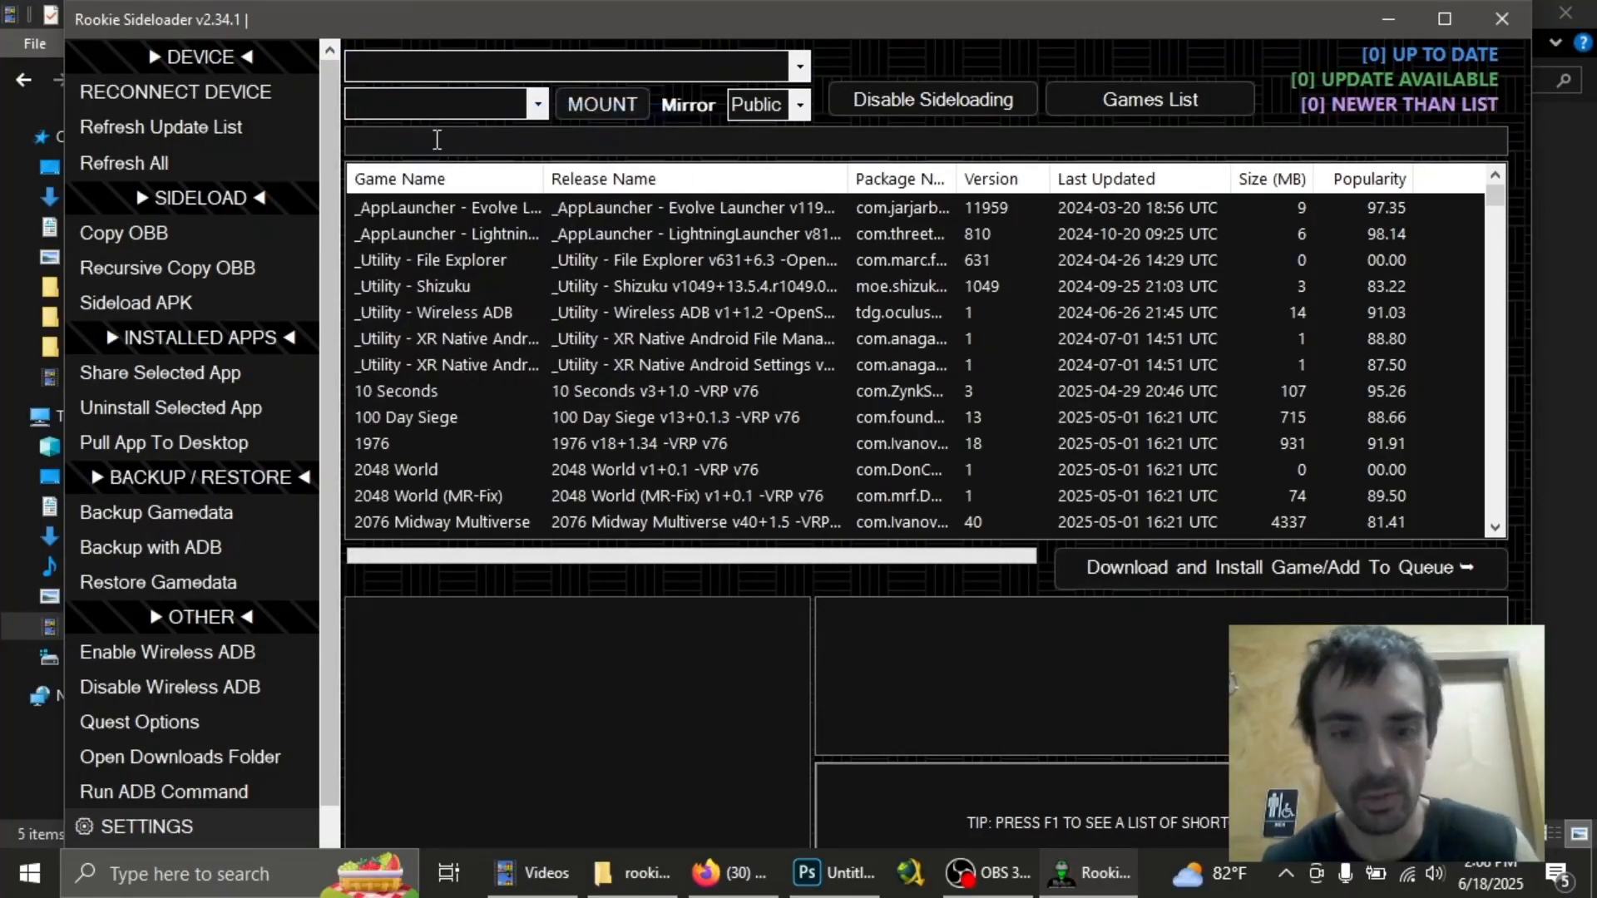
# Search the catalog for 'fr', preview FREEDIVER- Triton Down, then switch to OBS
pyautogui.write('h')
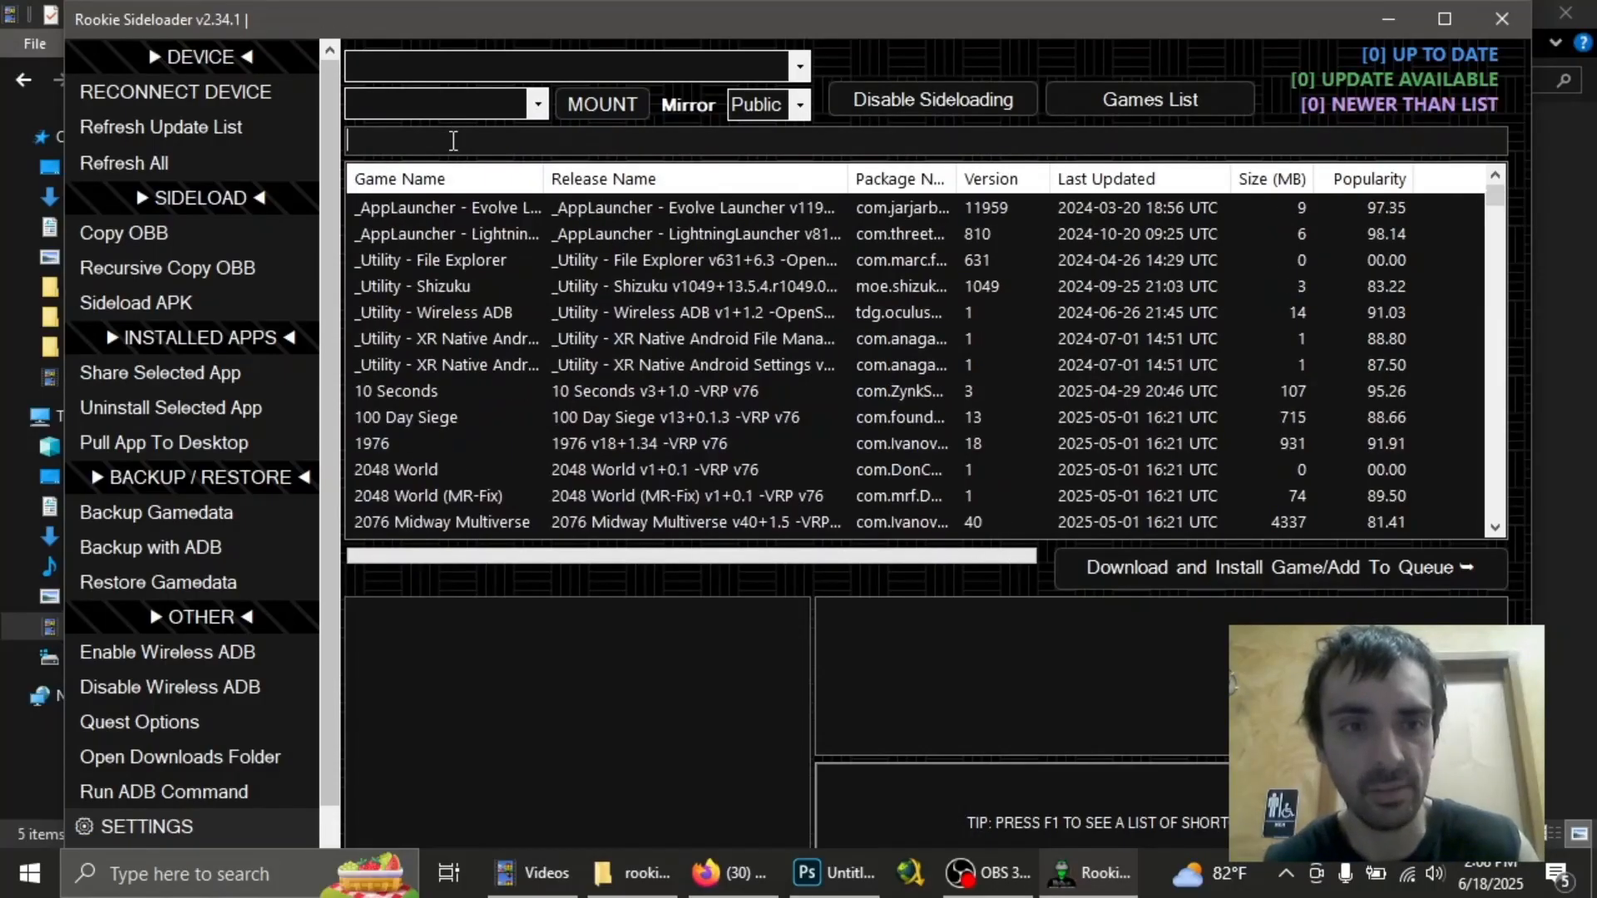
pyautogui.write('fr')
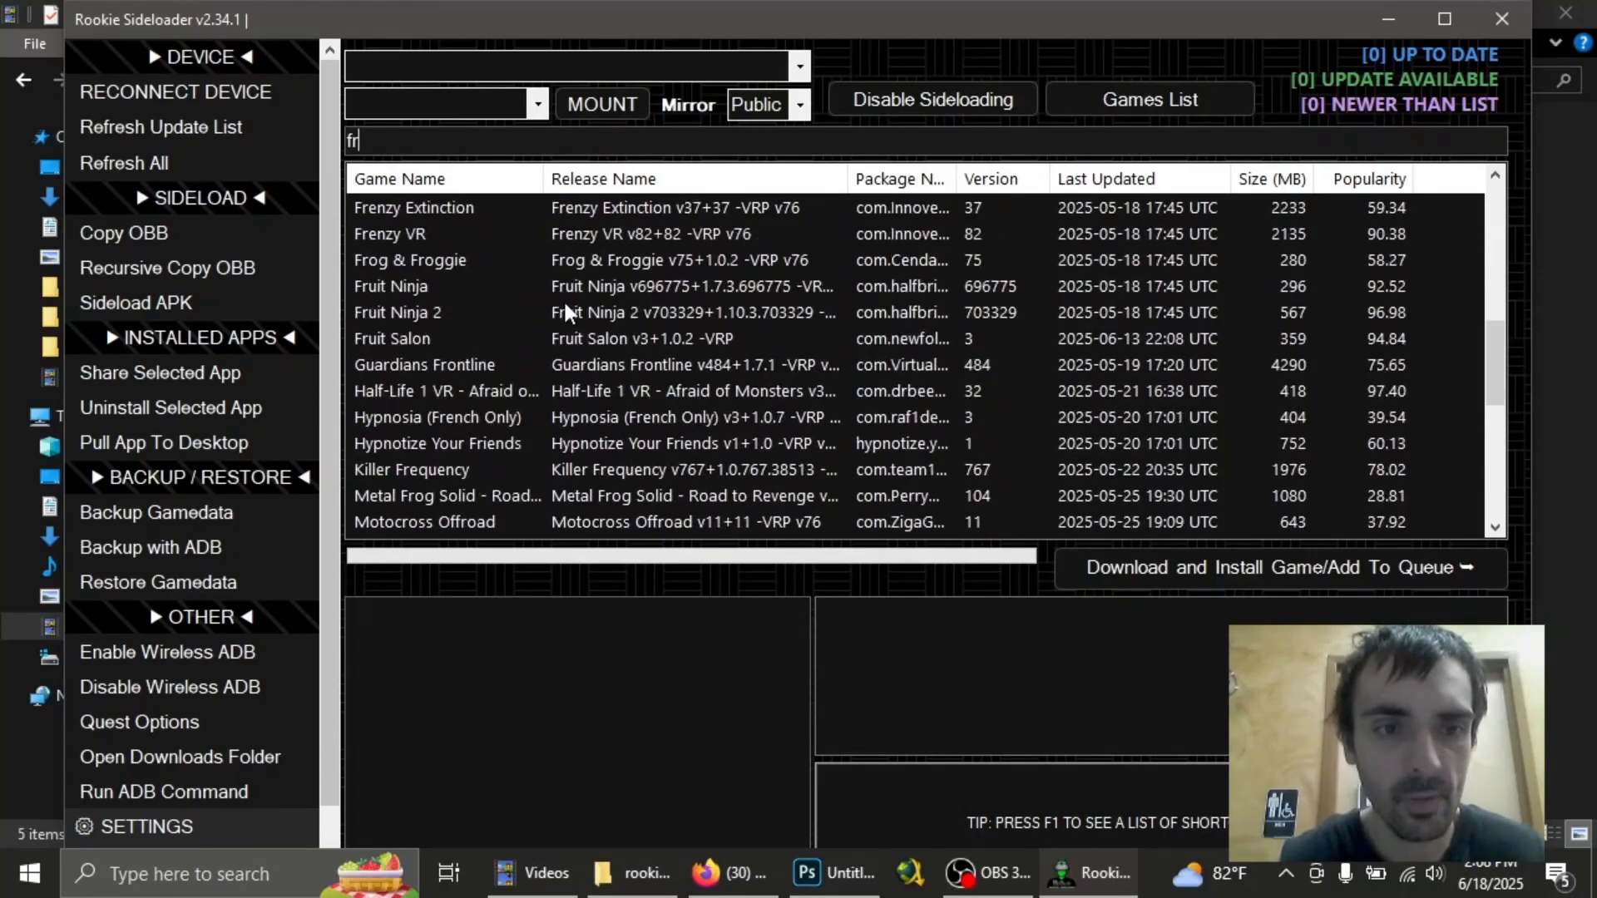
pyautogui.click(443, 208)
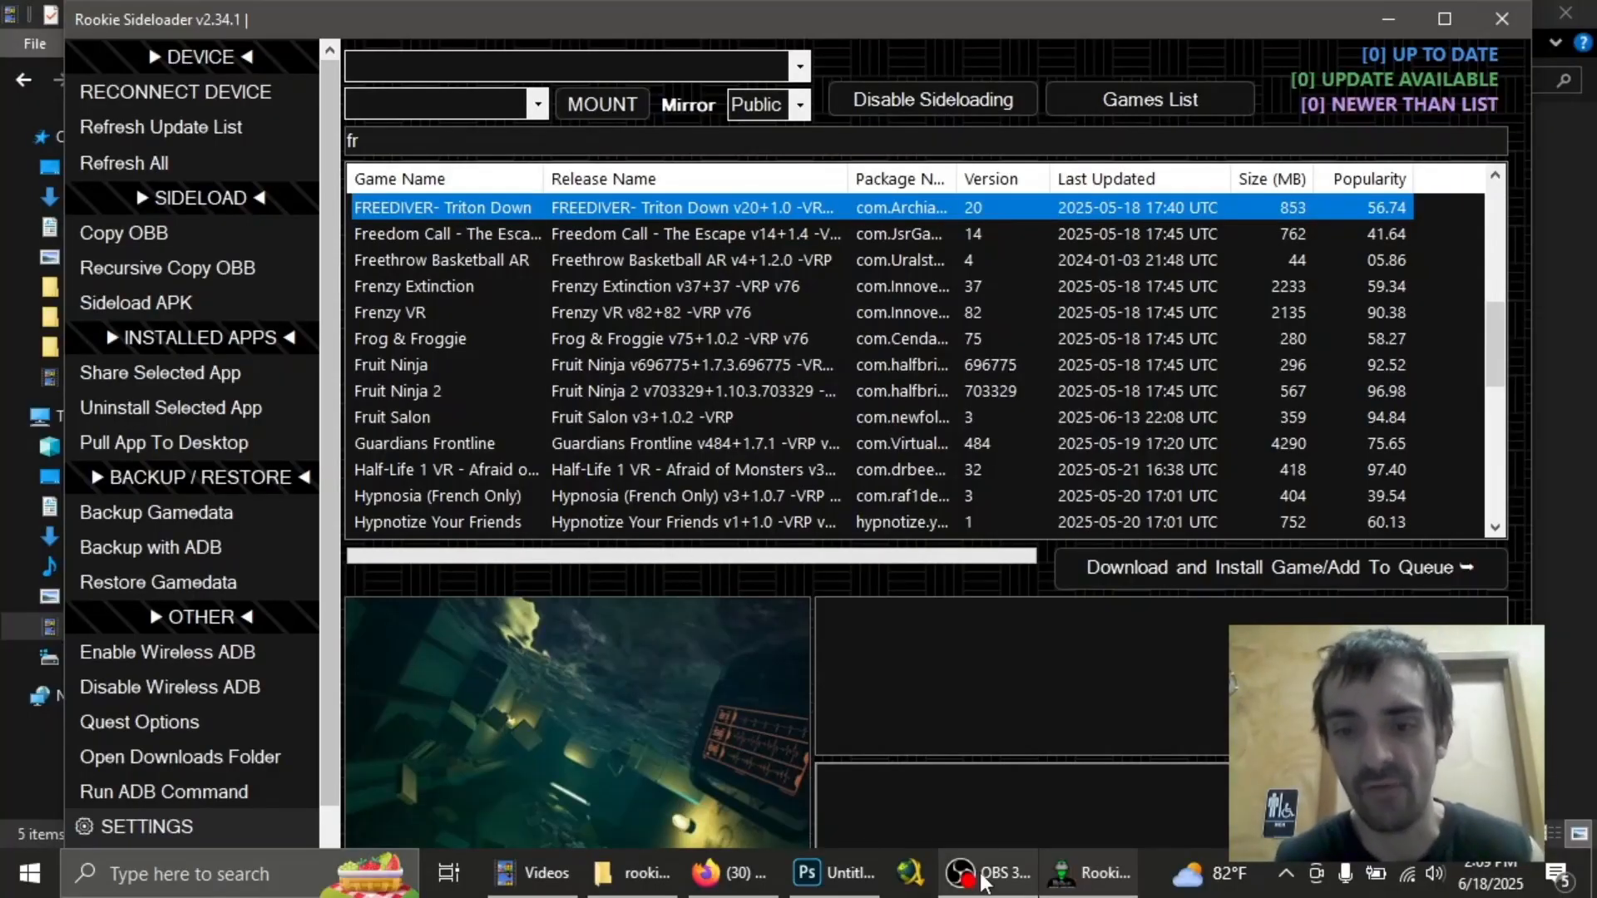
pyautogui.click(986, 872)
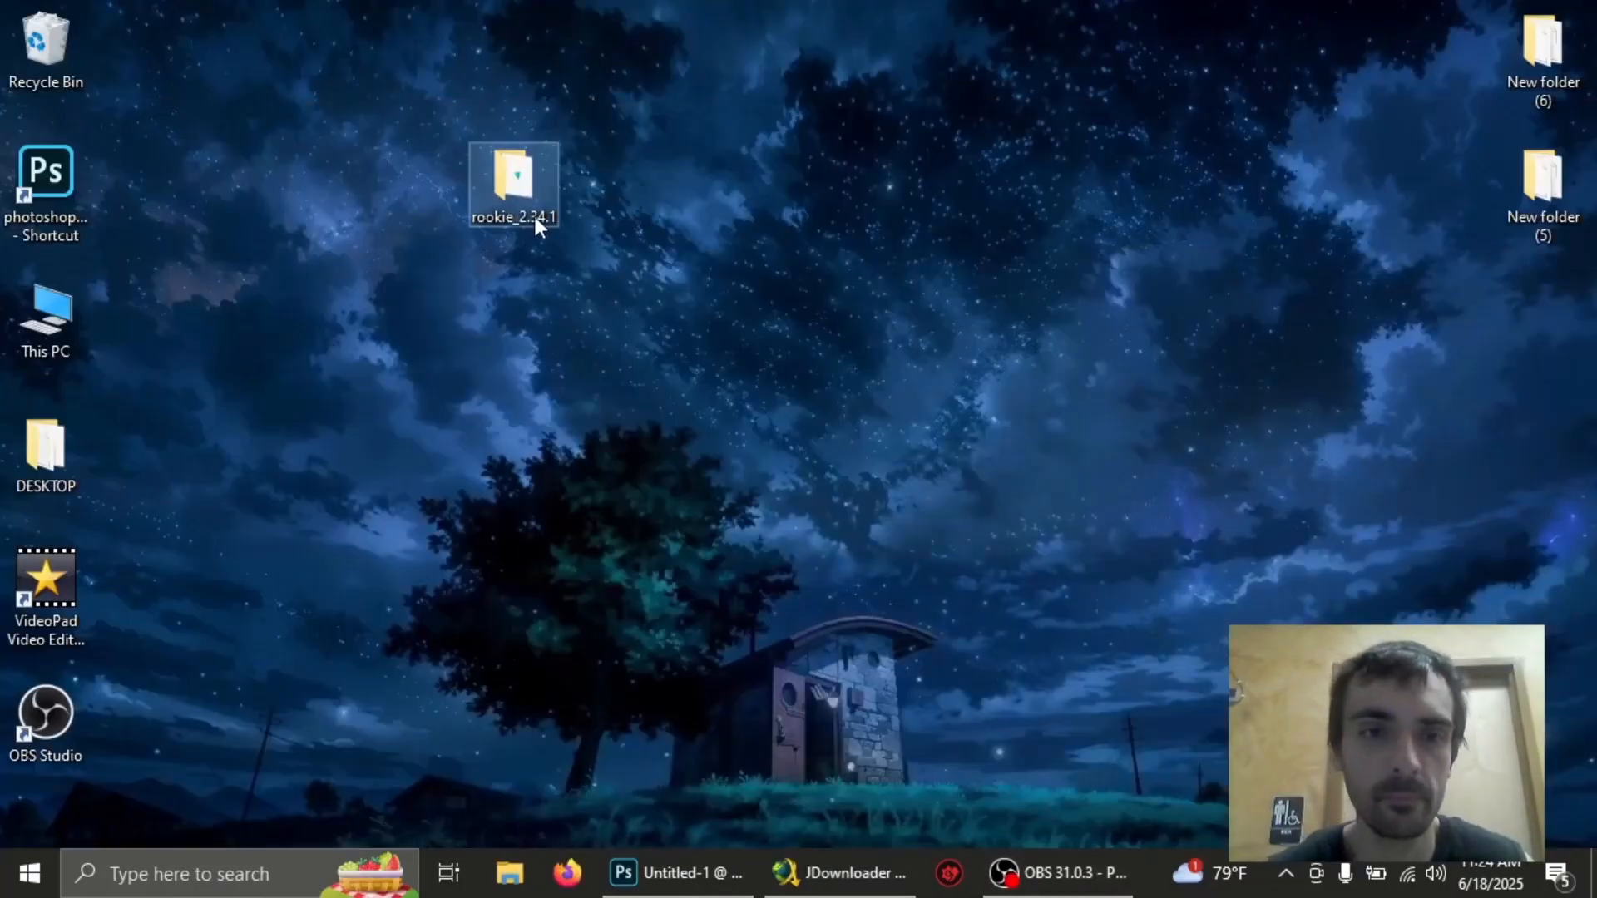
# Open the desktop rookie_2.34.1 folder in a maximized File Explorer window
pyautogui.doubleClick(513, 183)
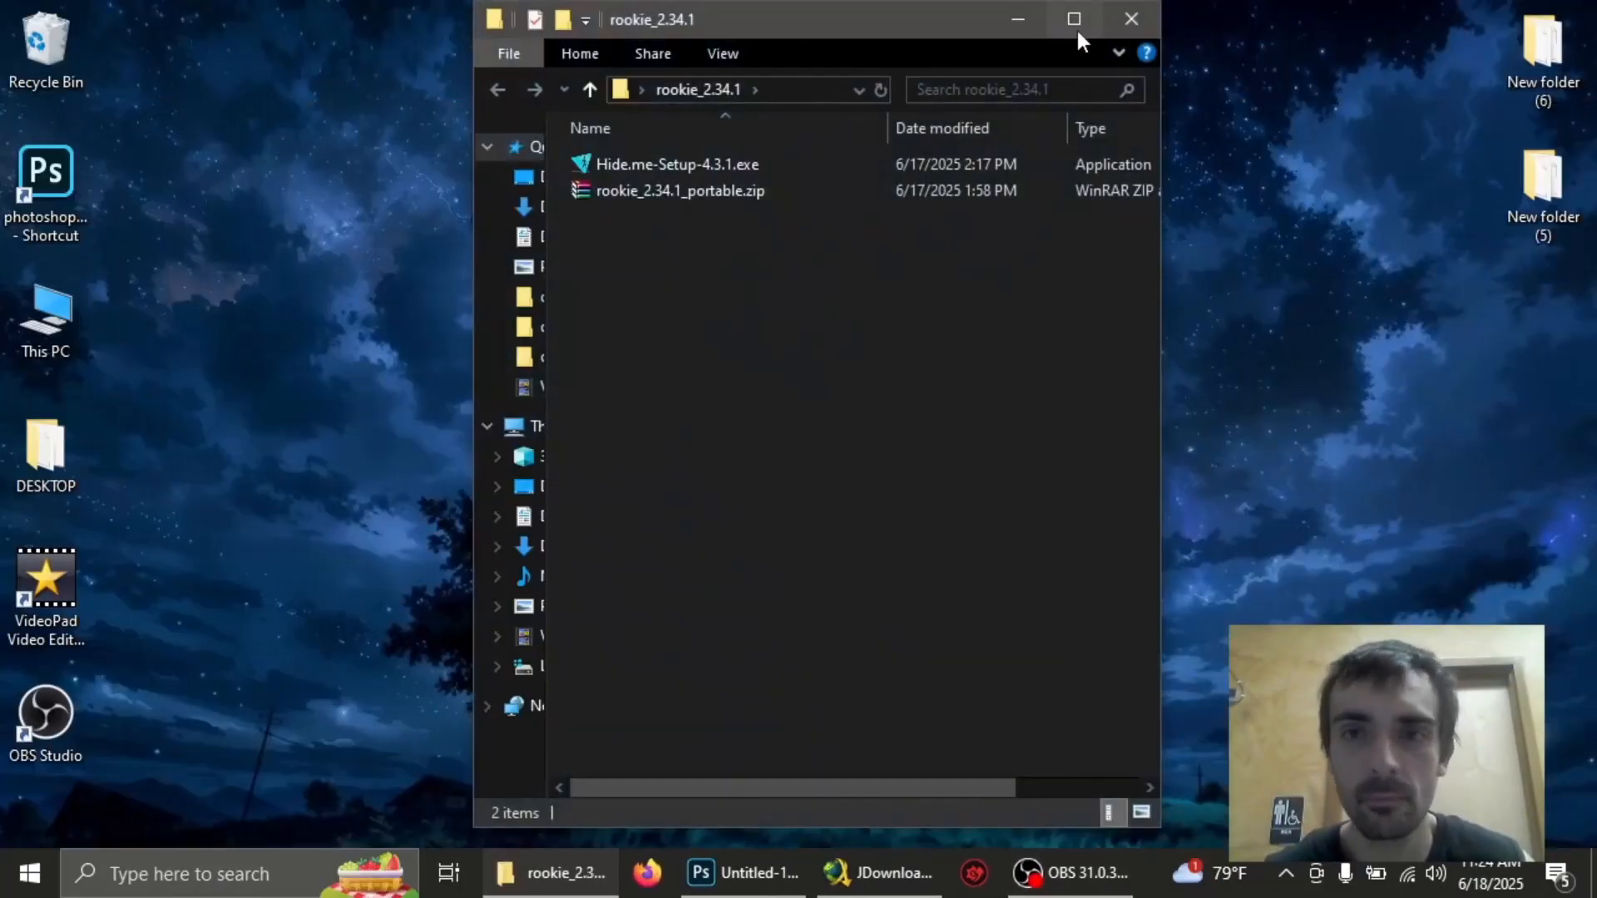
pyautogui.click(1072, 18)
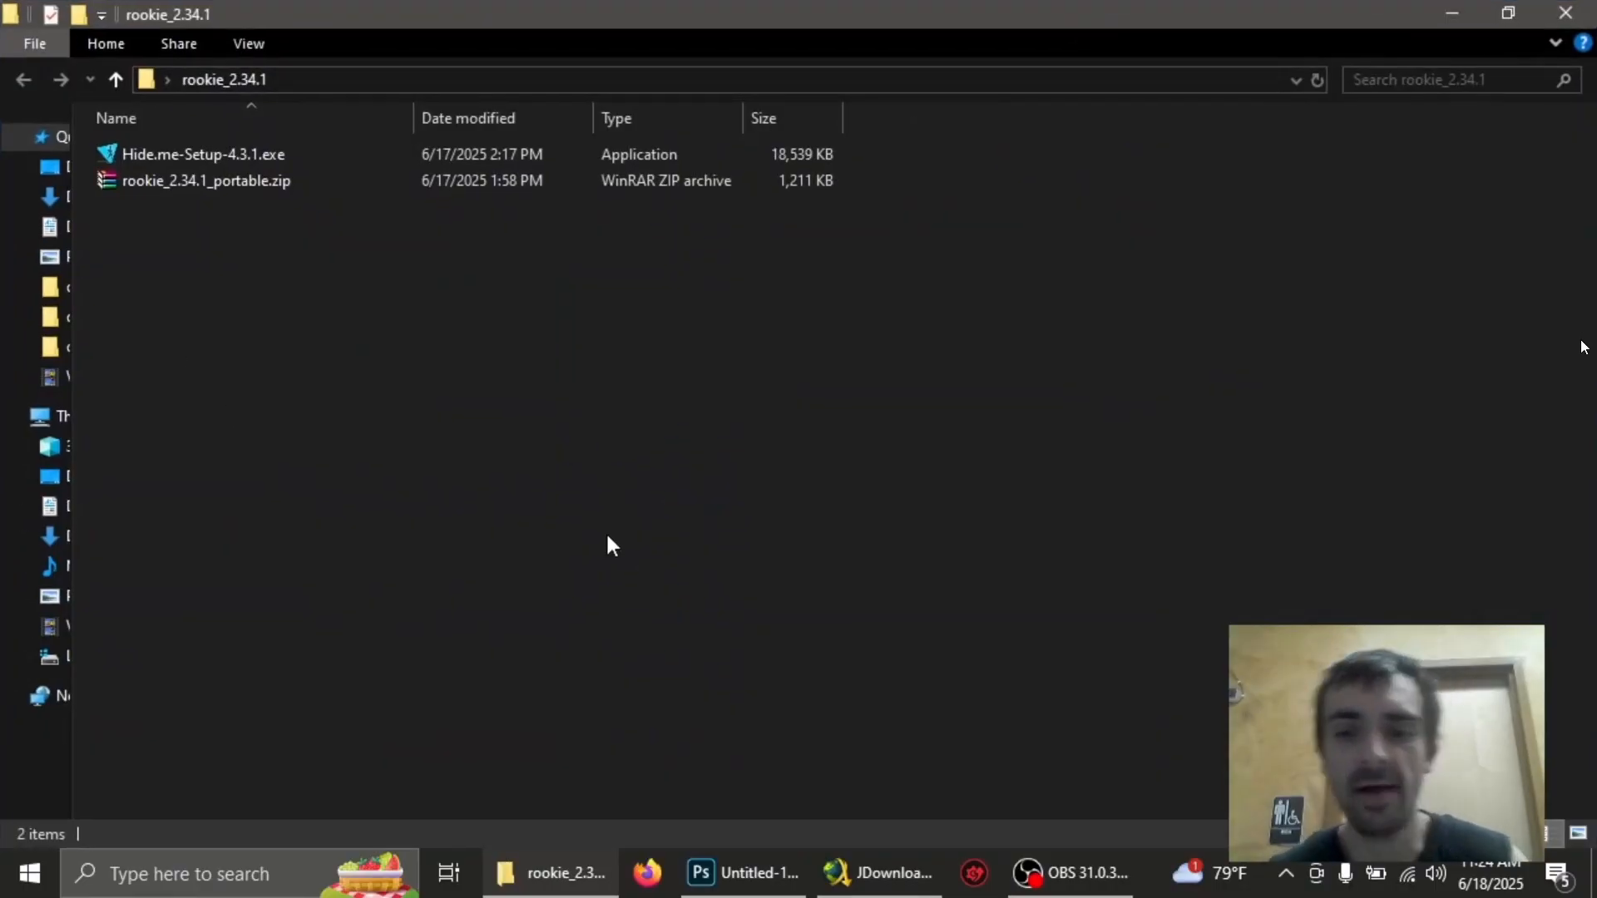